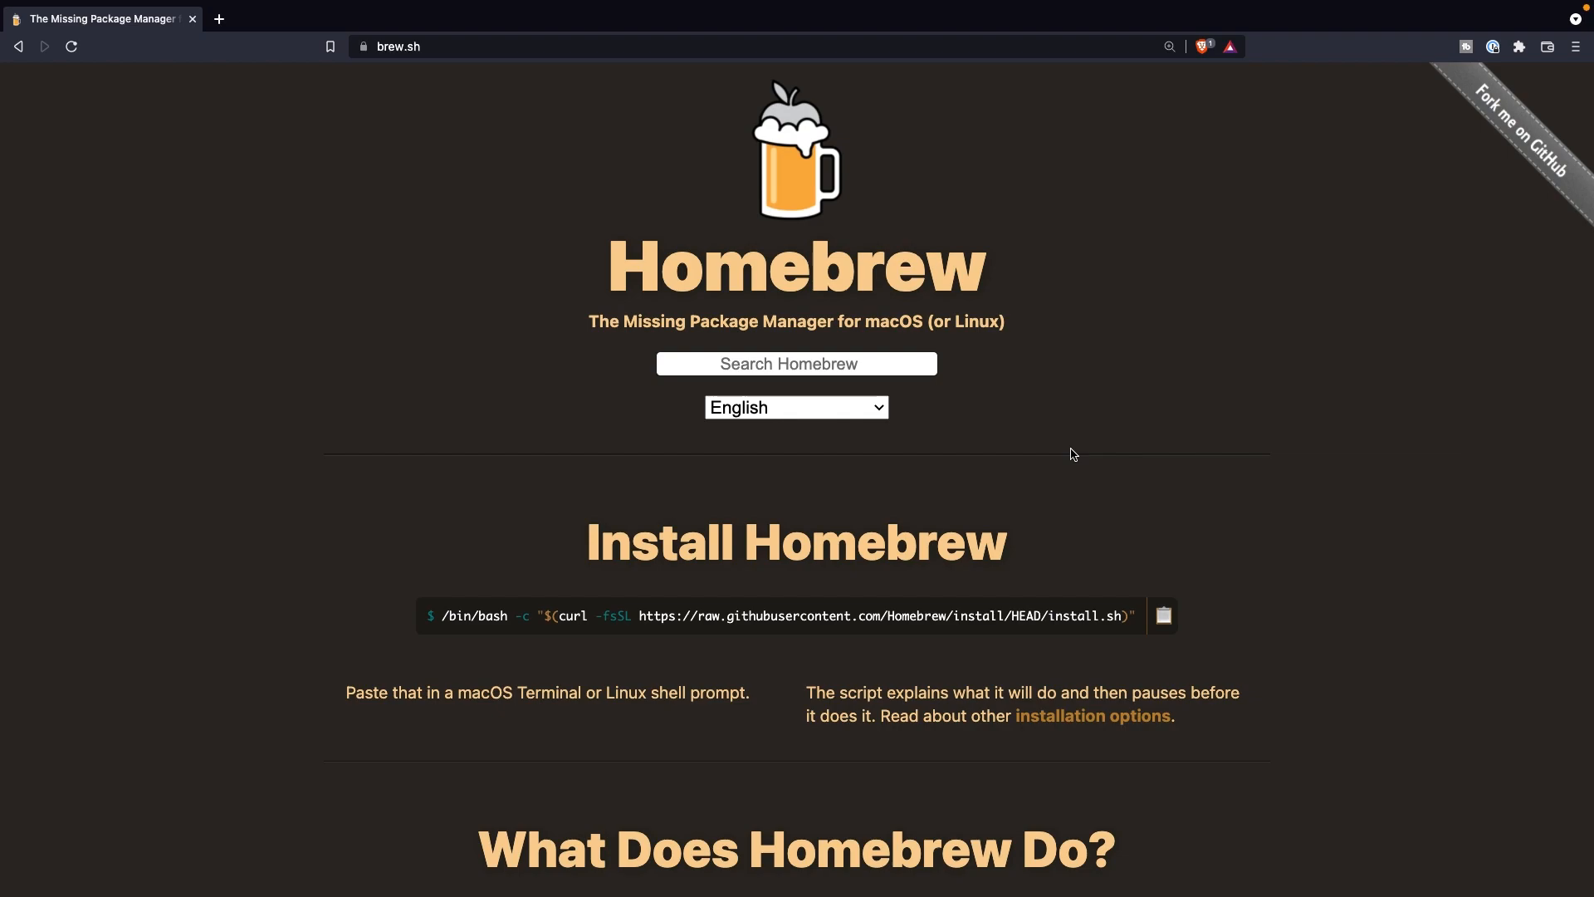
pyautogui.moveTo(1073, 450)
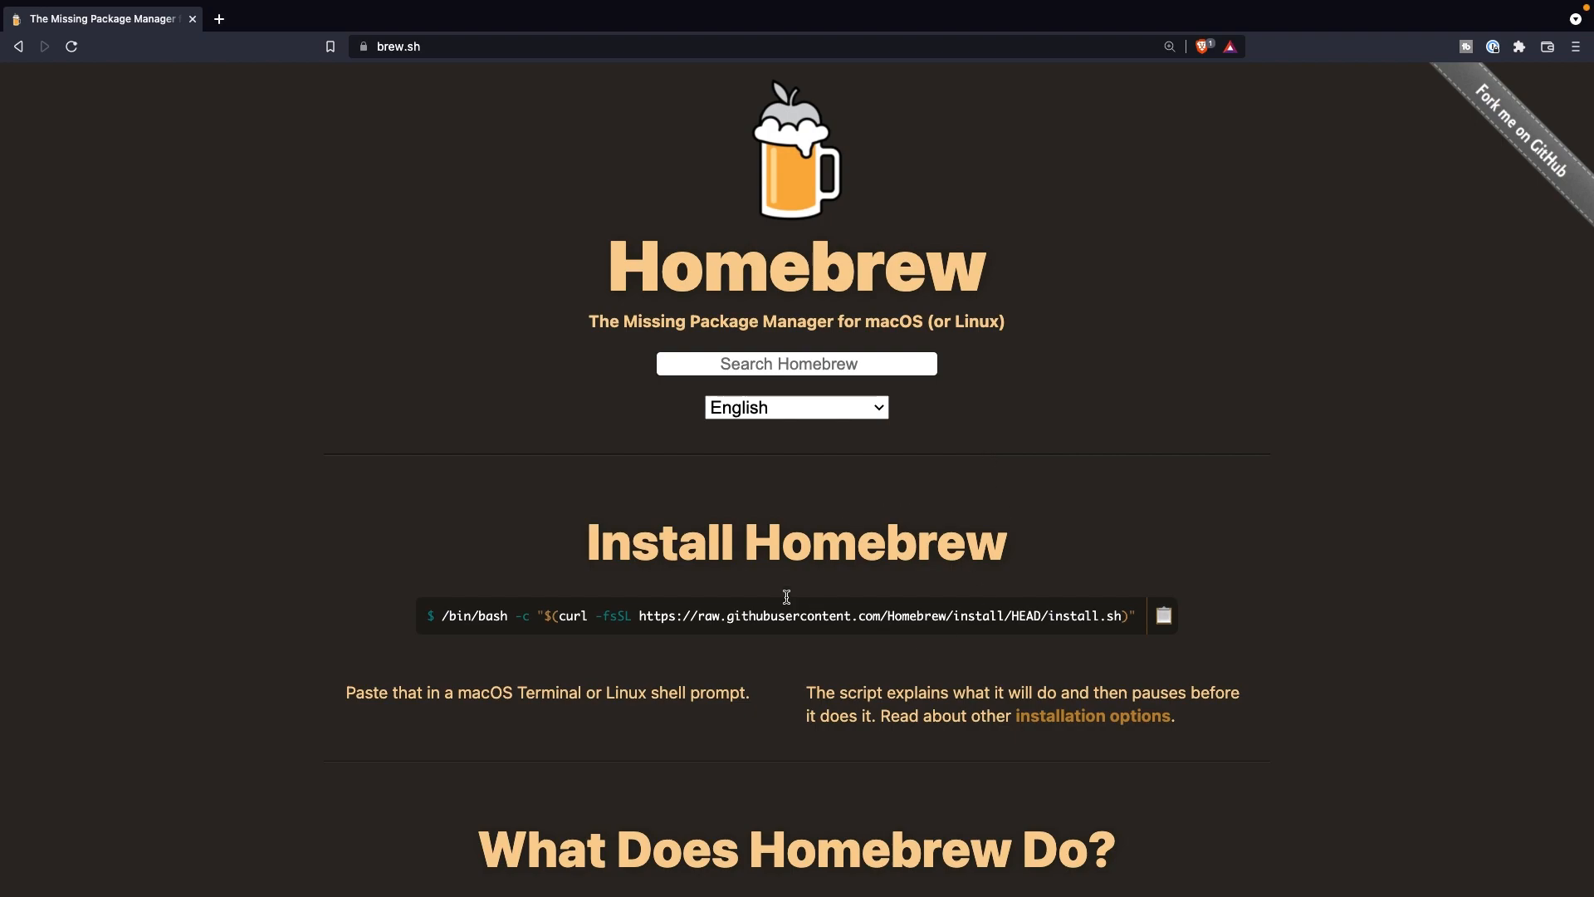
pyautogui.moveTo(925, 529)
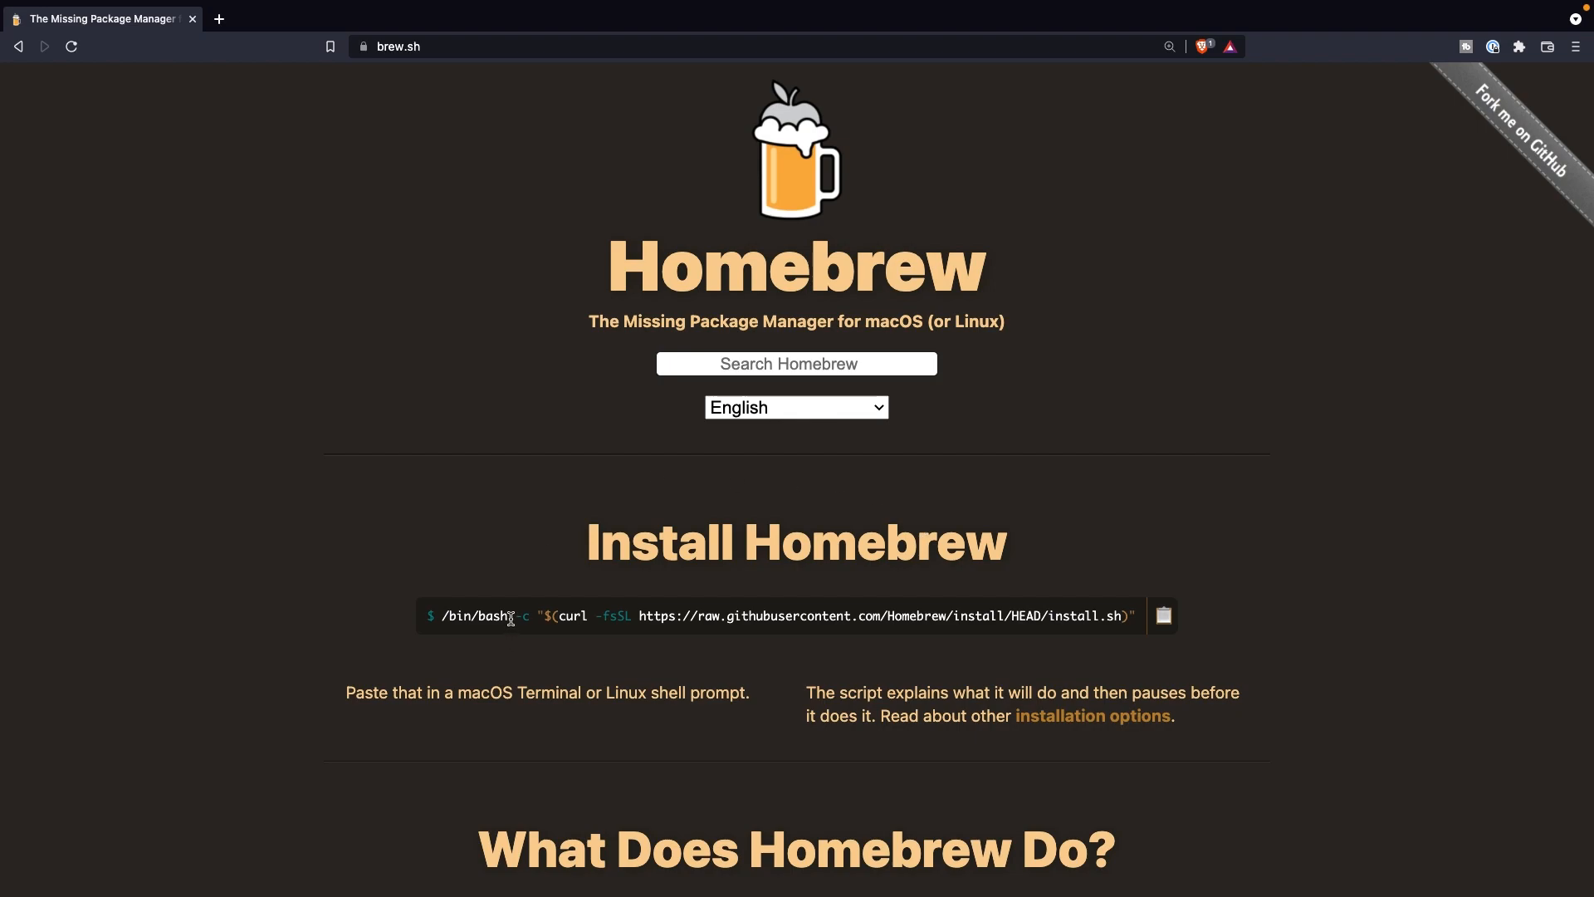
# Step: Select the Homebrew install command on the brew.sh page
pyautogui.doubleClick(475, 615)
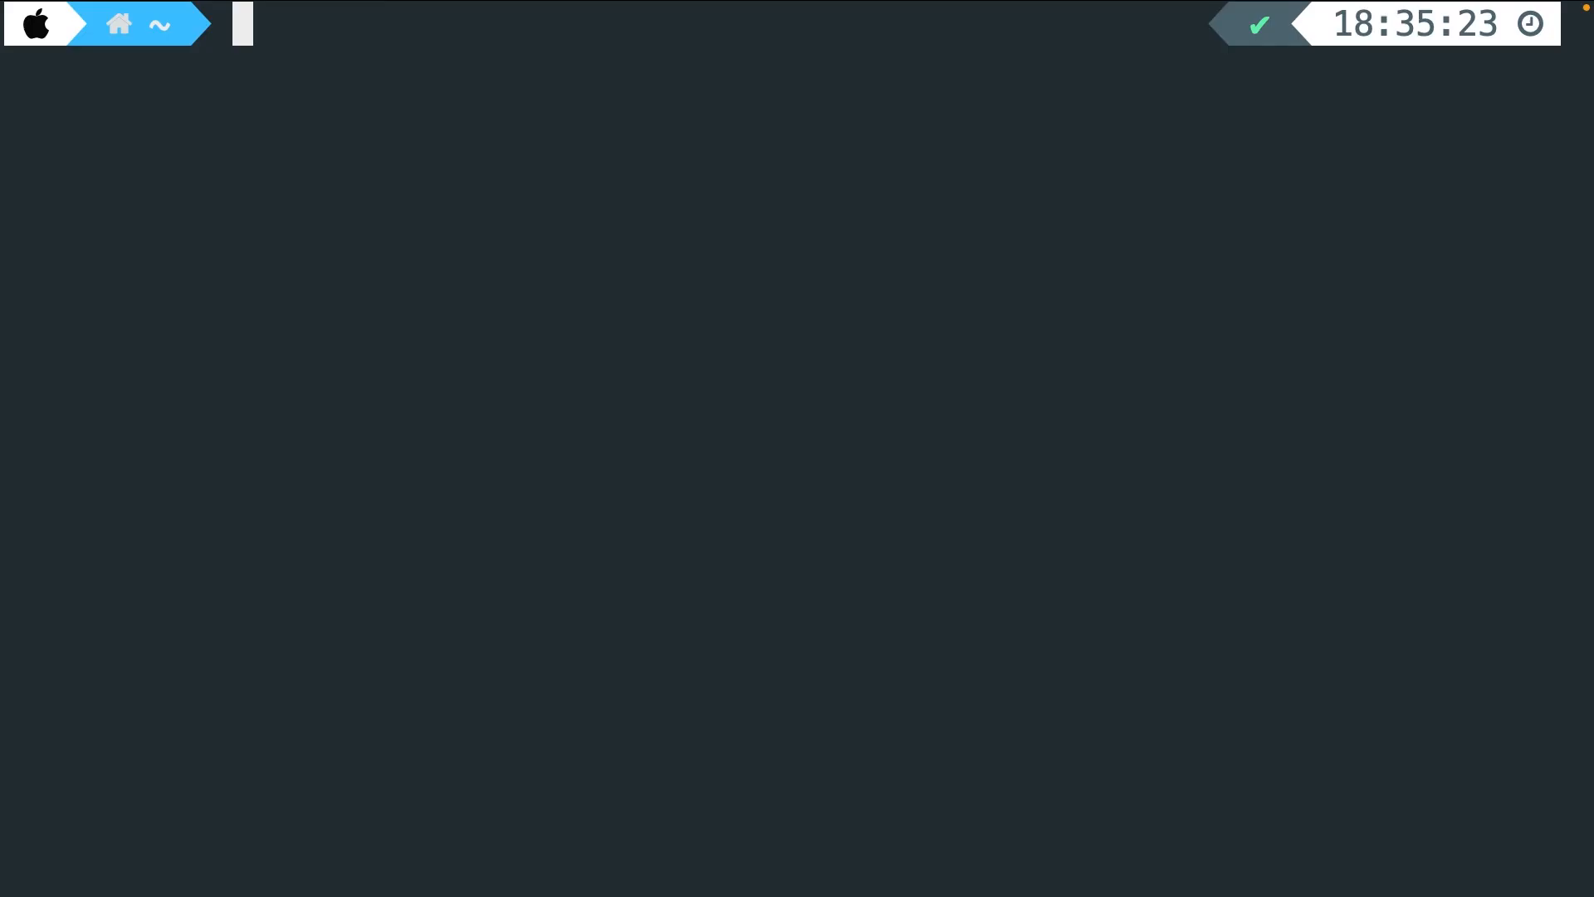
# Step: Run the /bin/bash curl Homebrew install script and confirm it through to successful installation
pyautogui.write('/bin/bash -c "$(curl -fsSL https://raw.githubusercontent.com/Homebrew/install/HEAD/install.sh)"')
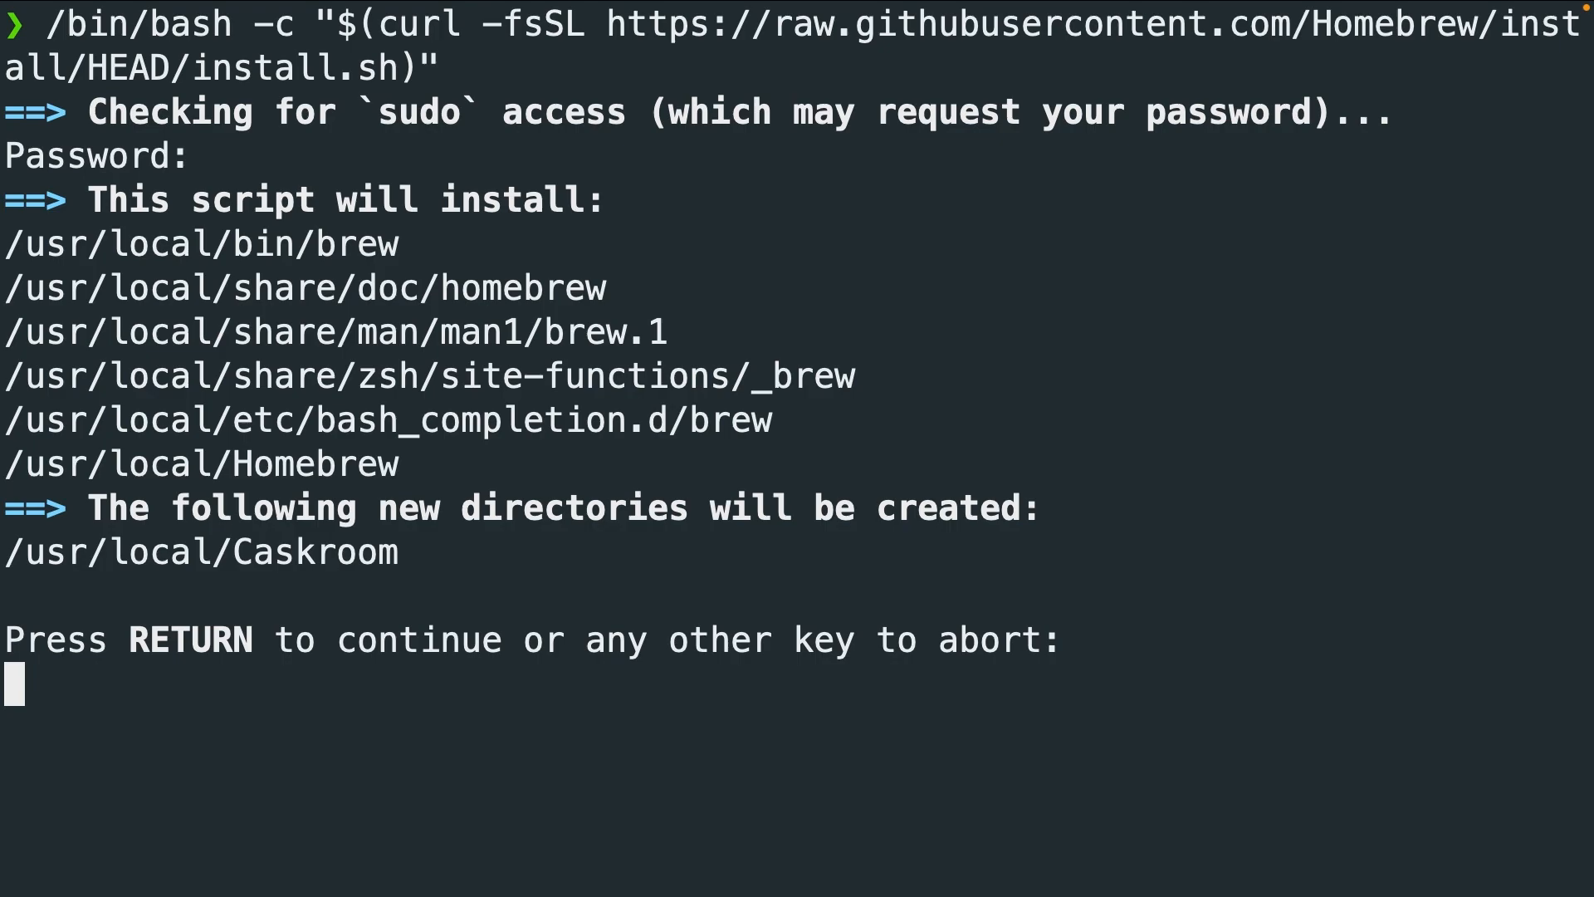
pyautogui.press('Return')
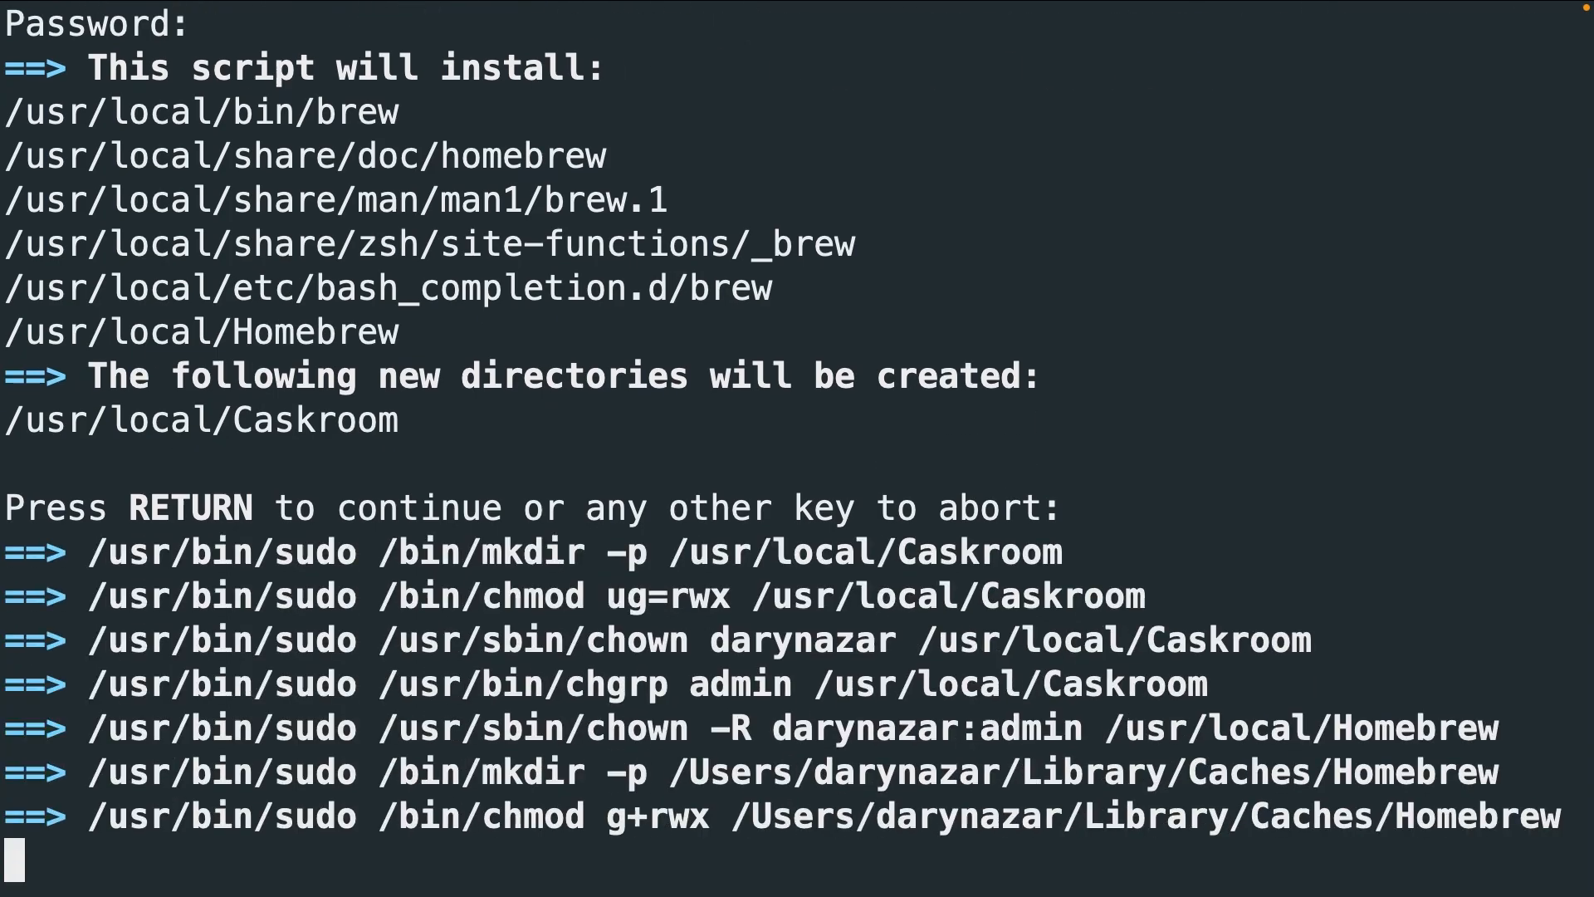
pyautogui.press('Return')
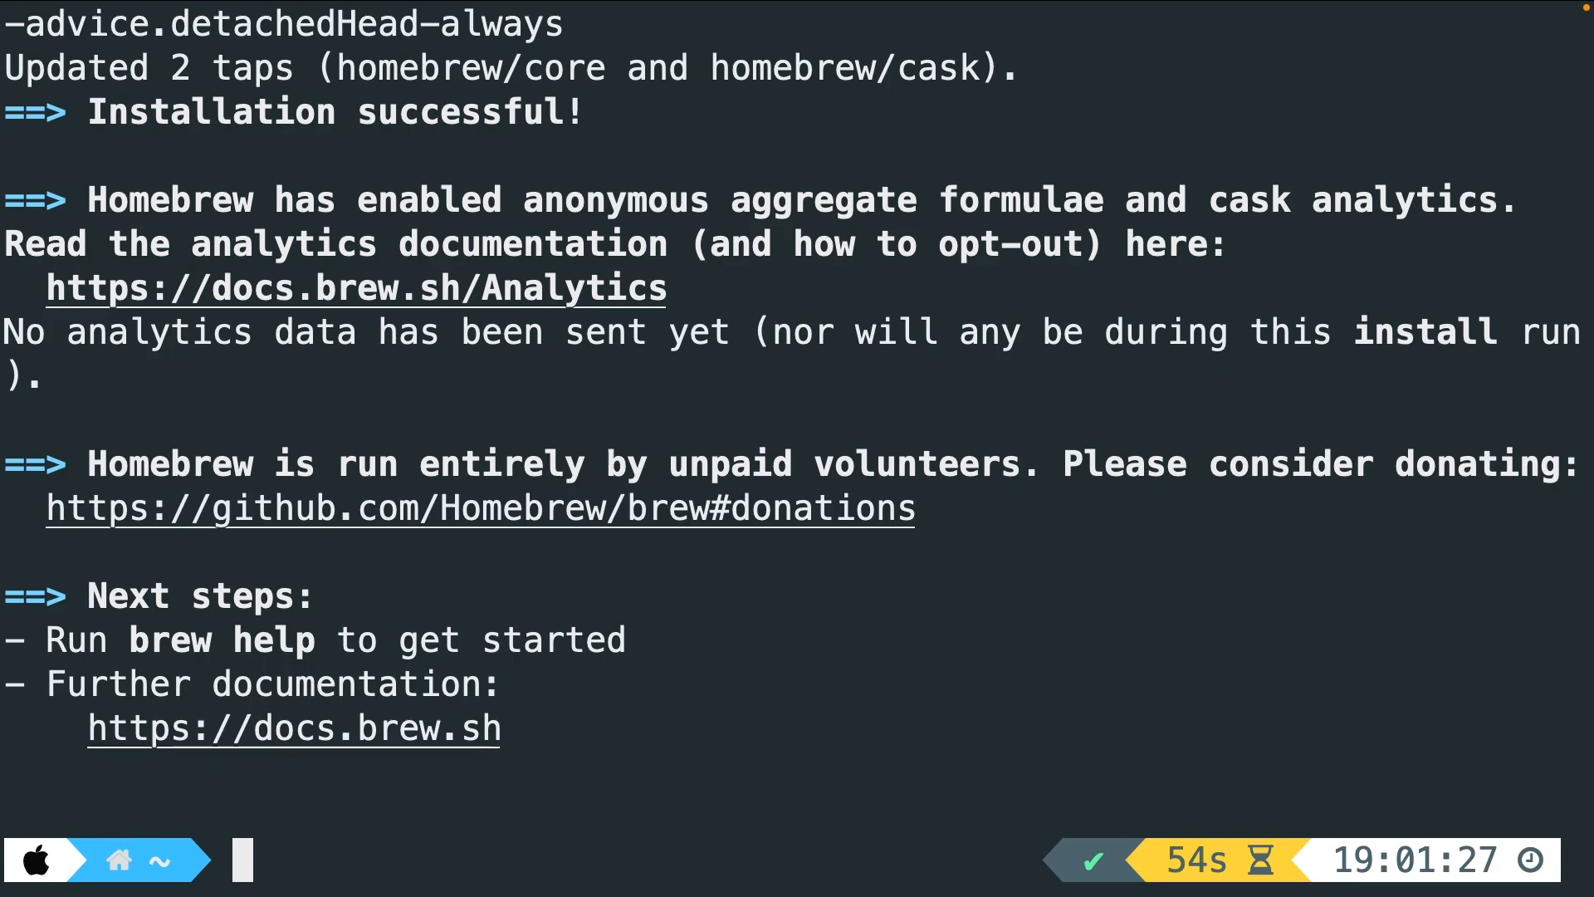
# Step: Show brew help, then run php --version, which reports php command not found
pyautogui.write('br')
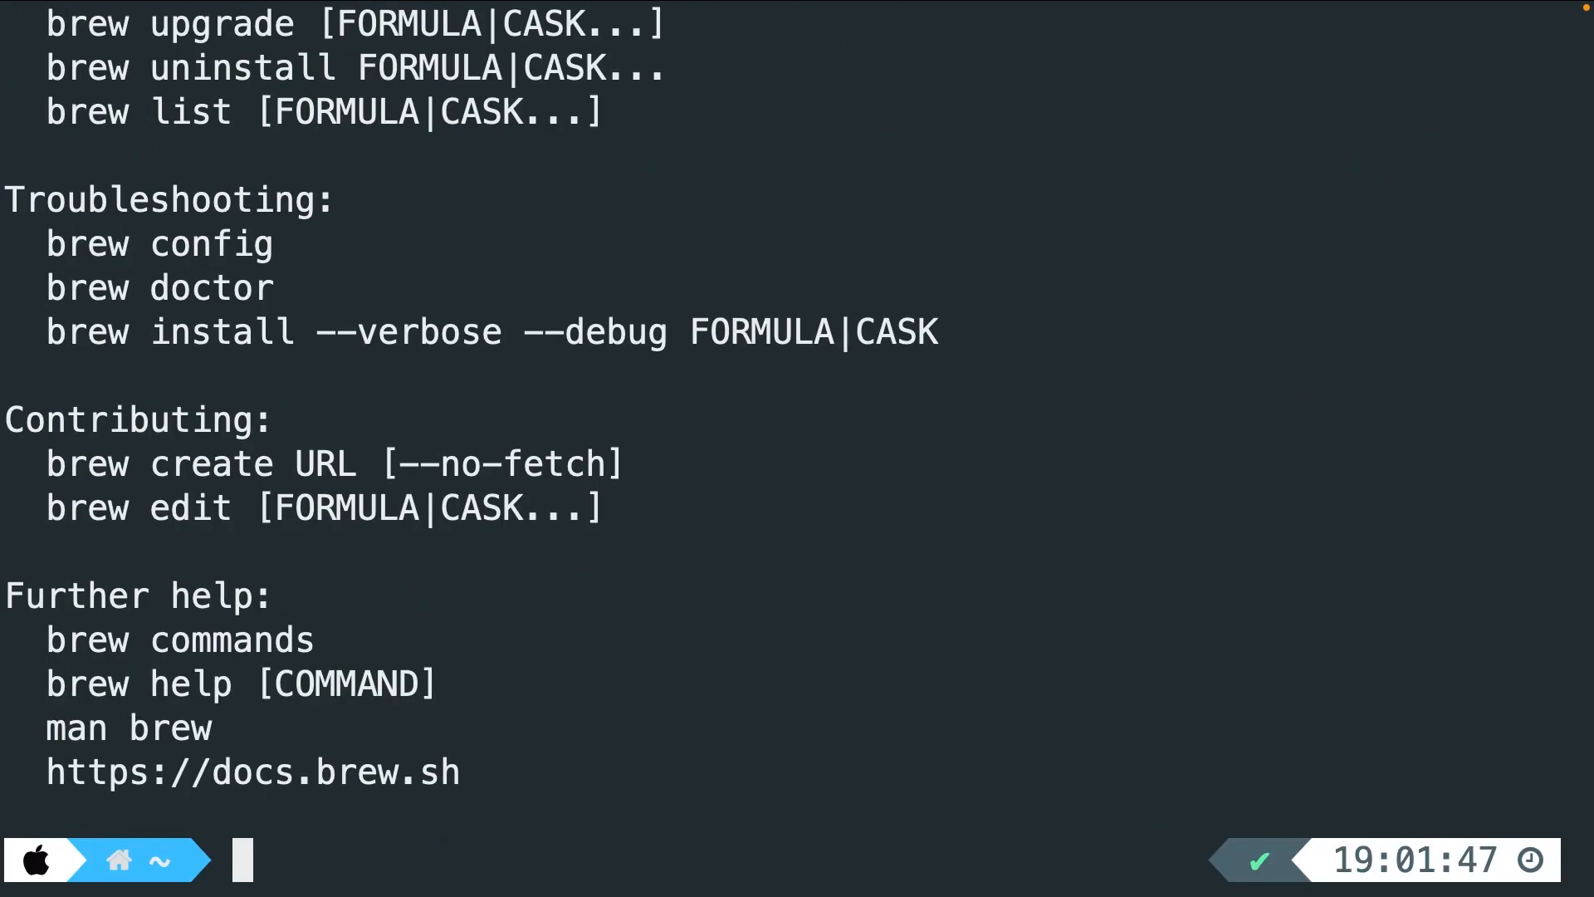
pyautogui.write('php')
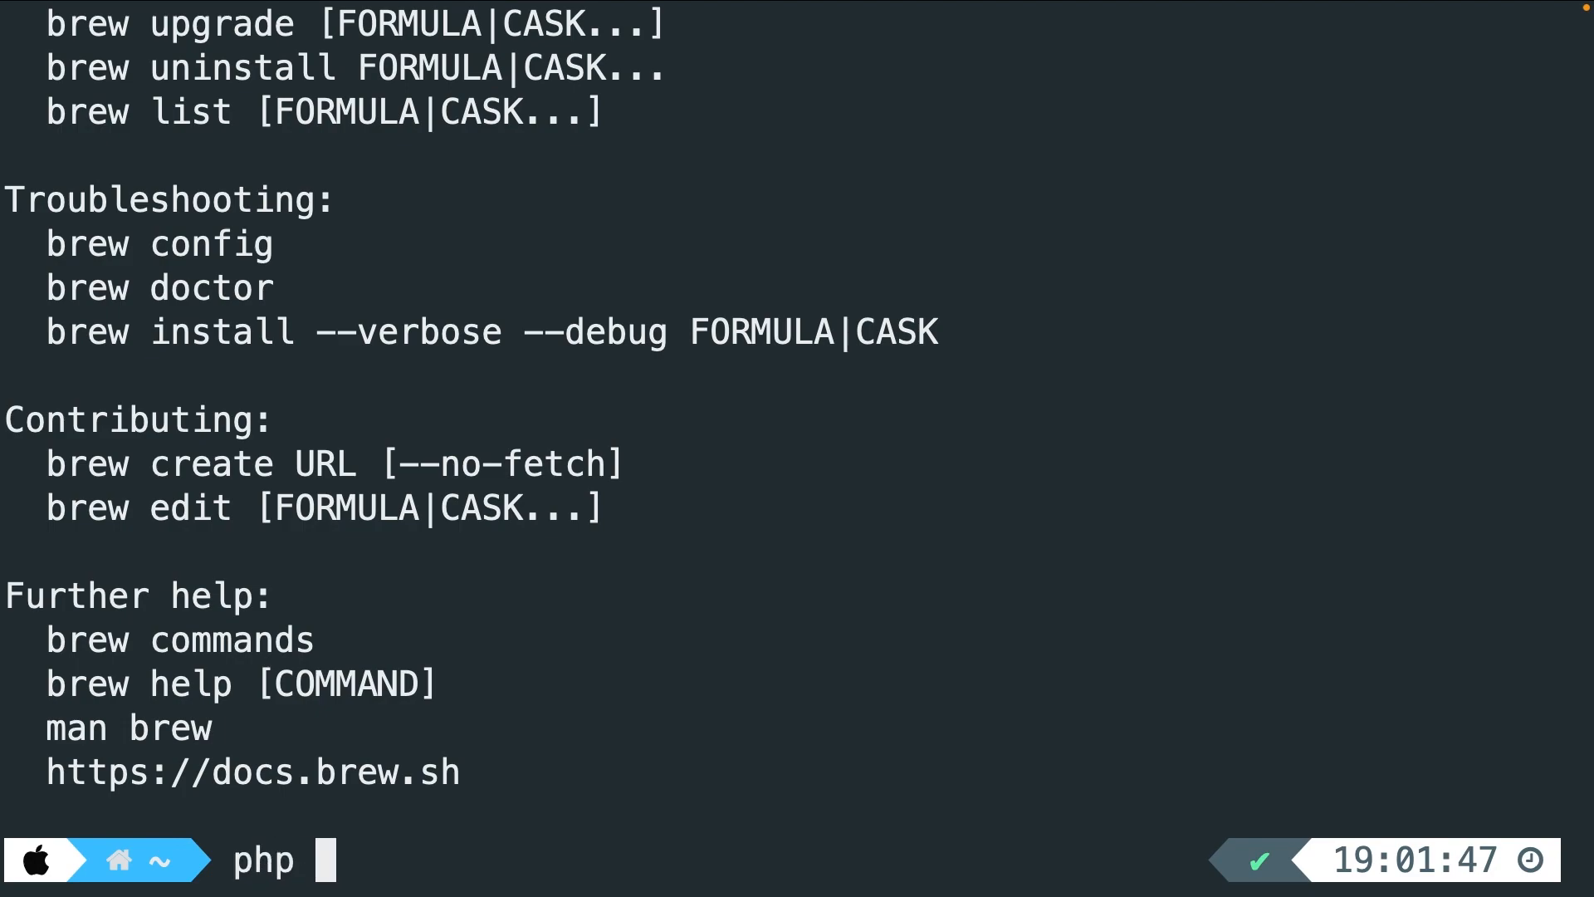
pyautogui.write('--version')
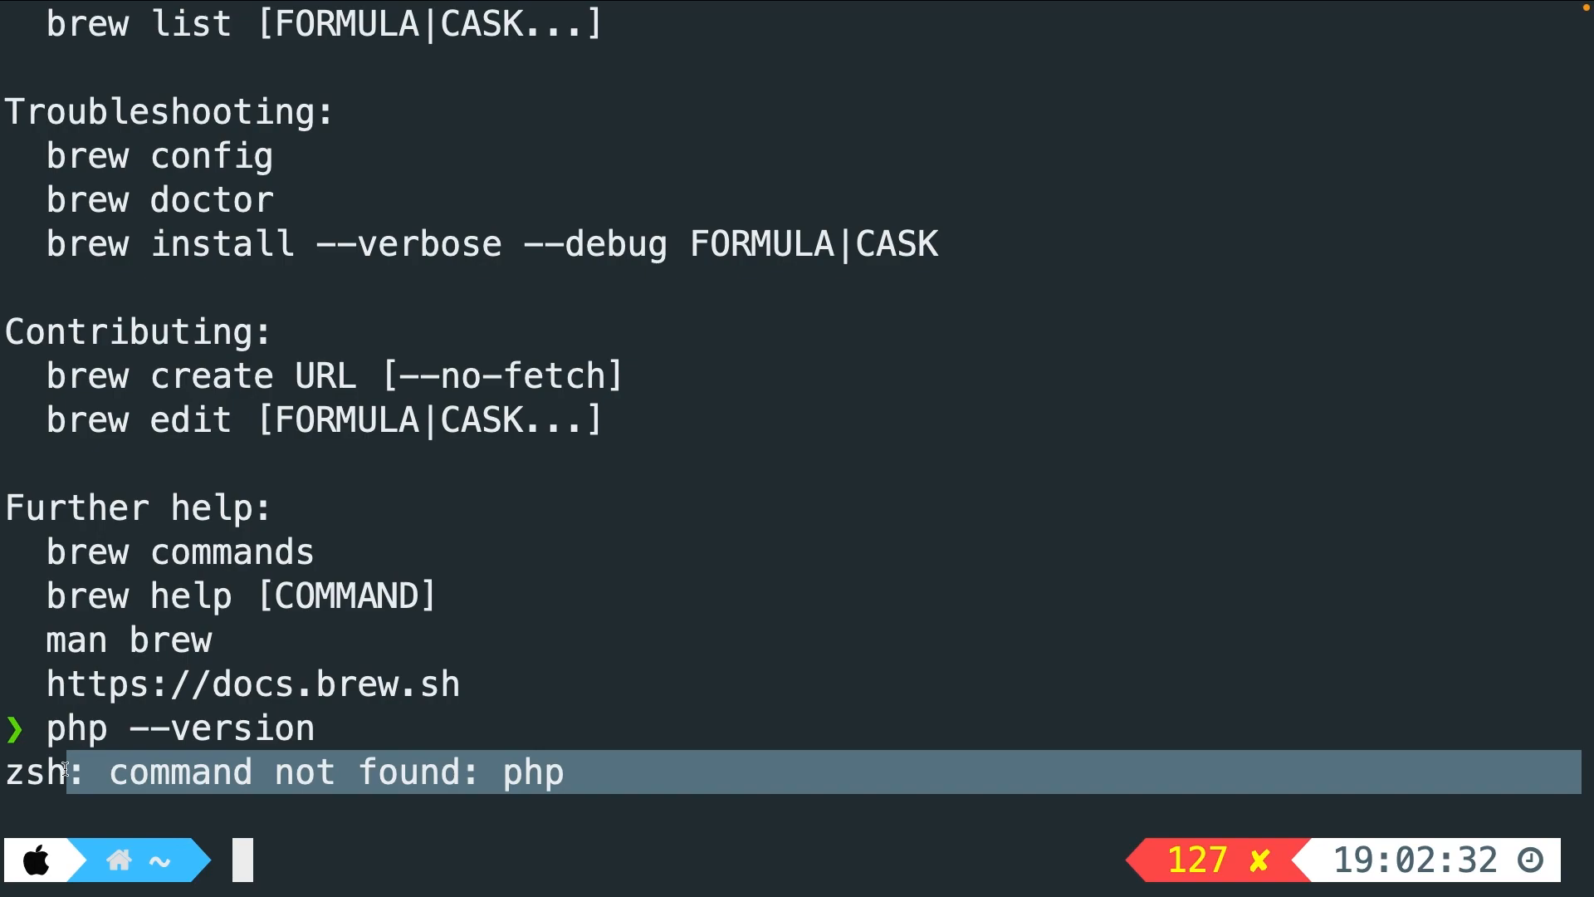
pyautogui.write('brew install')
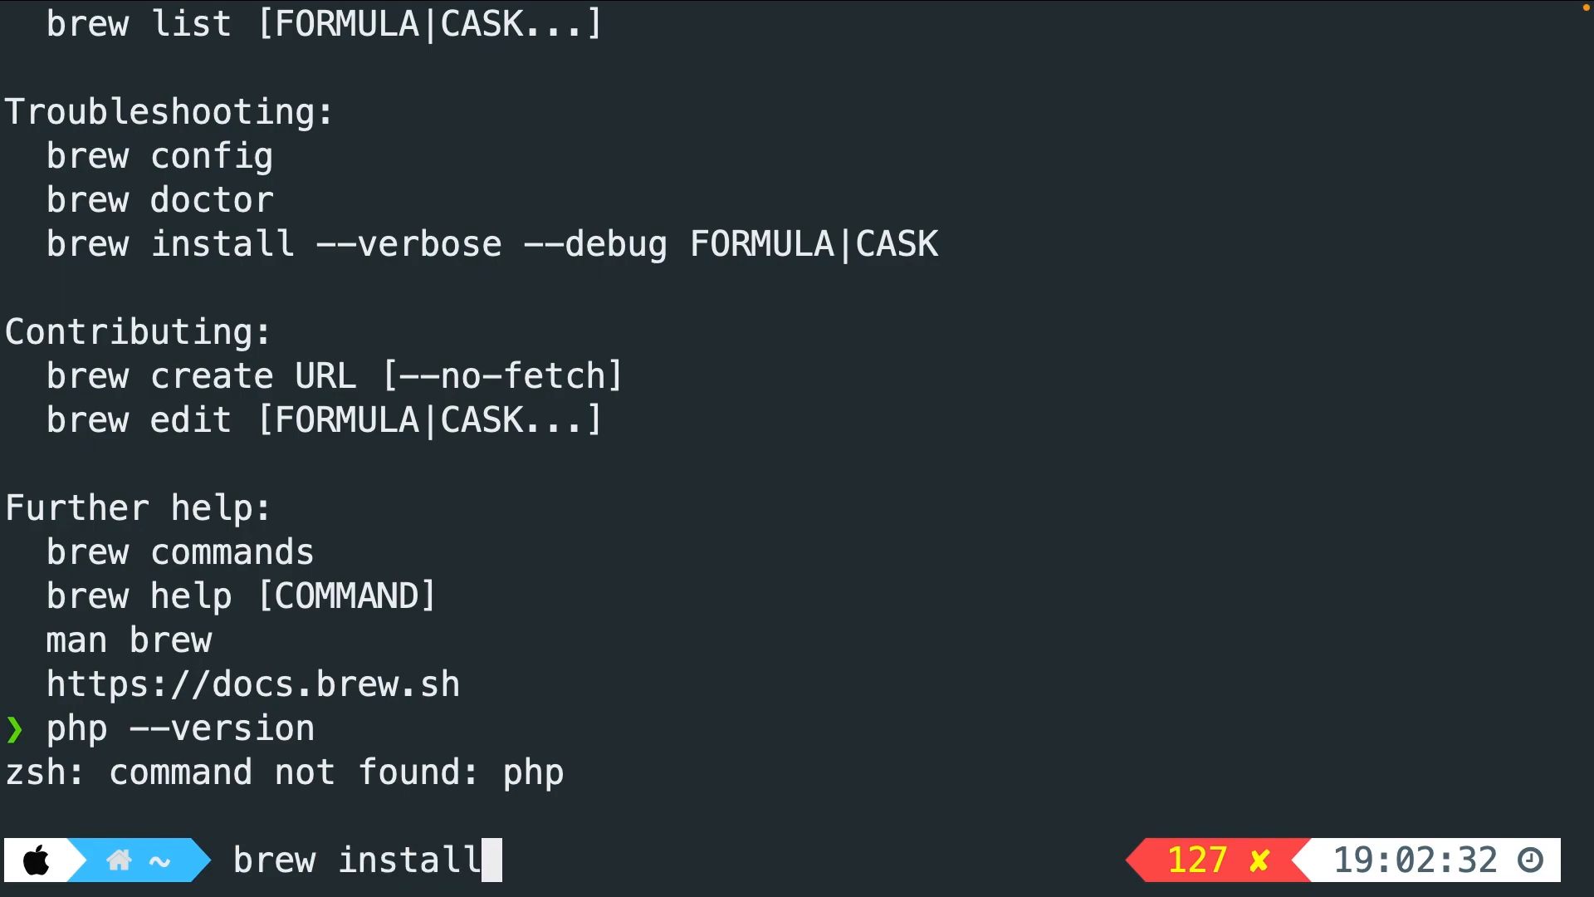
# Step: Run brew install php and review the printed php and nginx caveats
pyautogui.write('php')
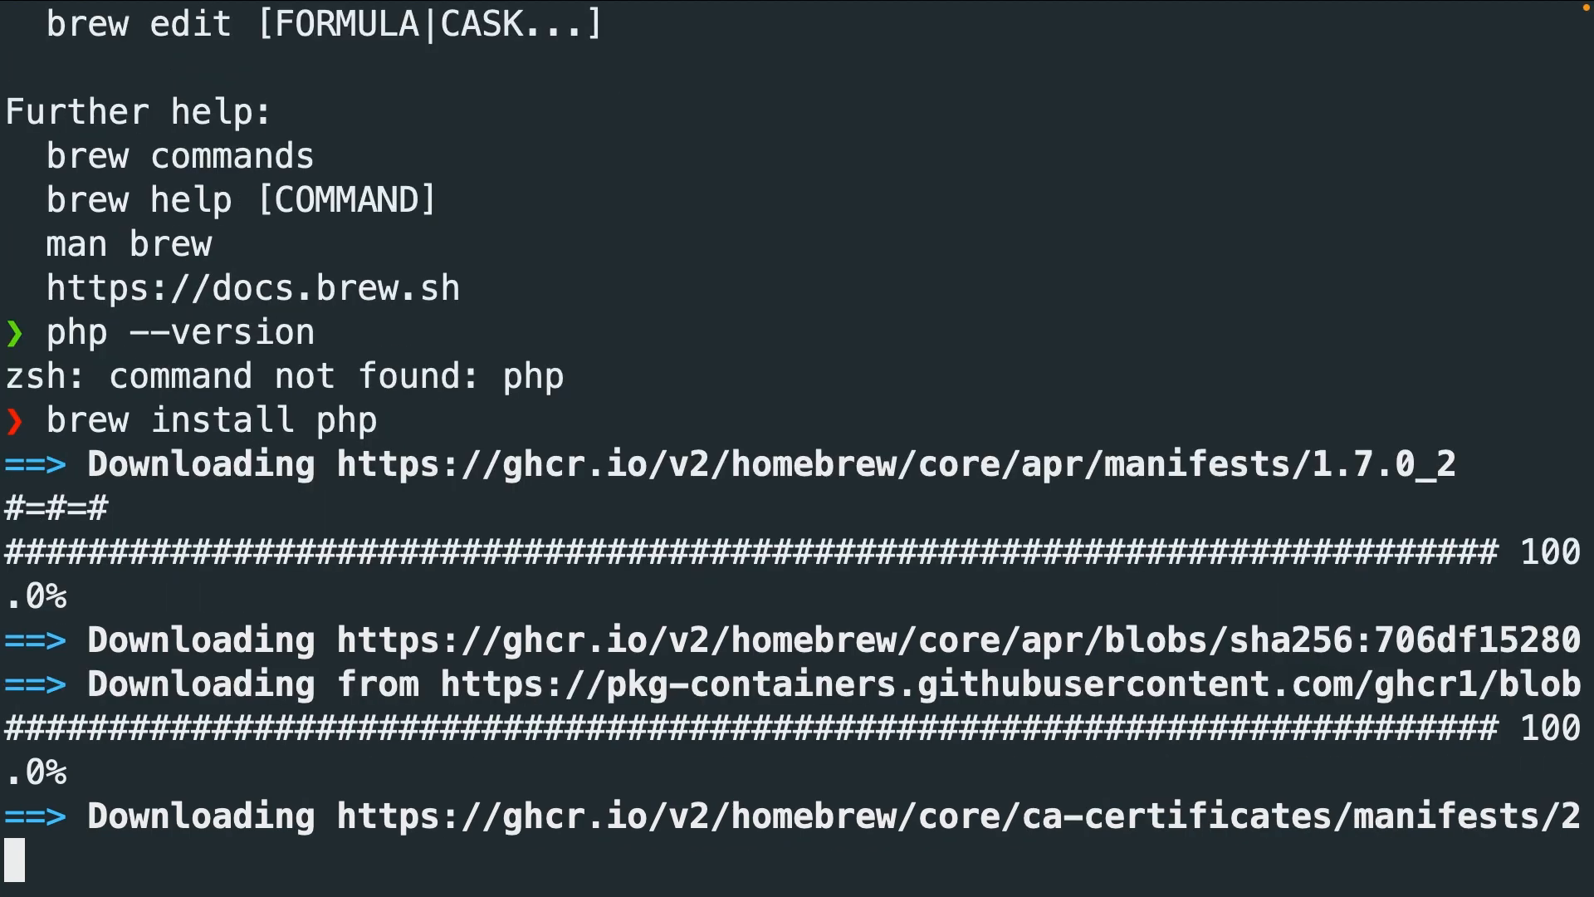
pyautogui.scroll(-3)
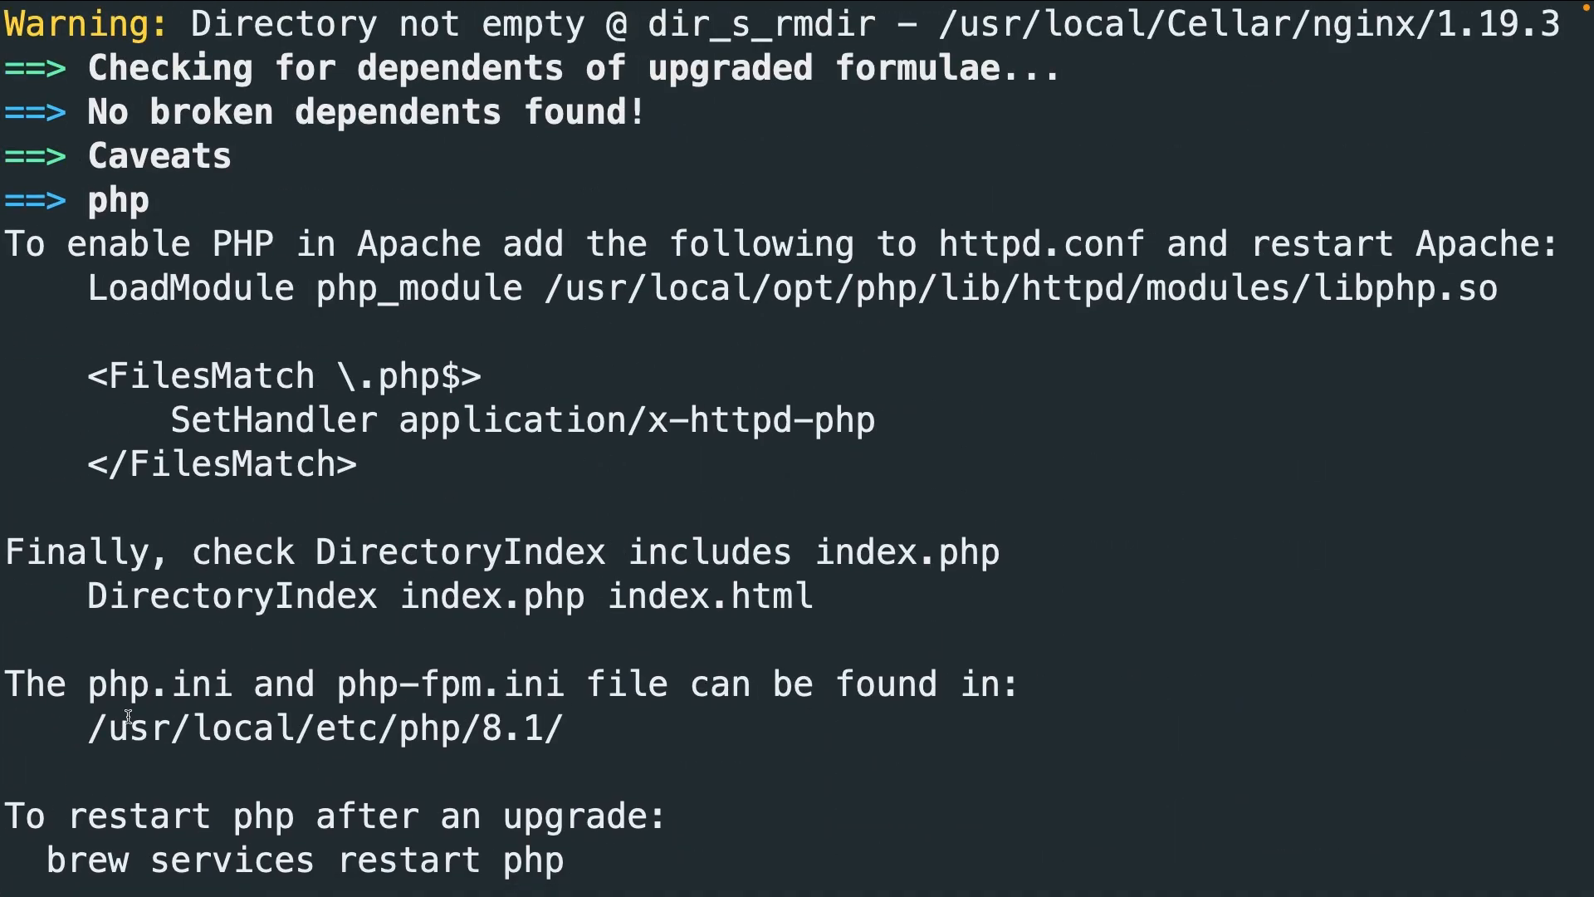
pyautogui.moveTo(92, 728); pyautogui.dragTo(518, 728)
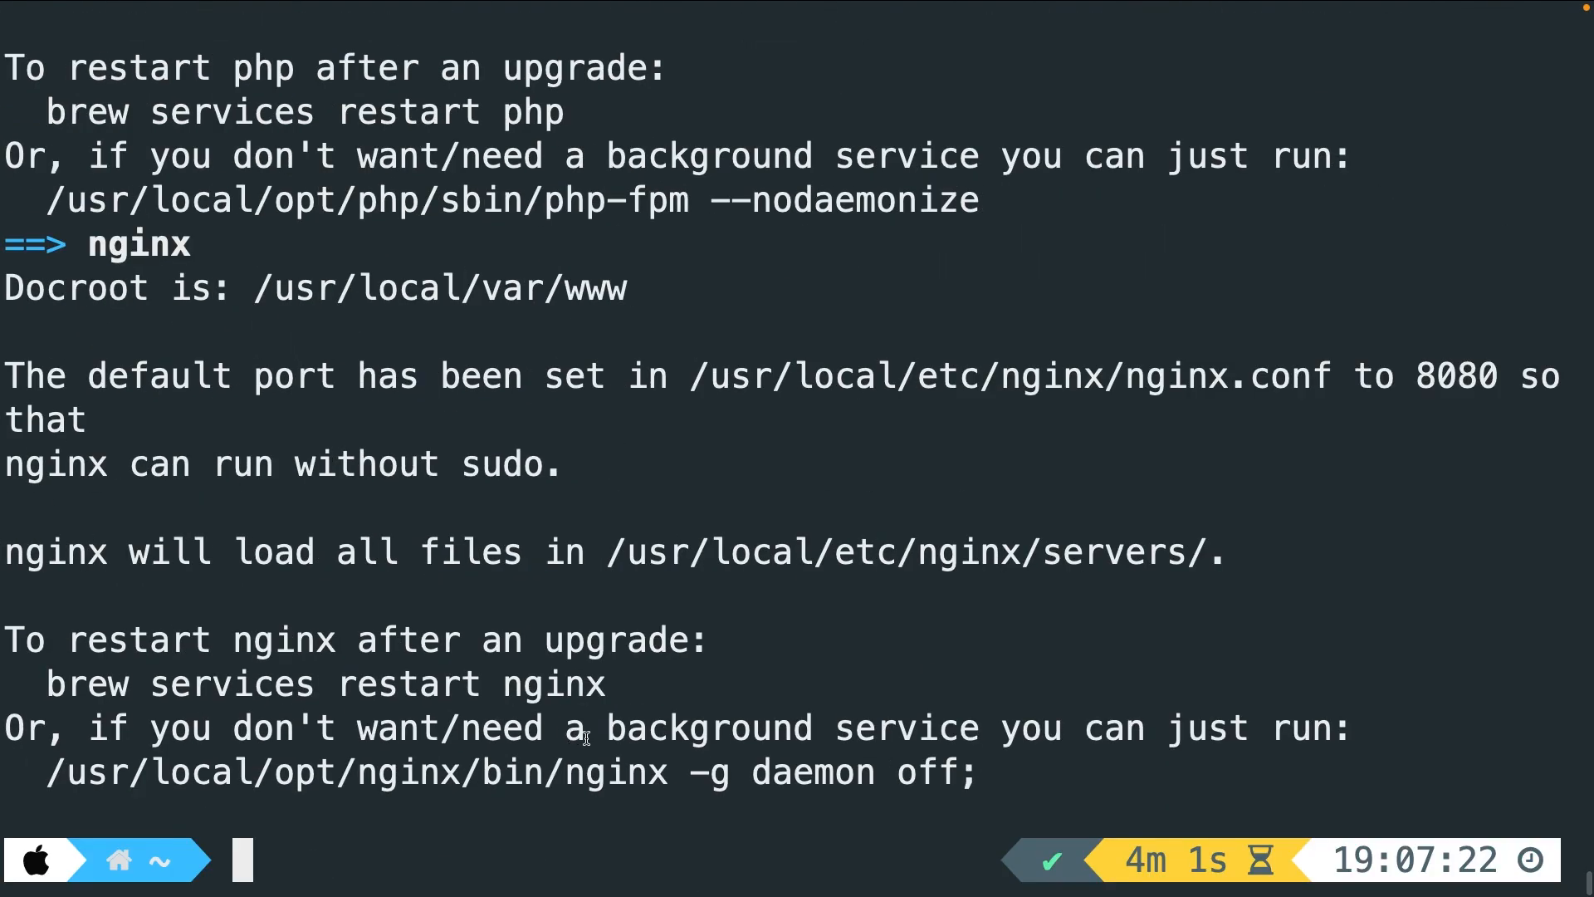
# Step: Check php --version, confirming PHP 8.1.0 is installed
pyautogui.write('php')
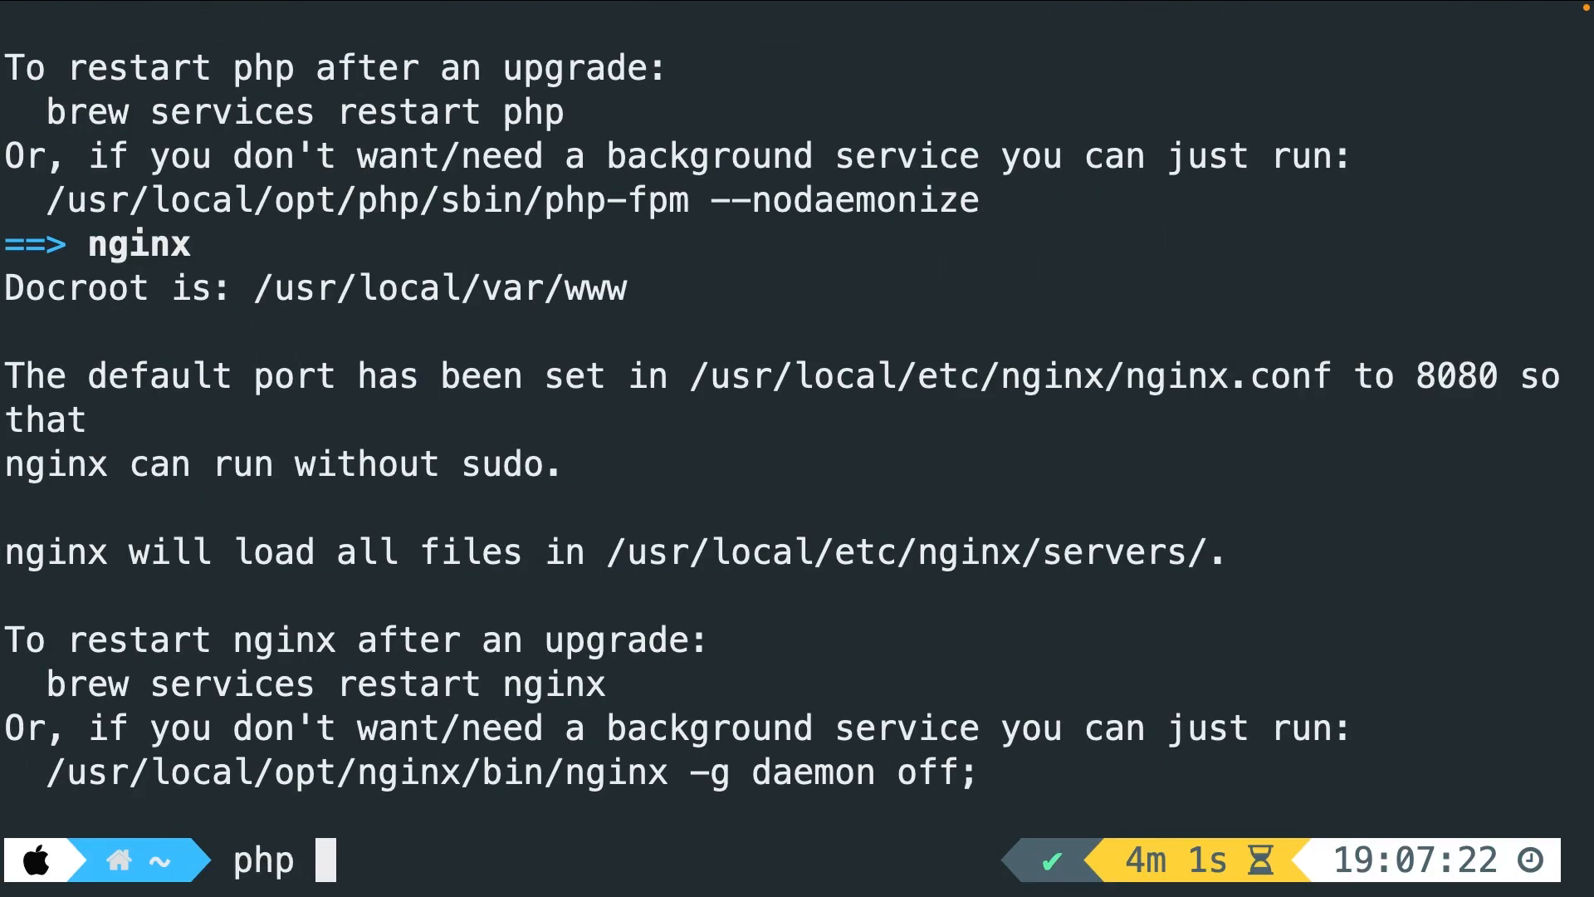
pyautogui.write('--version')
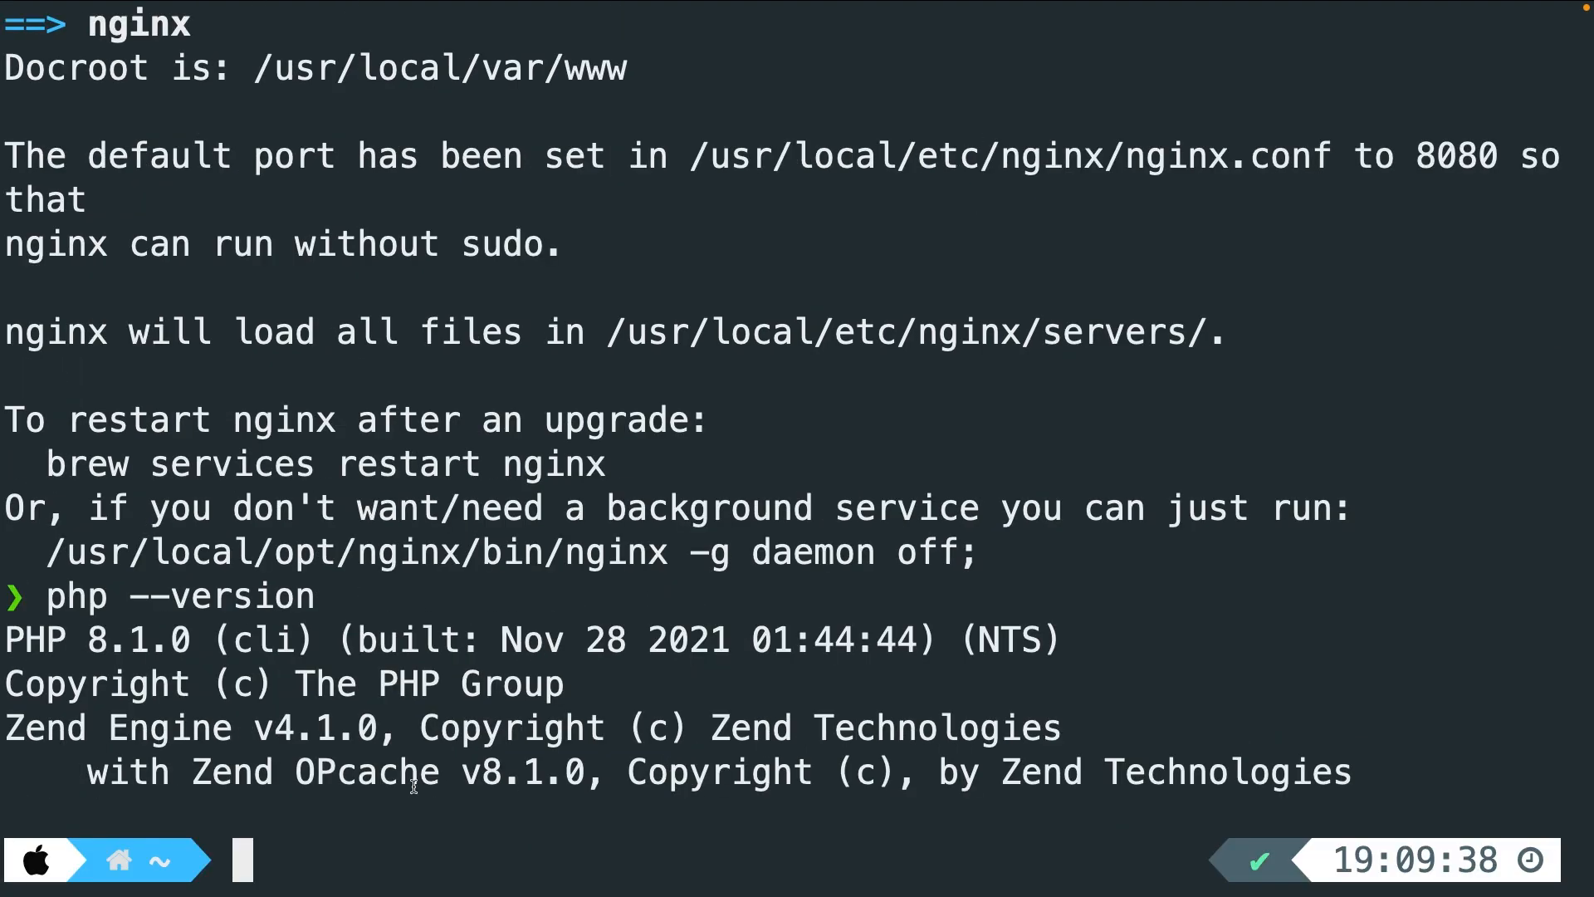
pyautogui.doubleClick(522, 771)
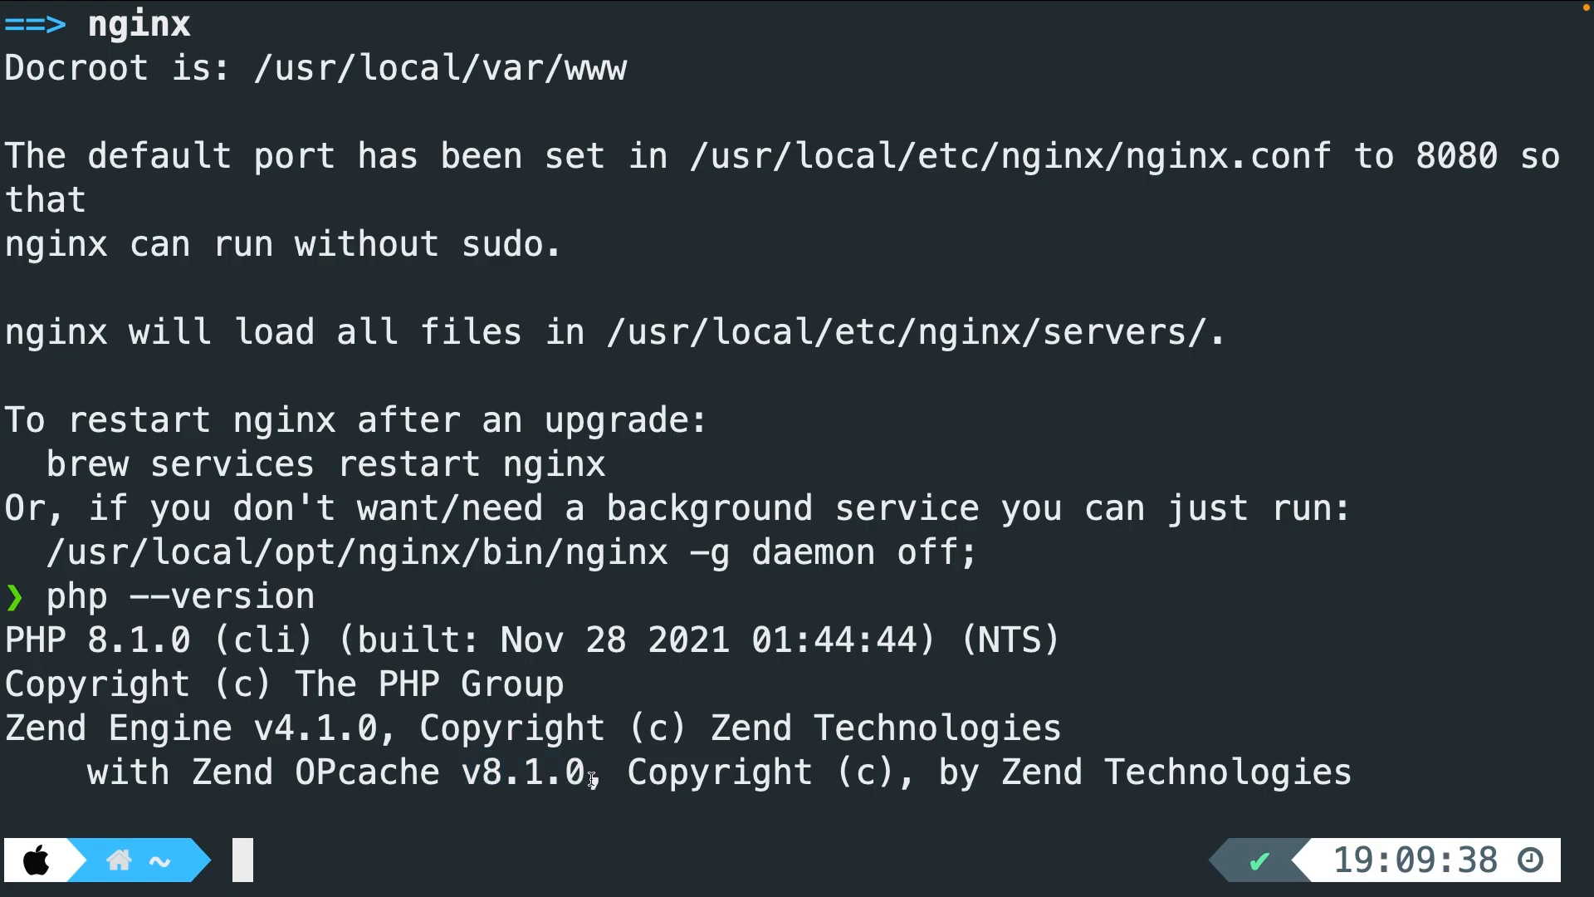
# Step: Run brew upgrade php, which warns PHP is already installed
pyautogui.write('brew upgrad')
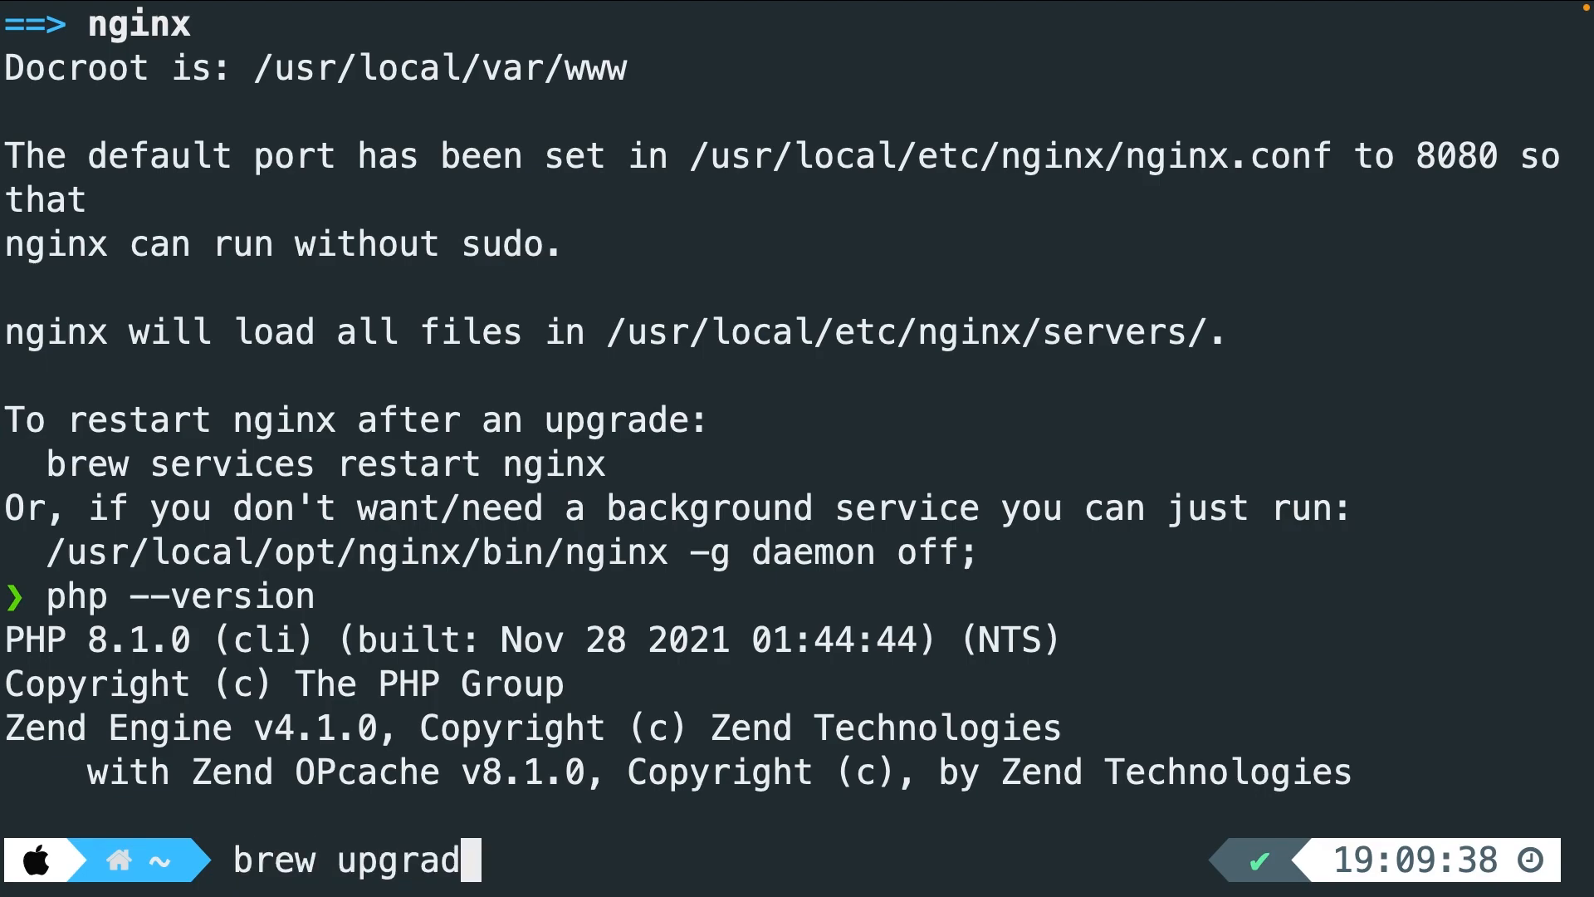
pyautogui.press('Enter')
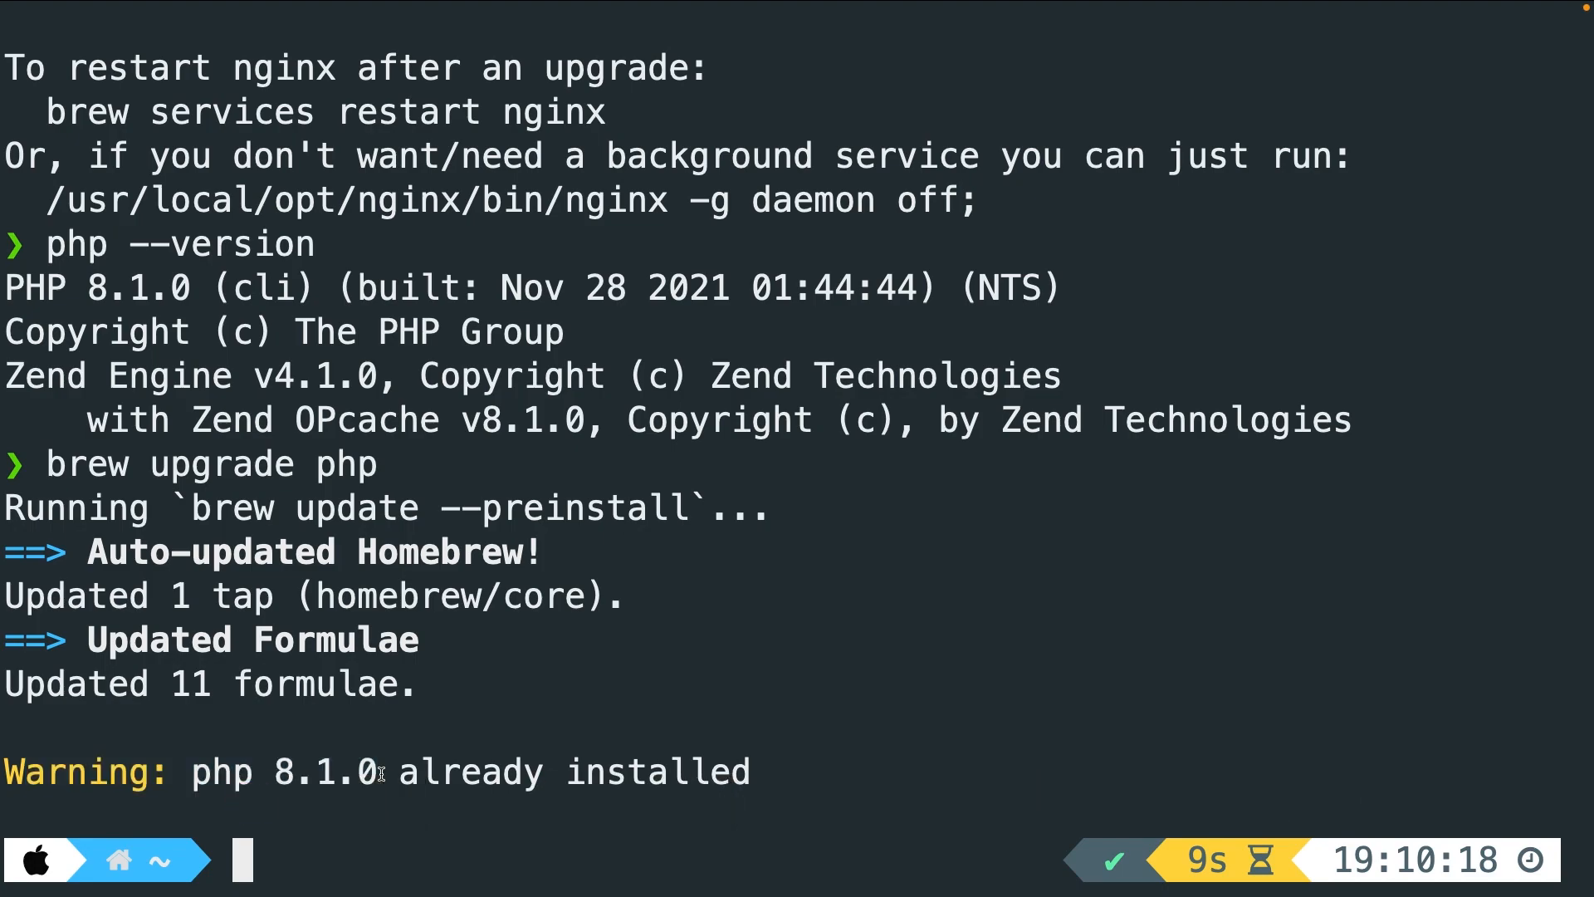
pyautogui.write('brew')
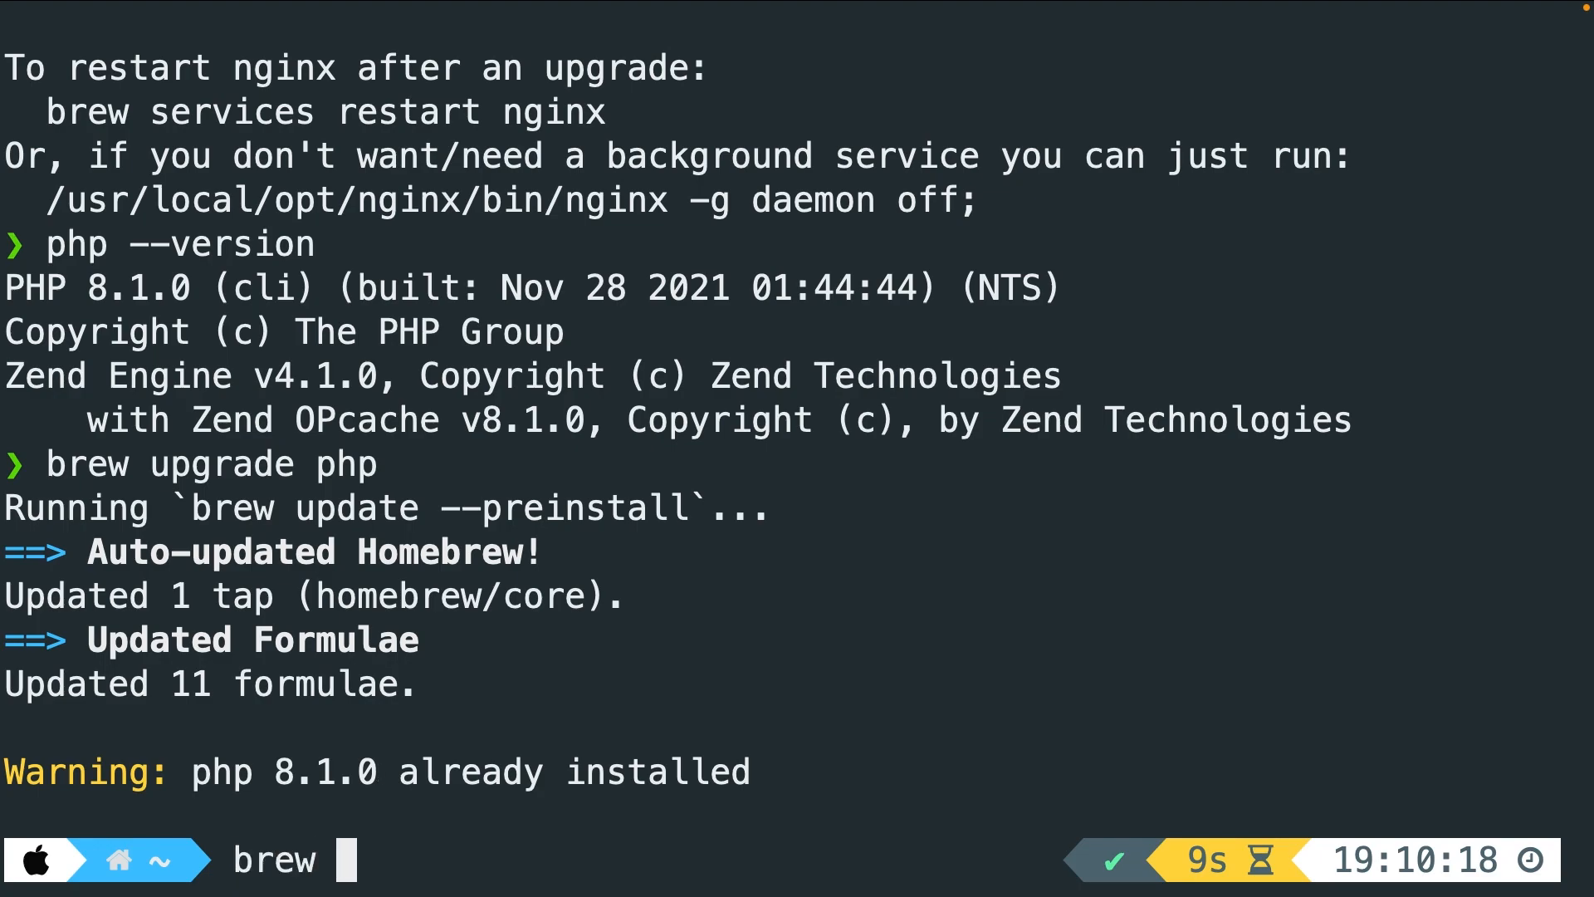
# Step: Type brew install mysql, cancel it unrun, and return to brew.sh in Brave
pyautogui.write('install m')
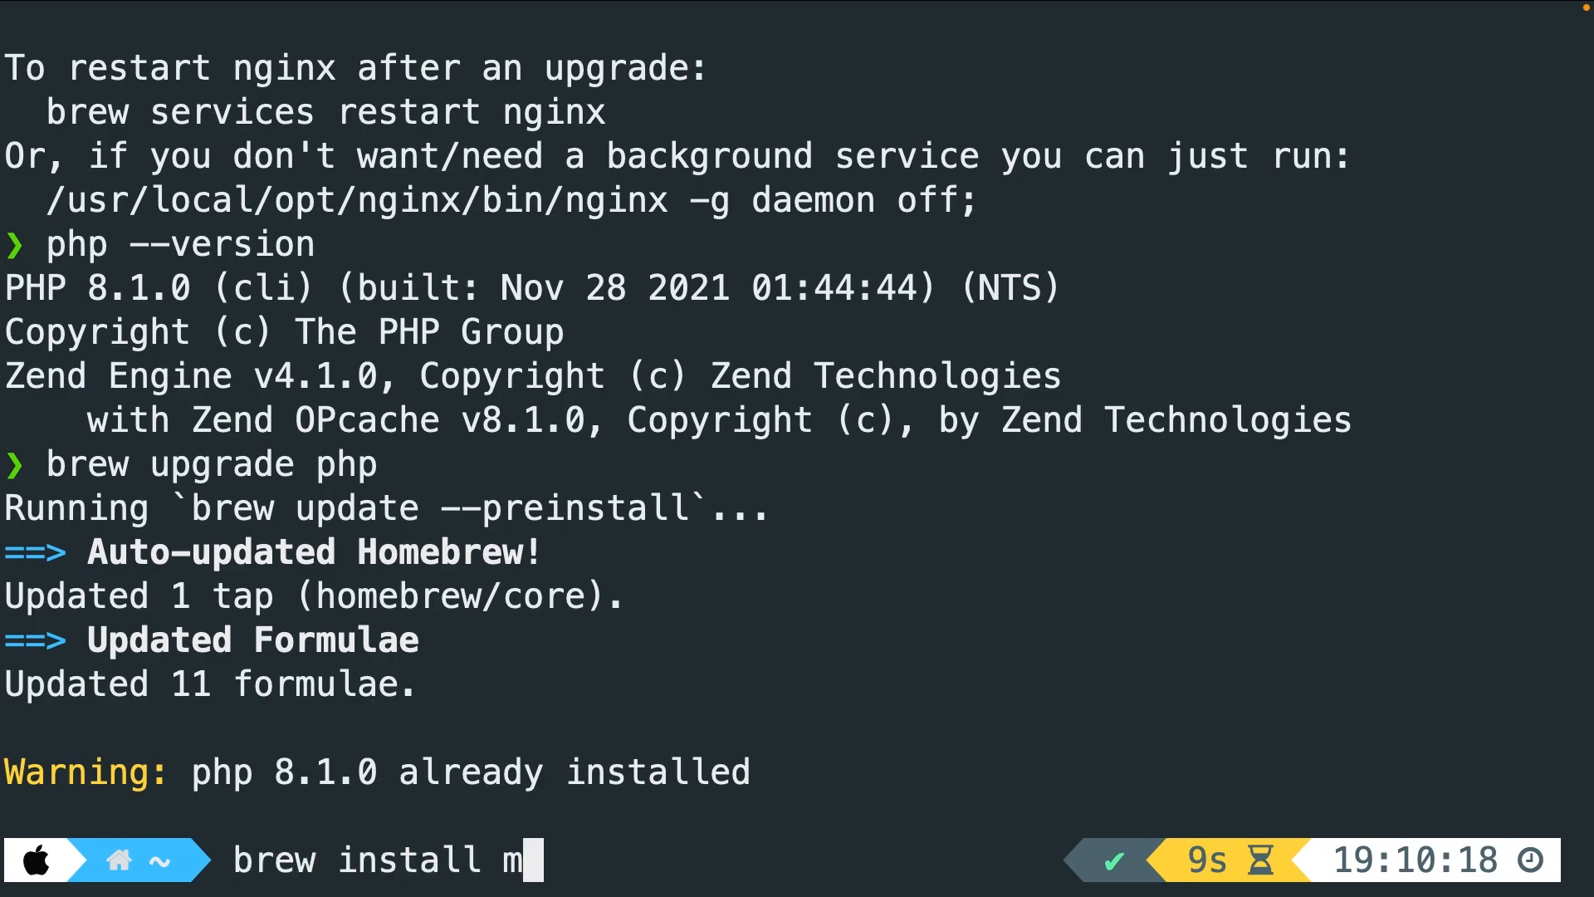
pyautogui.write('ysql')
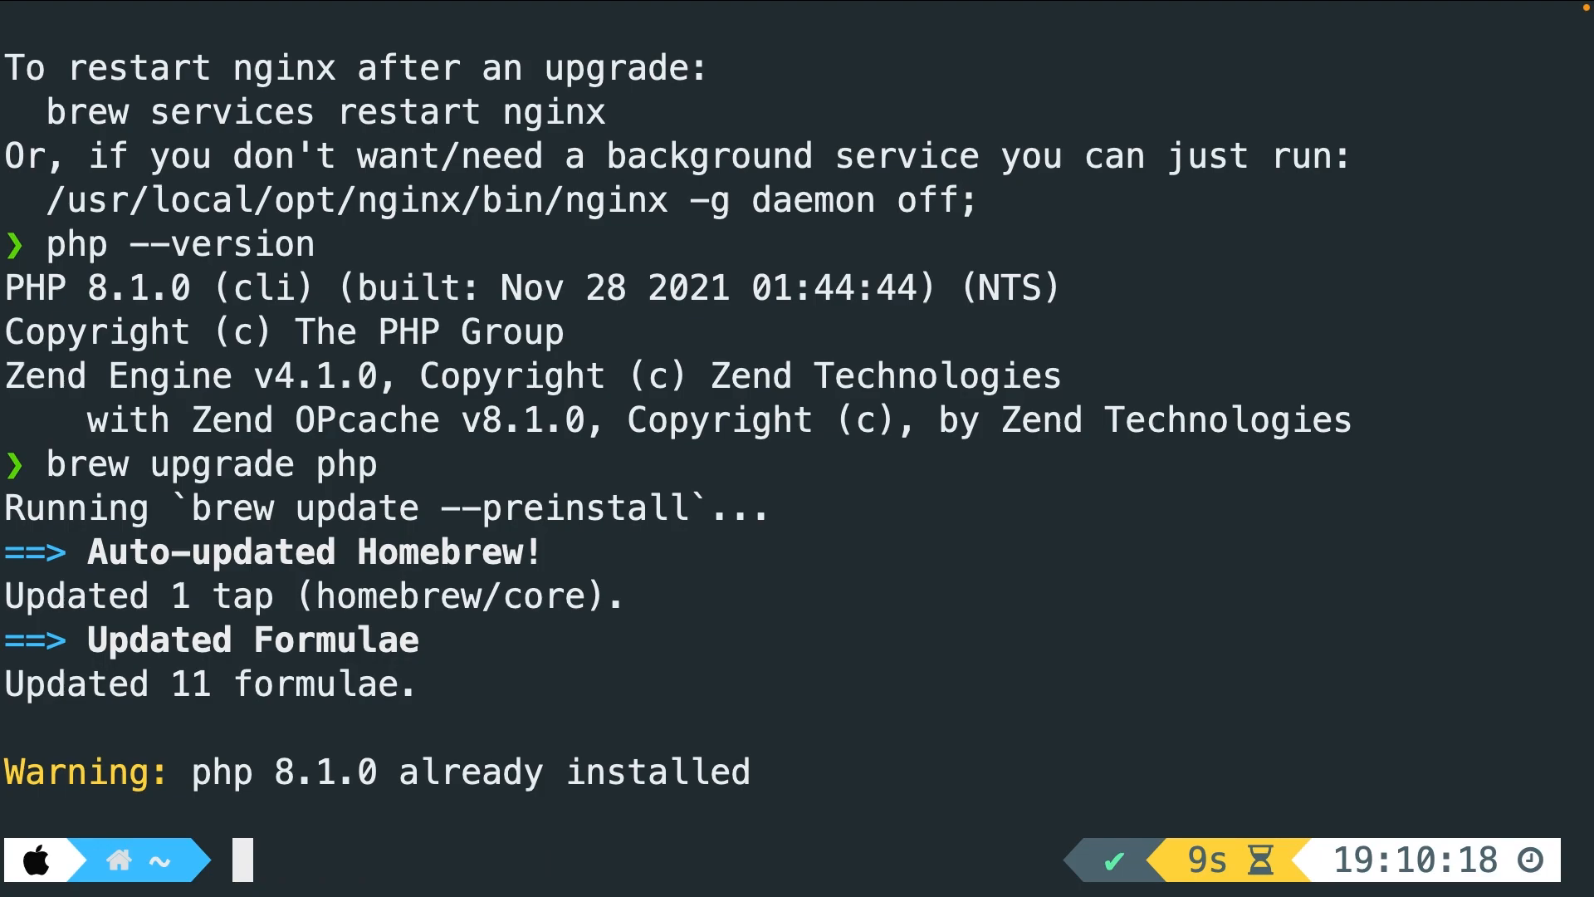
pyautogui.write('mysql')
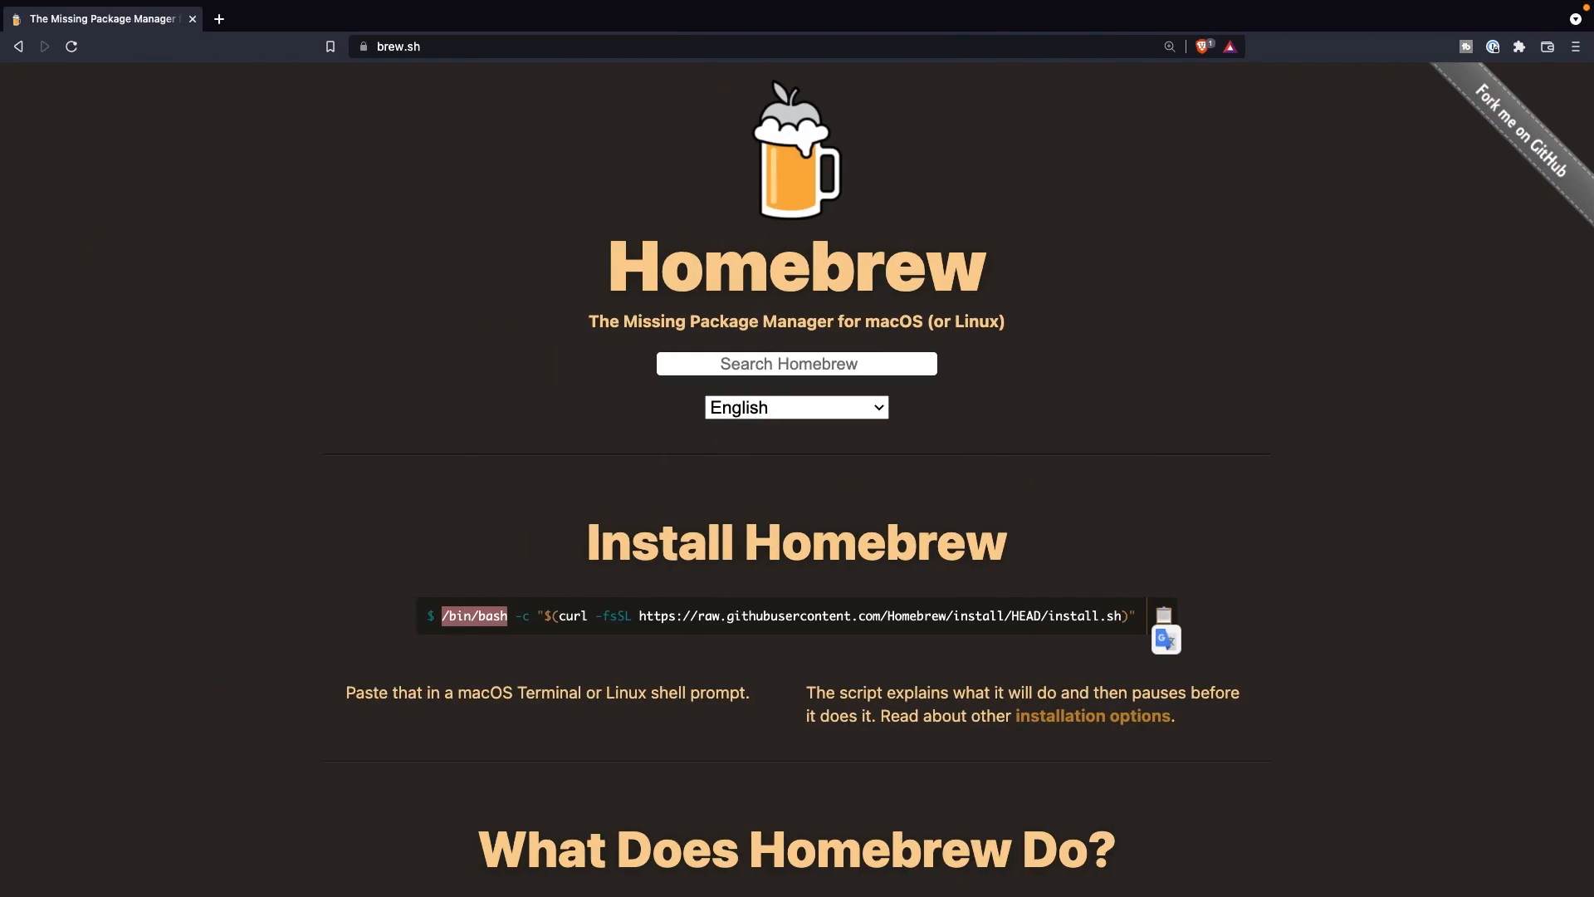
# Step: Go to getcomposer.org's download page and copy the four-line installer script
pyautogui.click(457, 46)
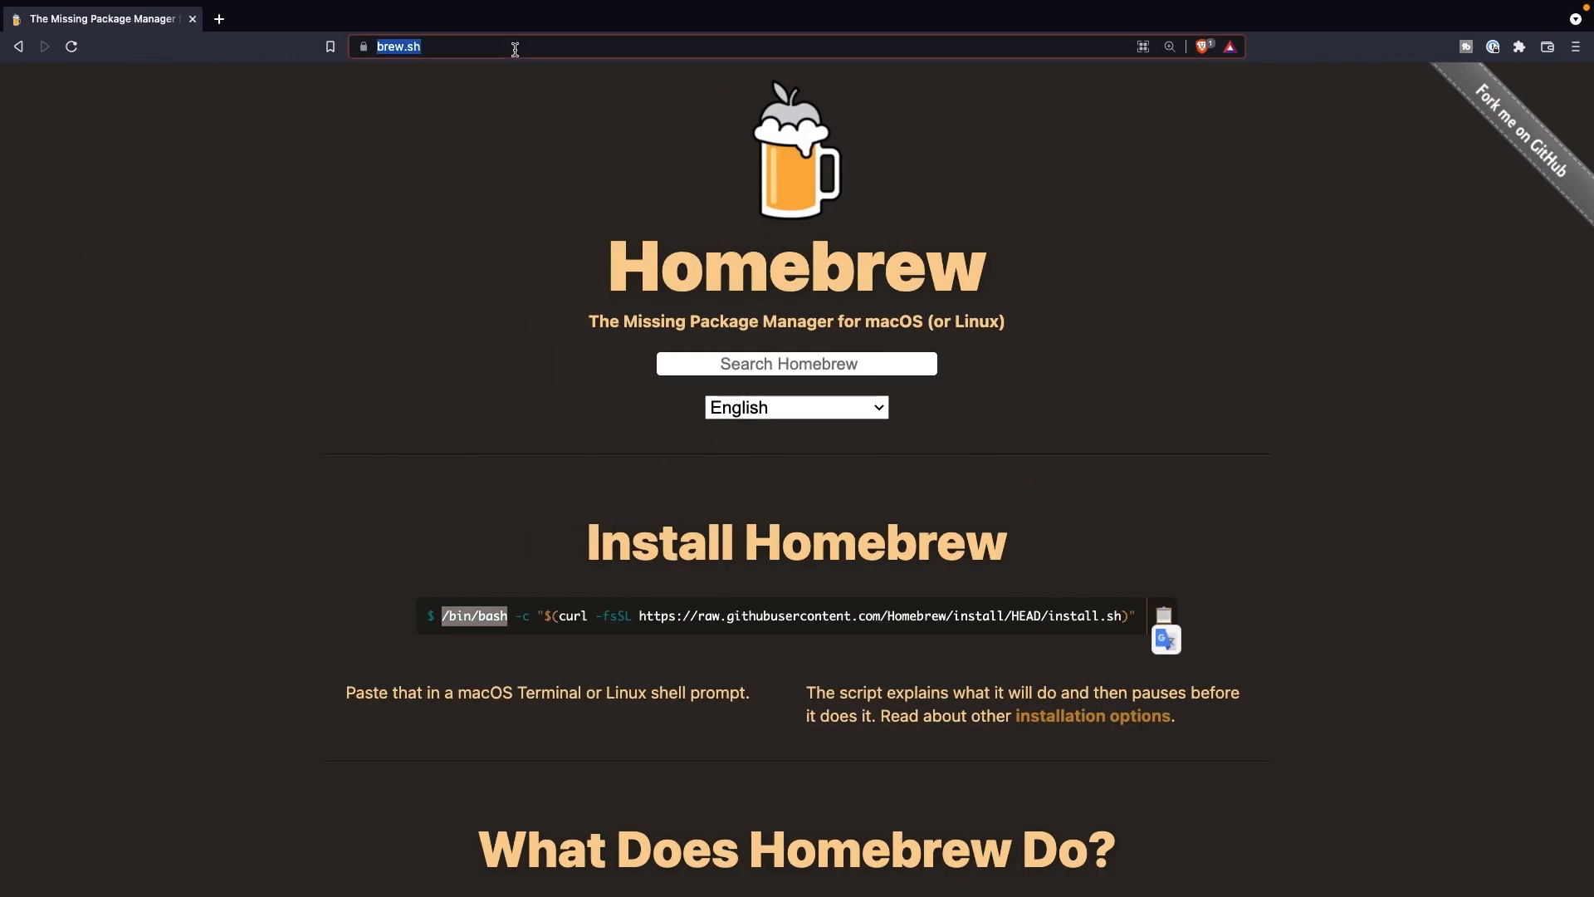
pyautogui.write('getcomposer.org')
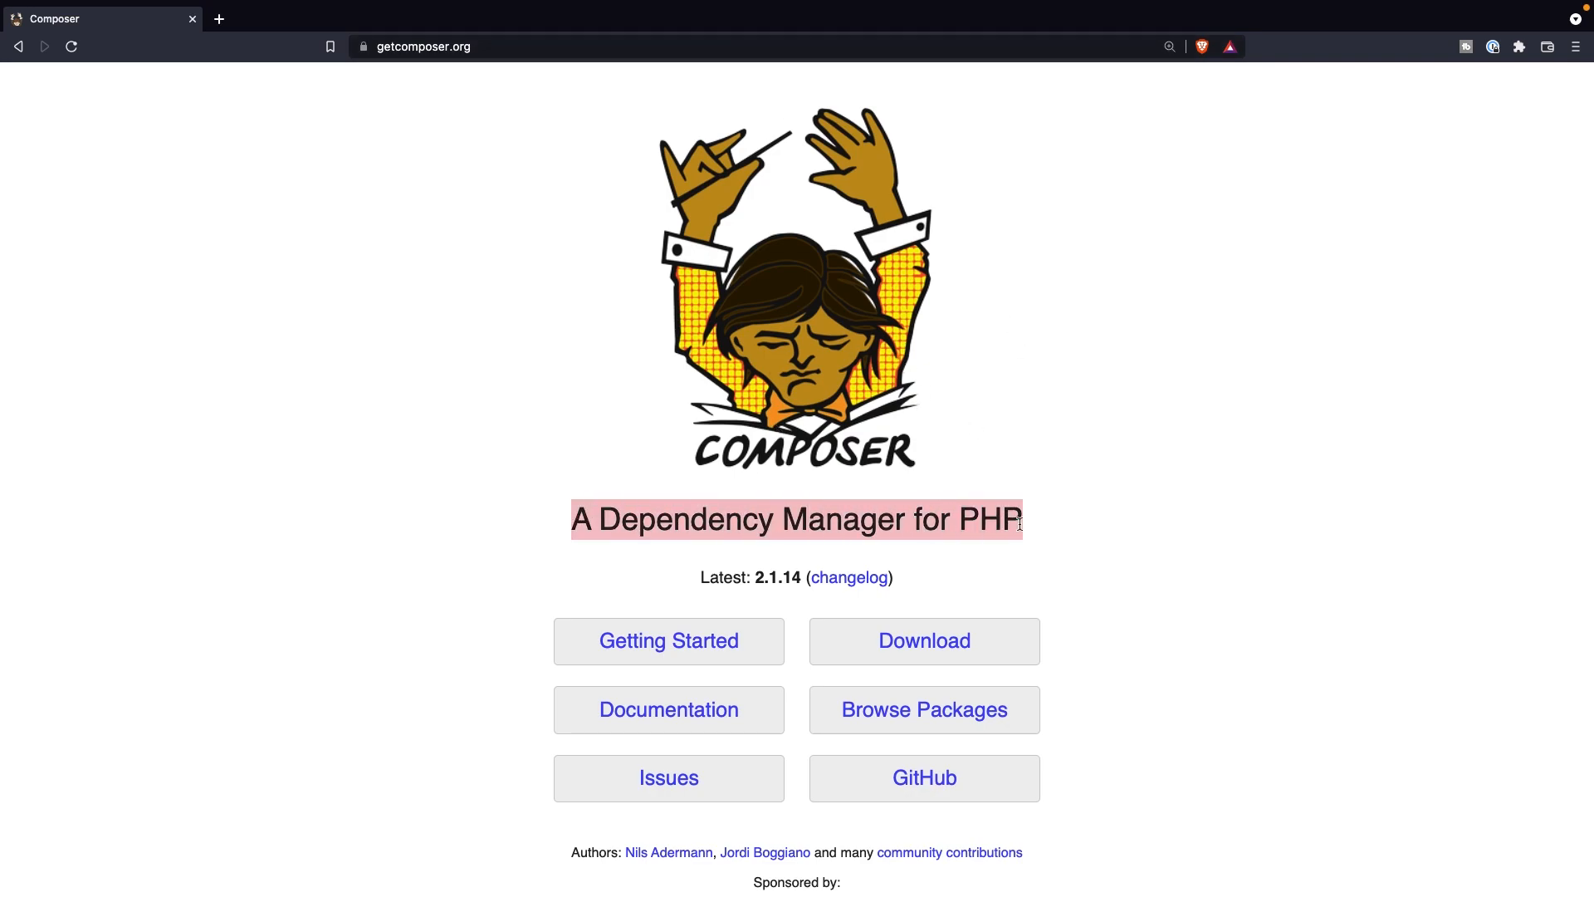
pyautogui.moveTo(923, 640)
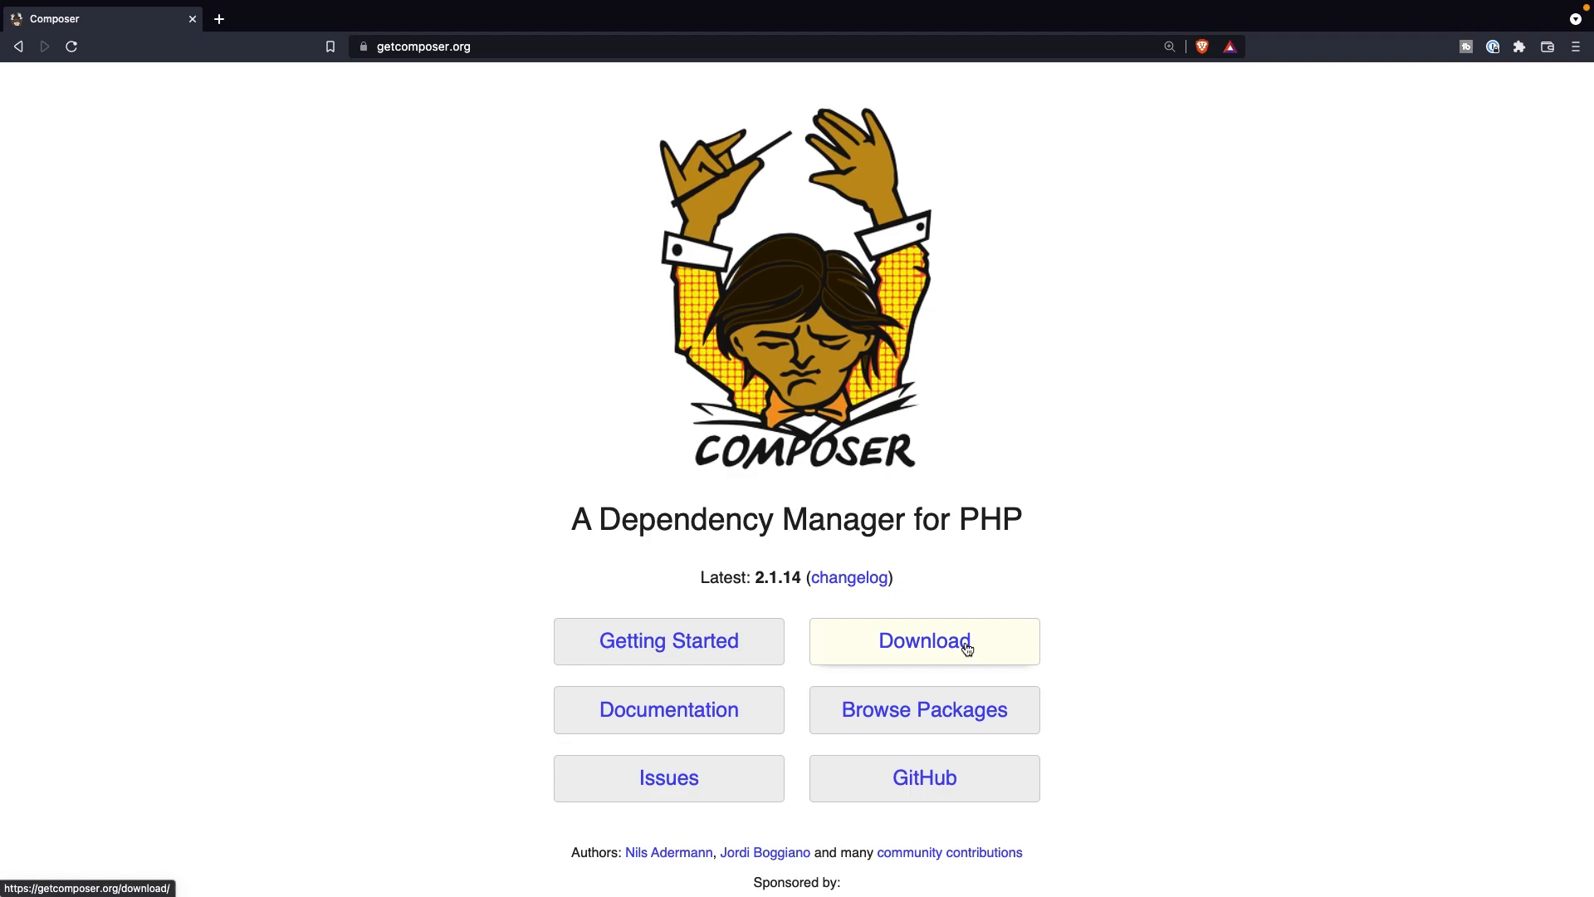
pyautogui.click(922, 640)
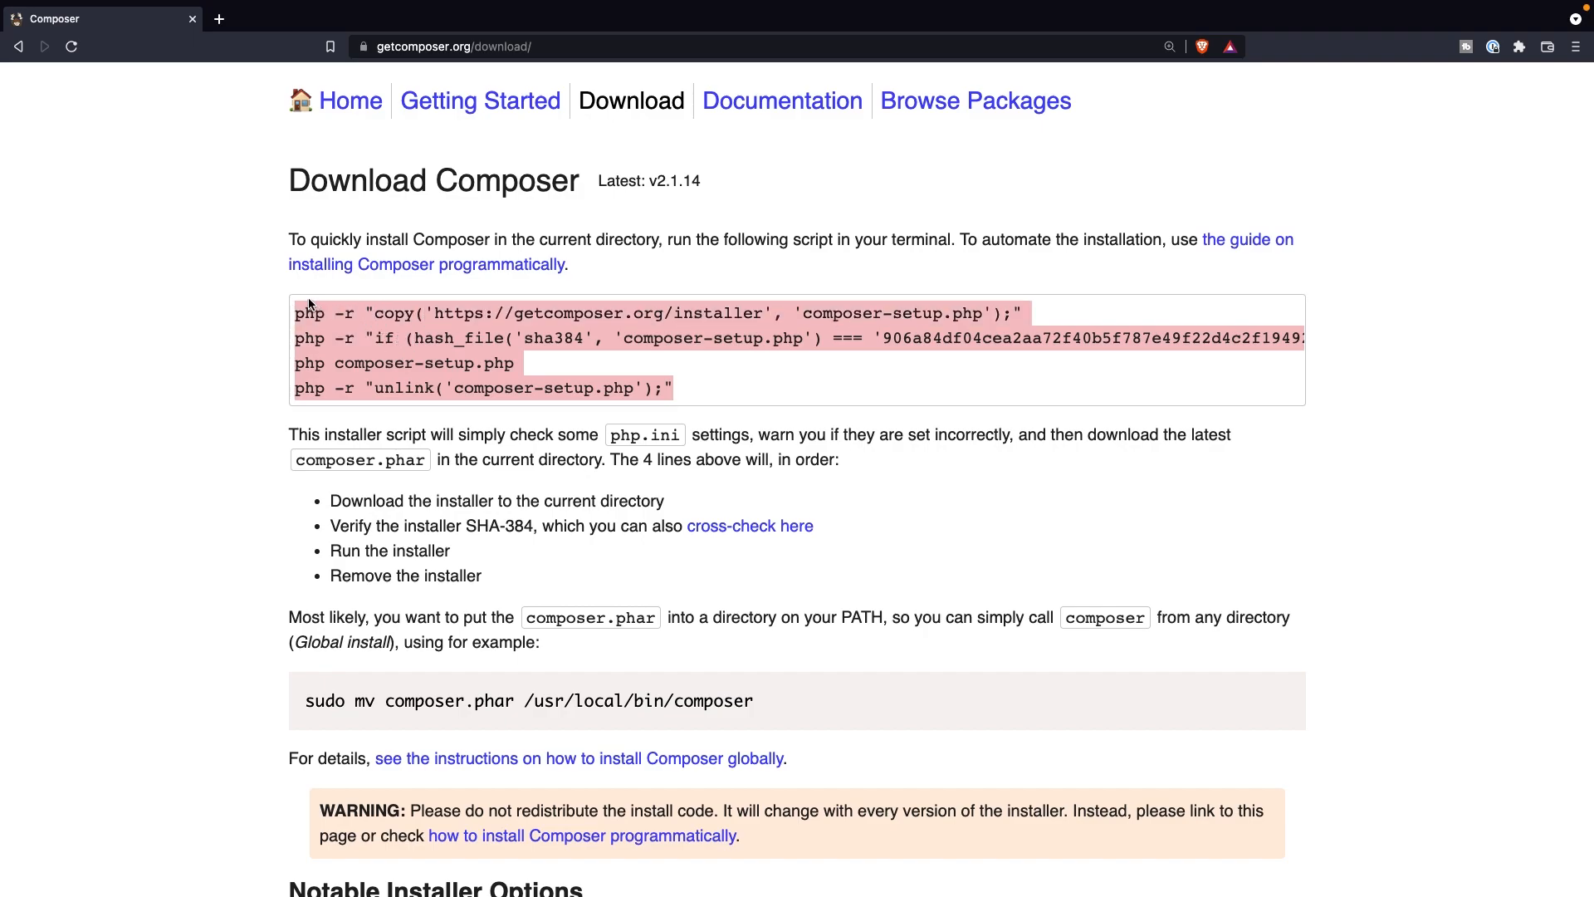
pyautogui.scroll(-3)
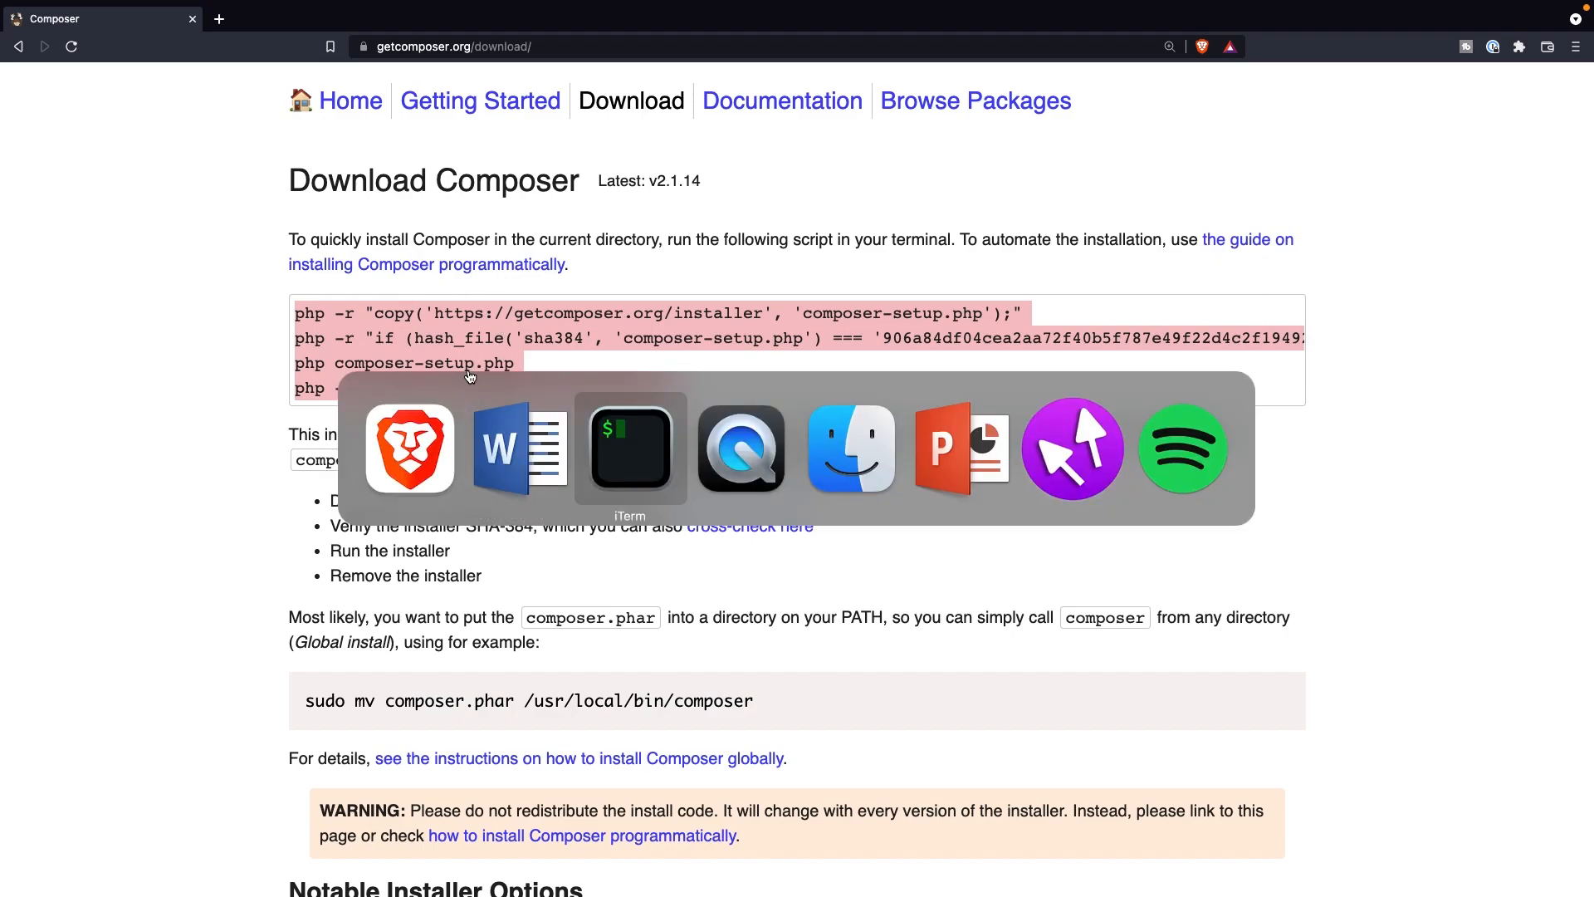
pyautogui.click(628, 448)
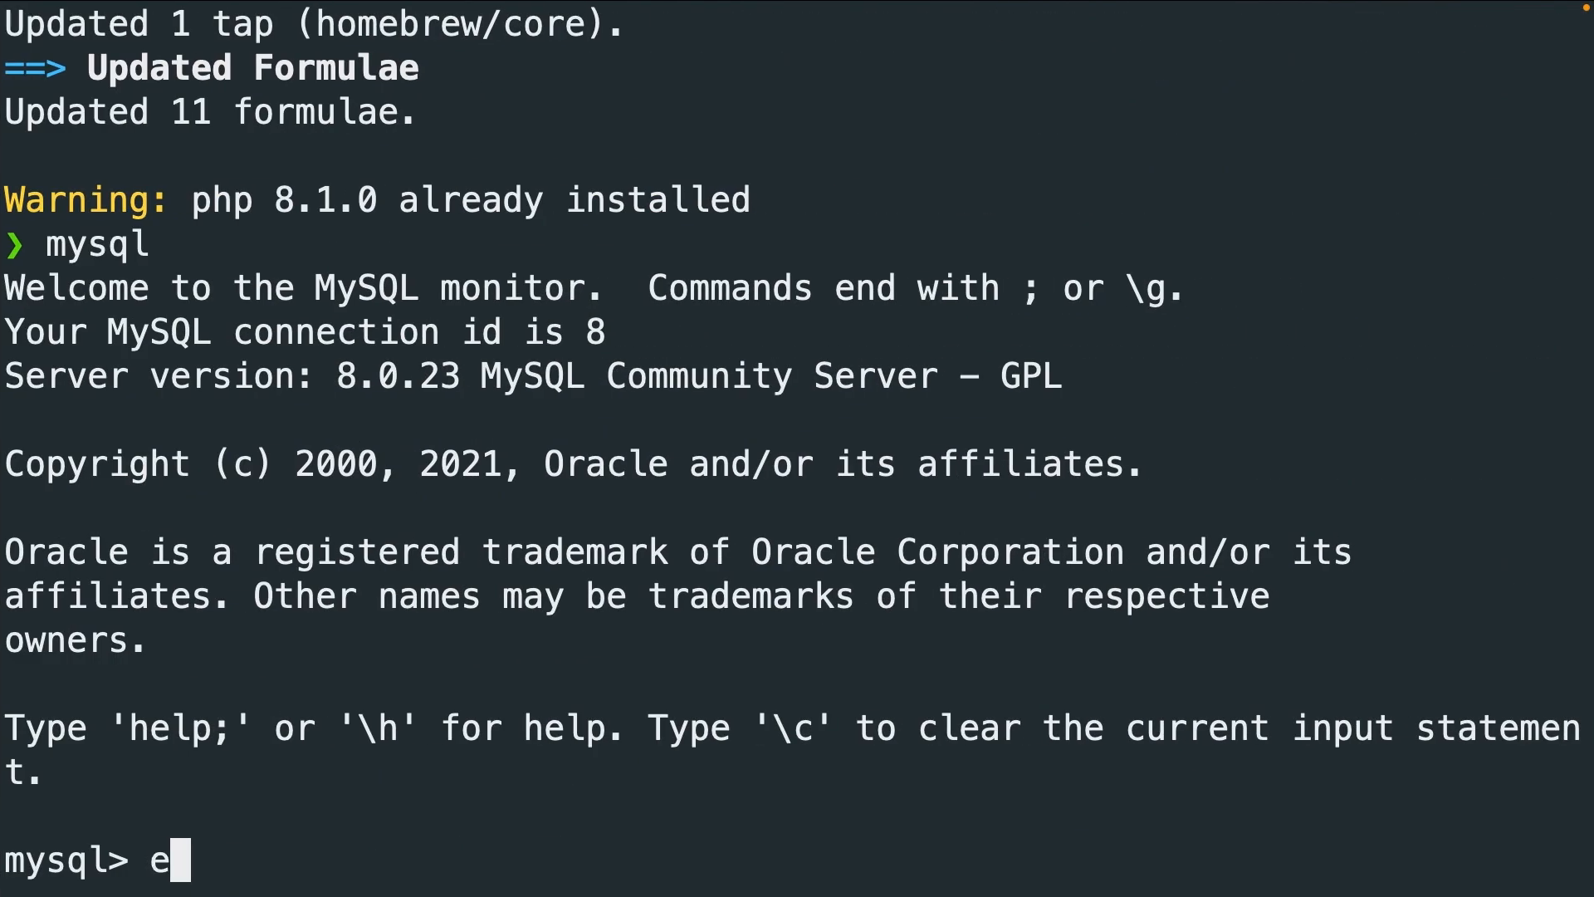
# Step: Exit MySQL and run the Composer installer, confirming Composer 2.1.14 installed
pyautogui.write('xit;')
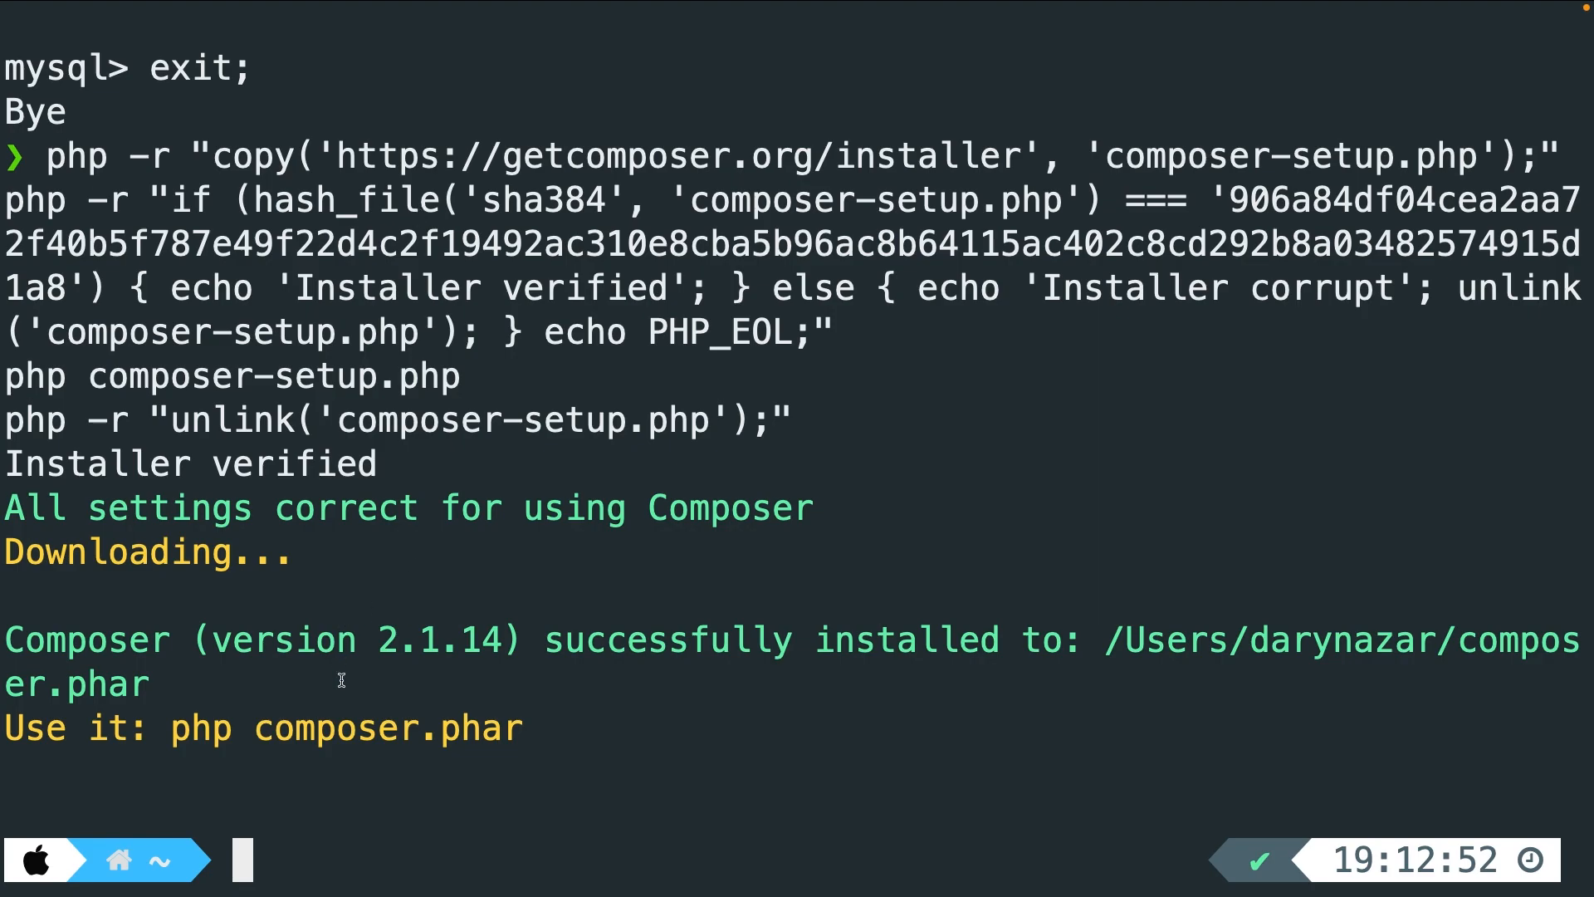
pyautogui.doubleClick(439, 638)
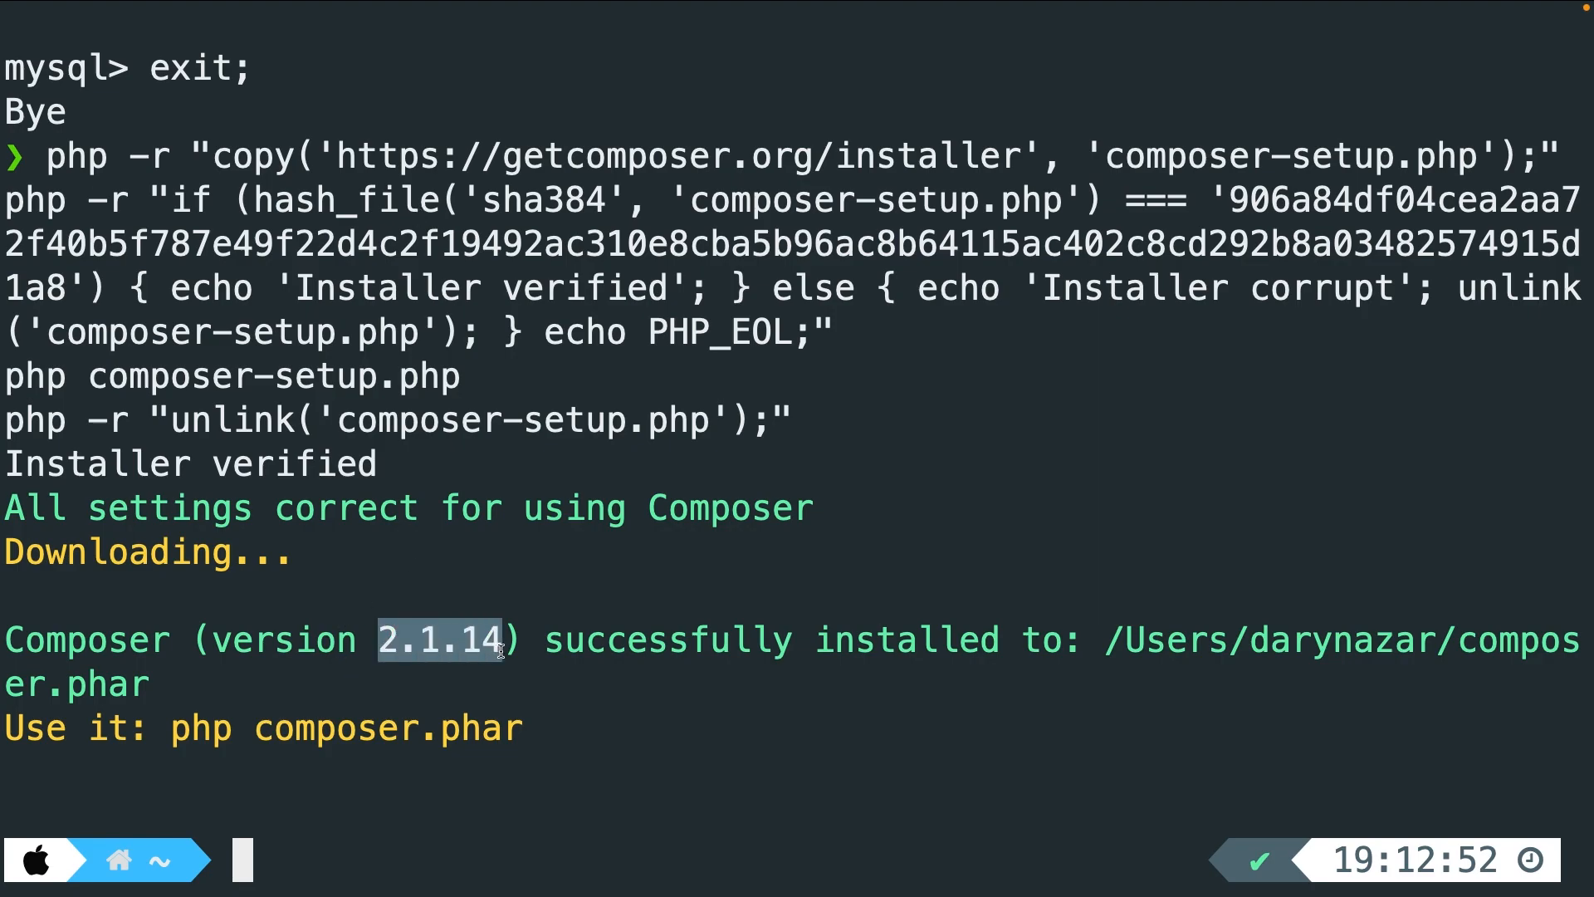
pyautogui.click(442, 638)
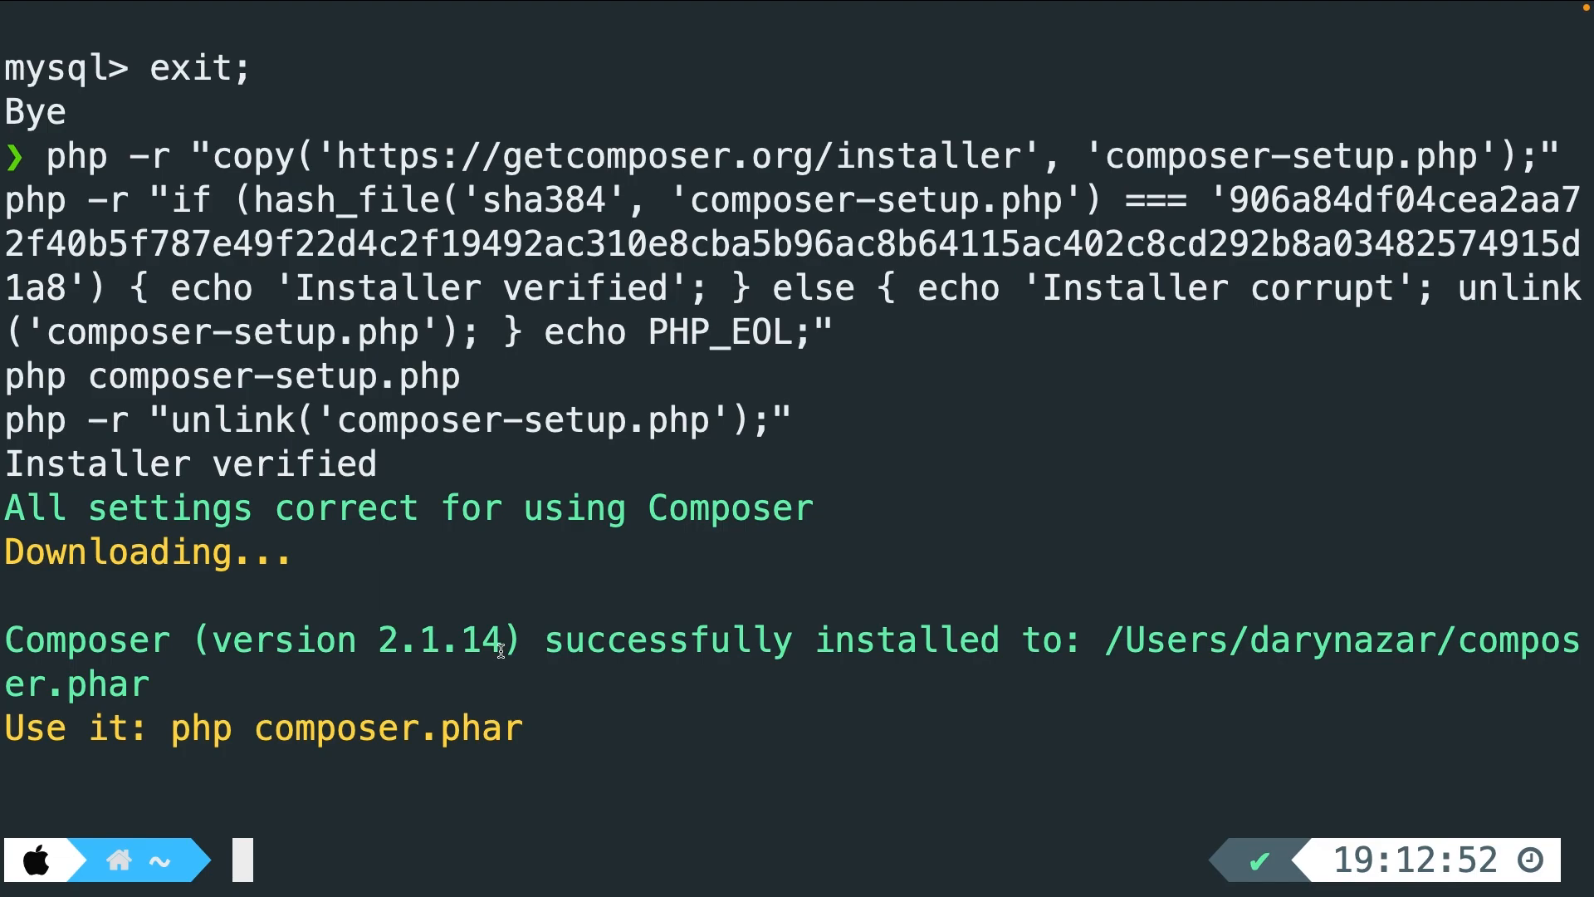
pyautogui.write('echo $')
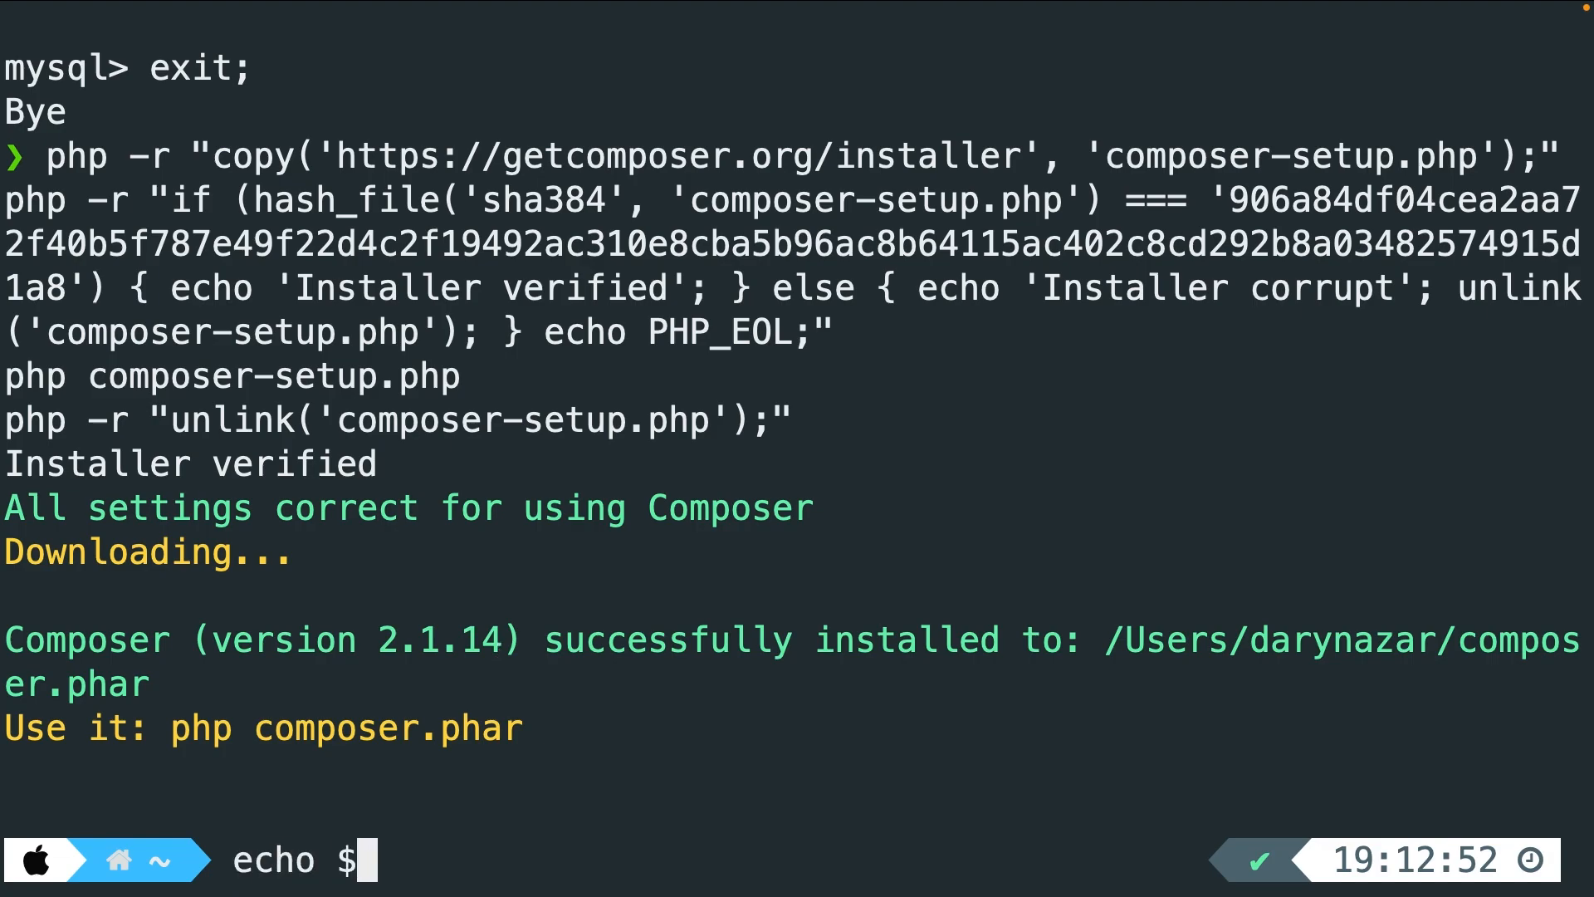
# Step: Print the search path with echo $PATH and return home with cd
pyautogui.write('PATH')
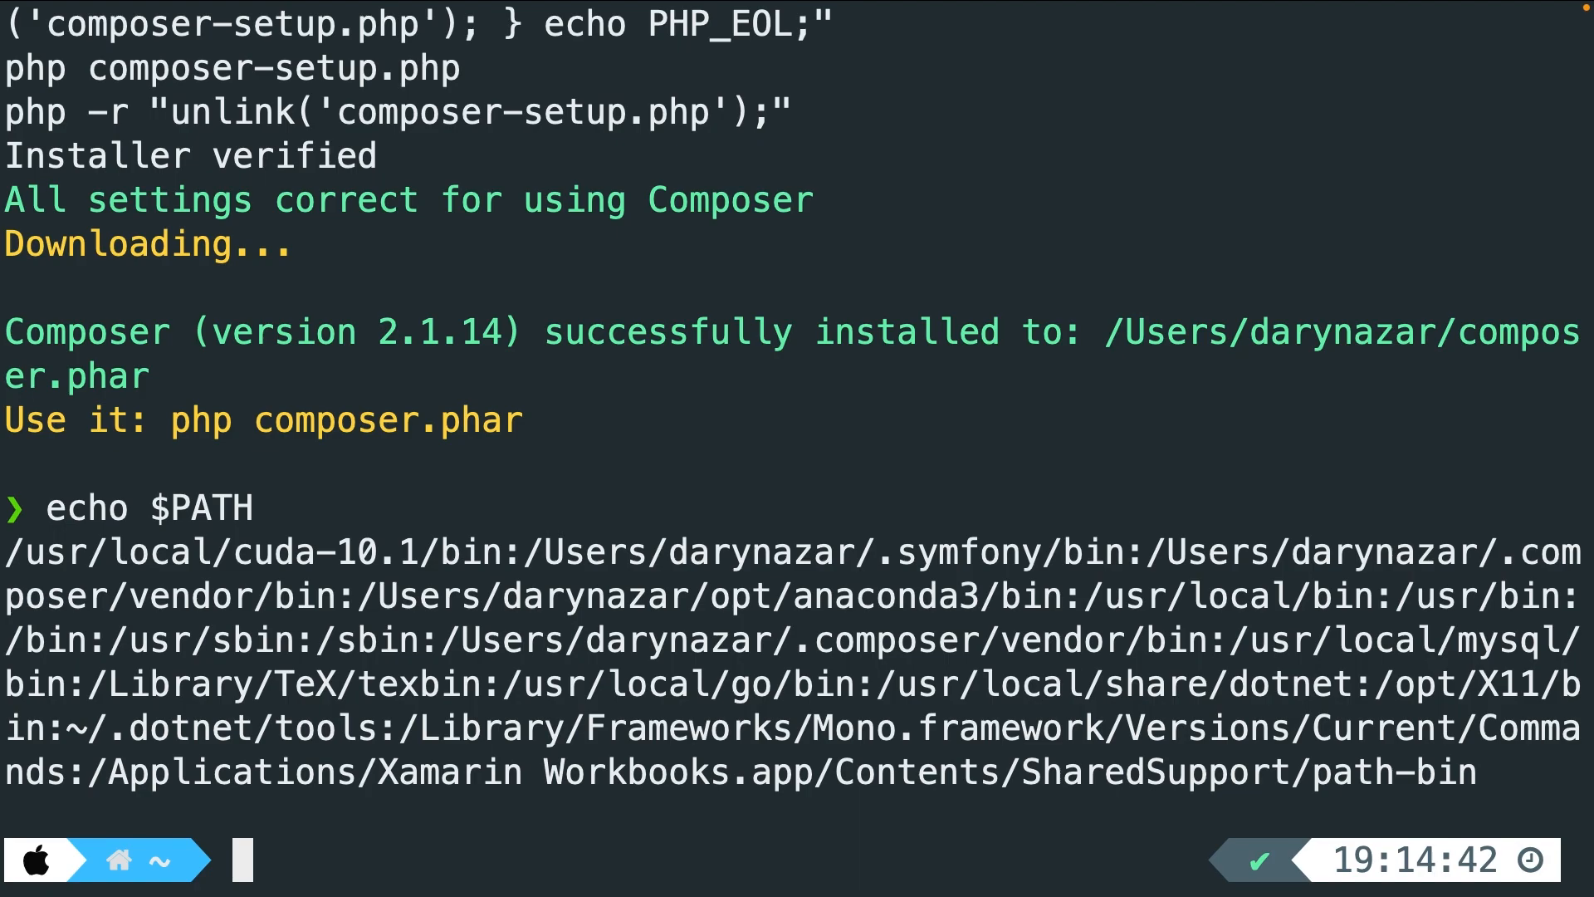
pyautogui.write('c')
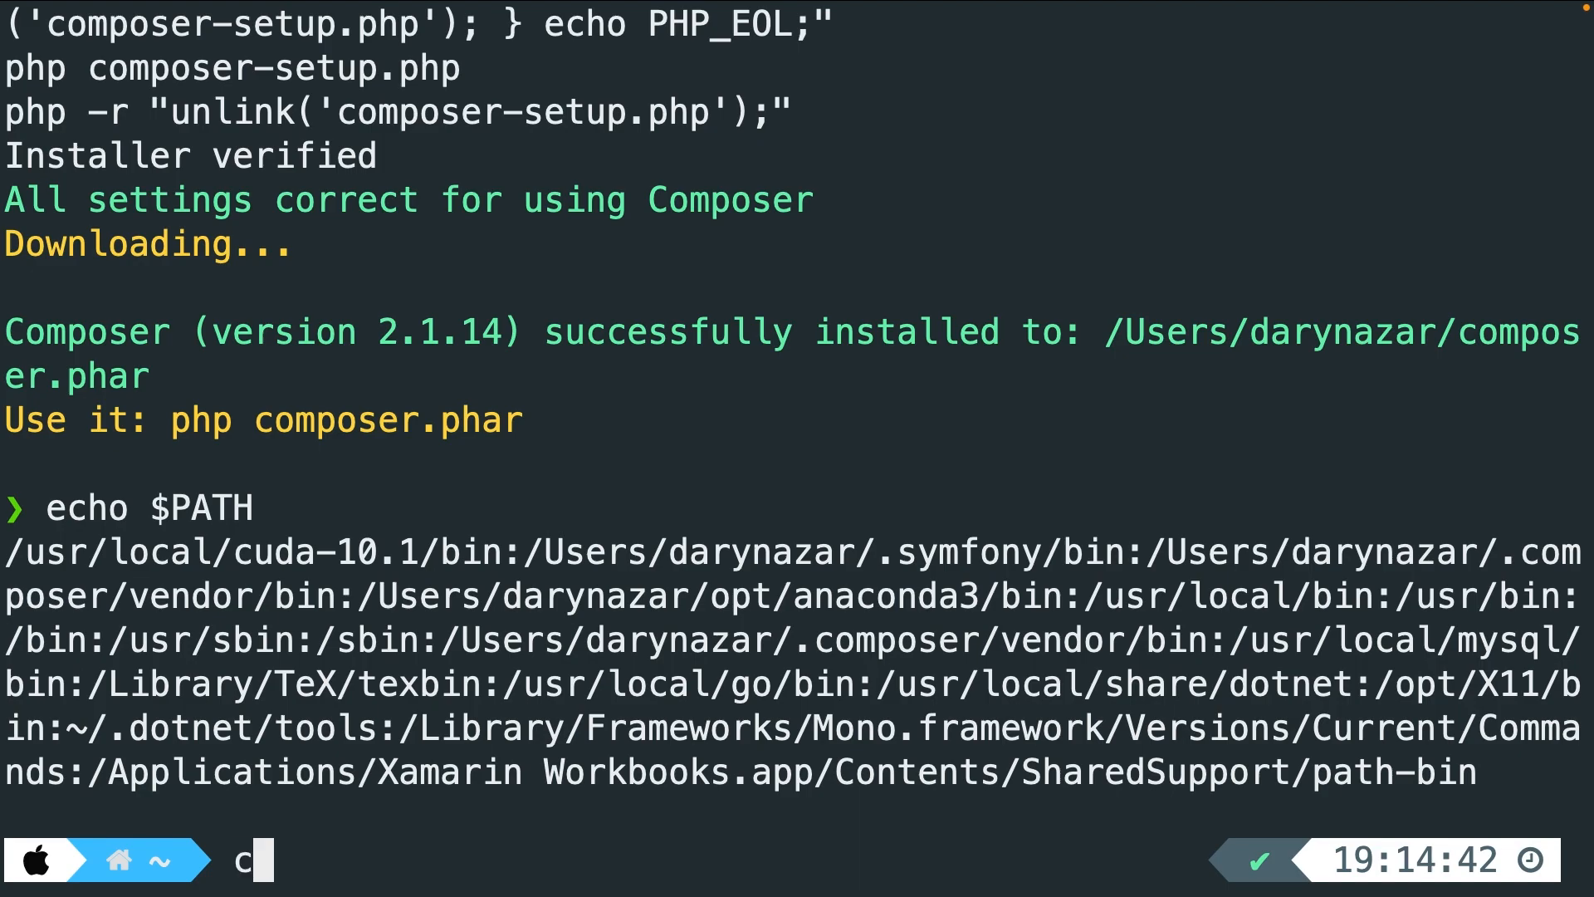
pyautogui.write('d')
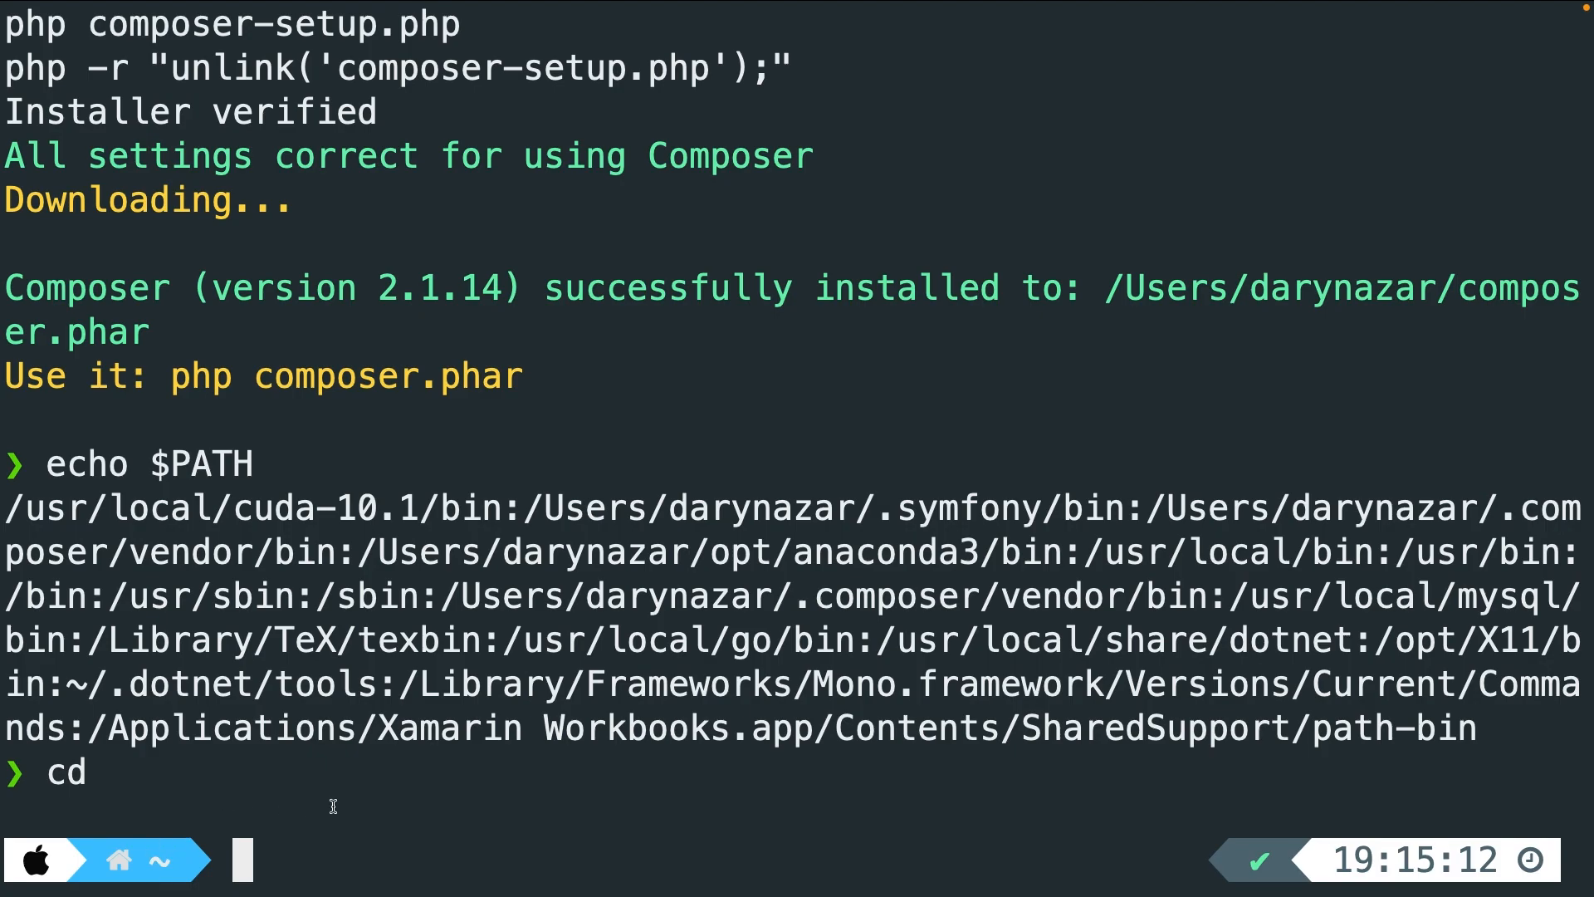
# Step: List the home folder with ls and ls -a, locating the hidden .bashrc file
pyautogui.write('ls')
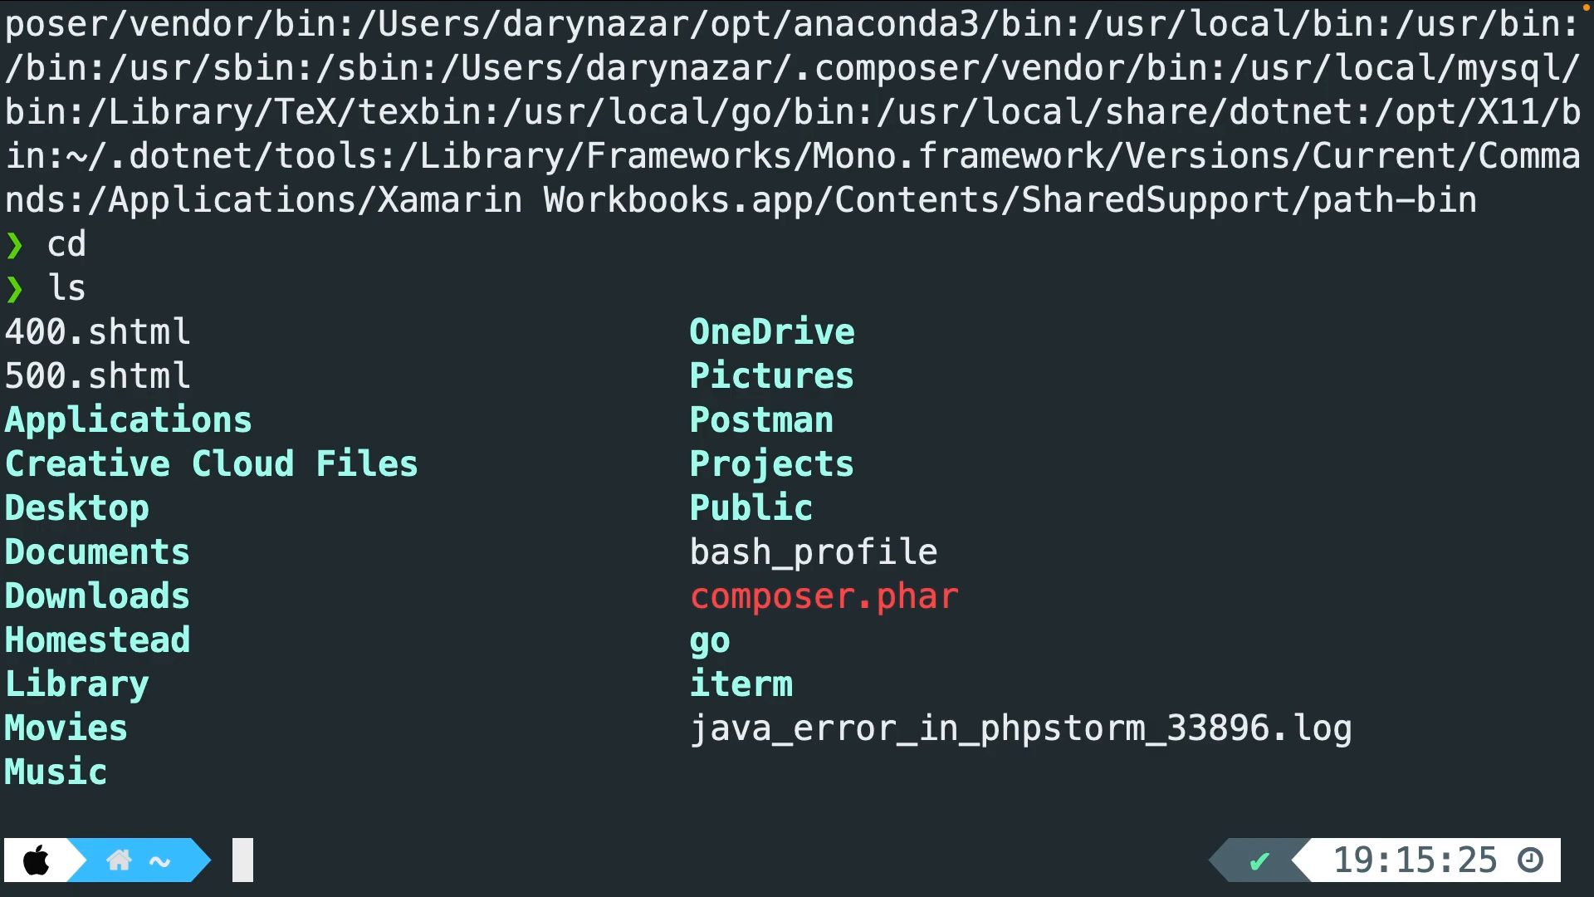
pyautogui.write('ls')
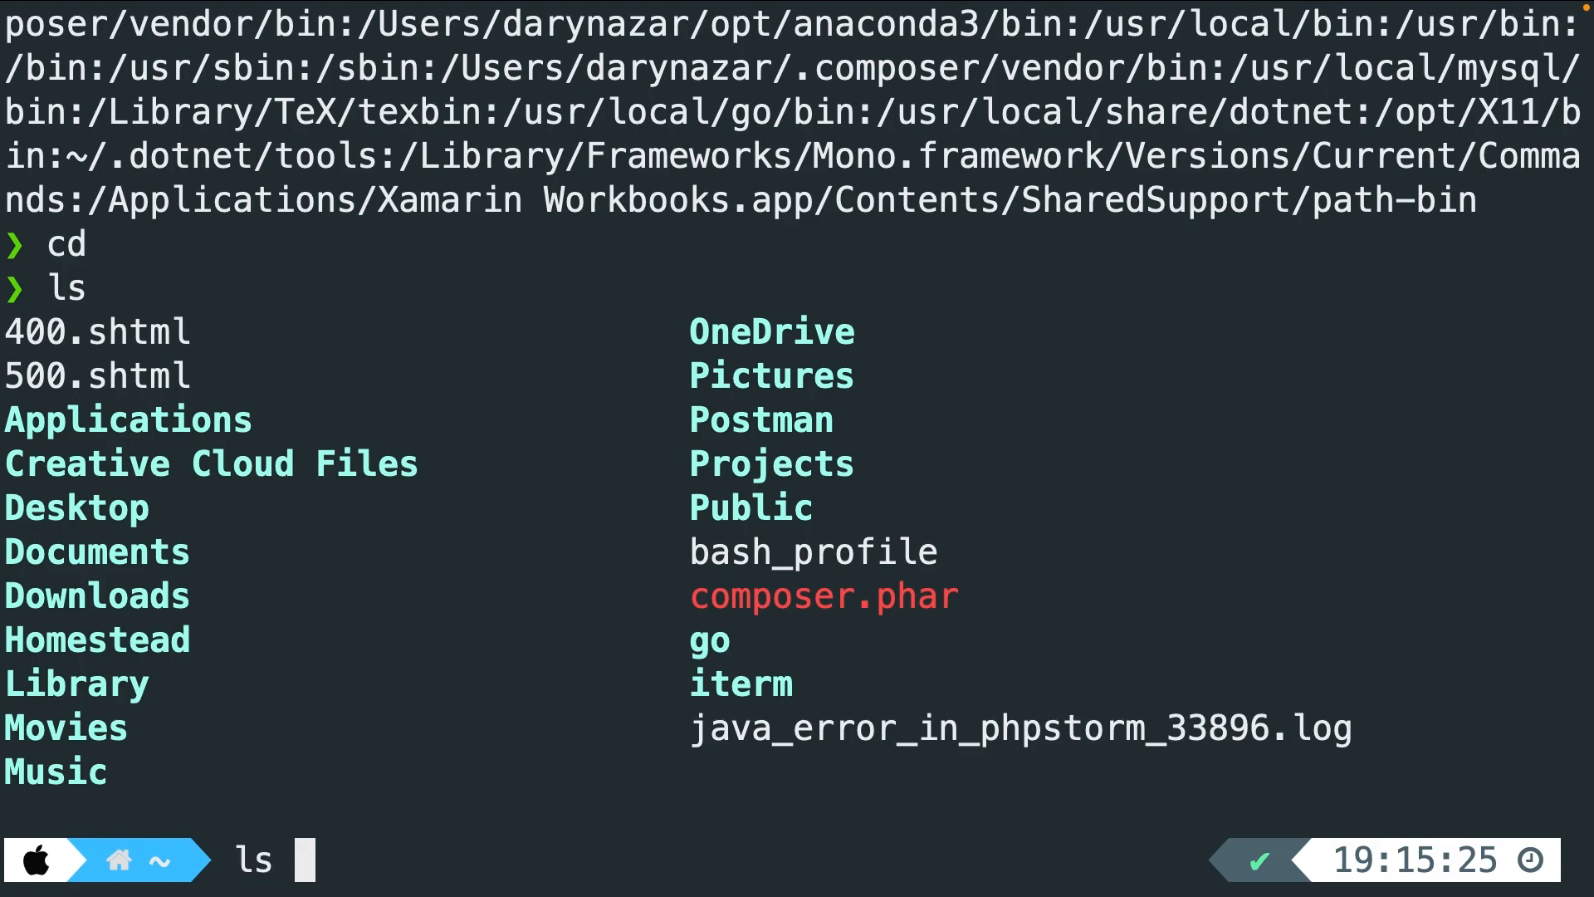
pyautogui.write('-a')
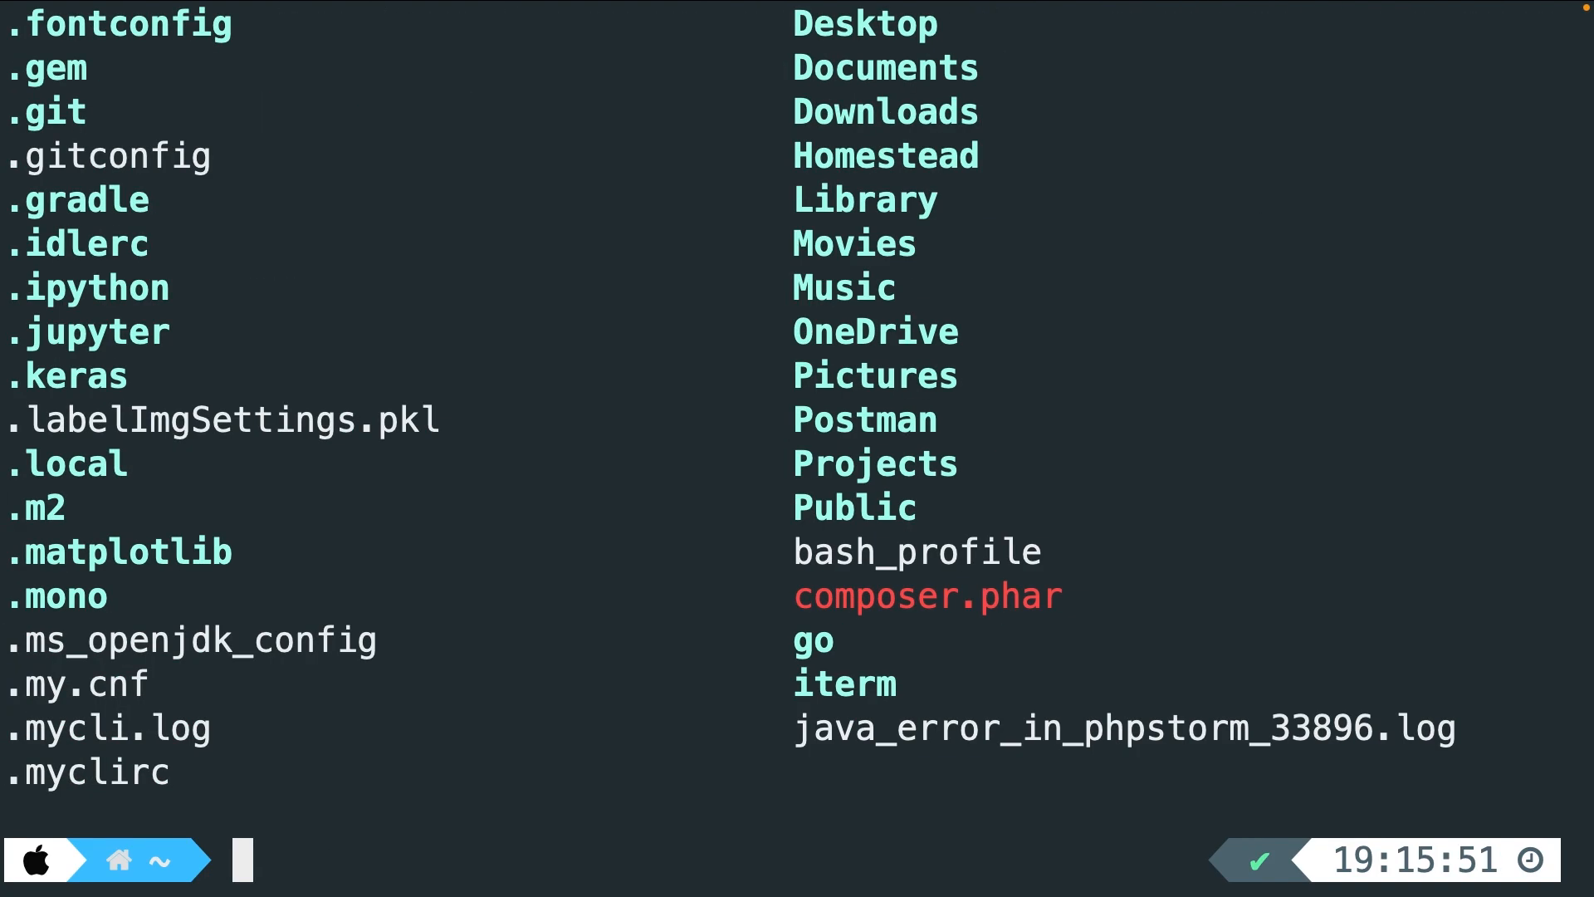
pyautogui.write('ls -a')
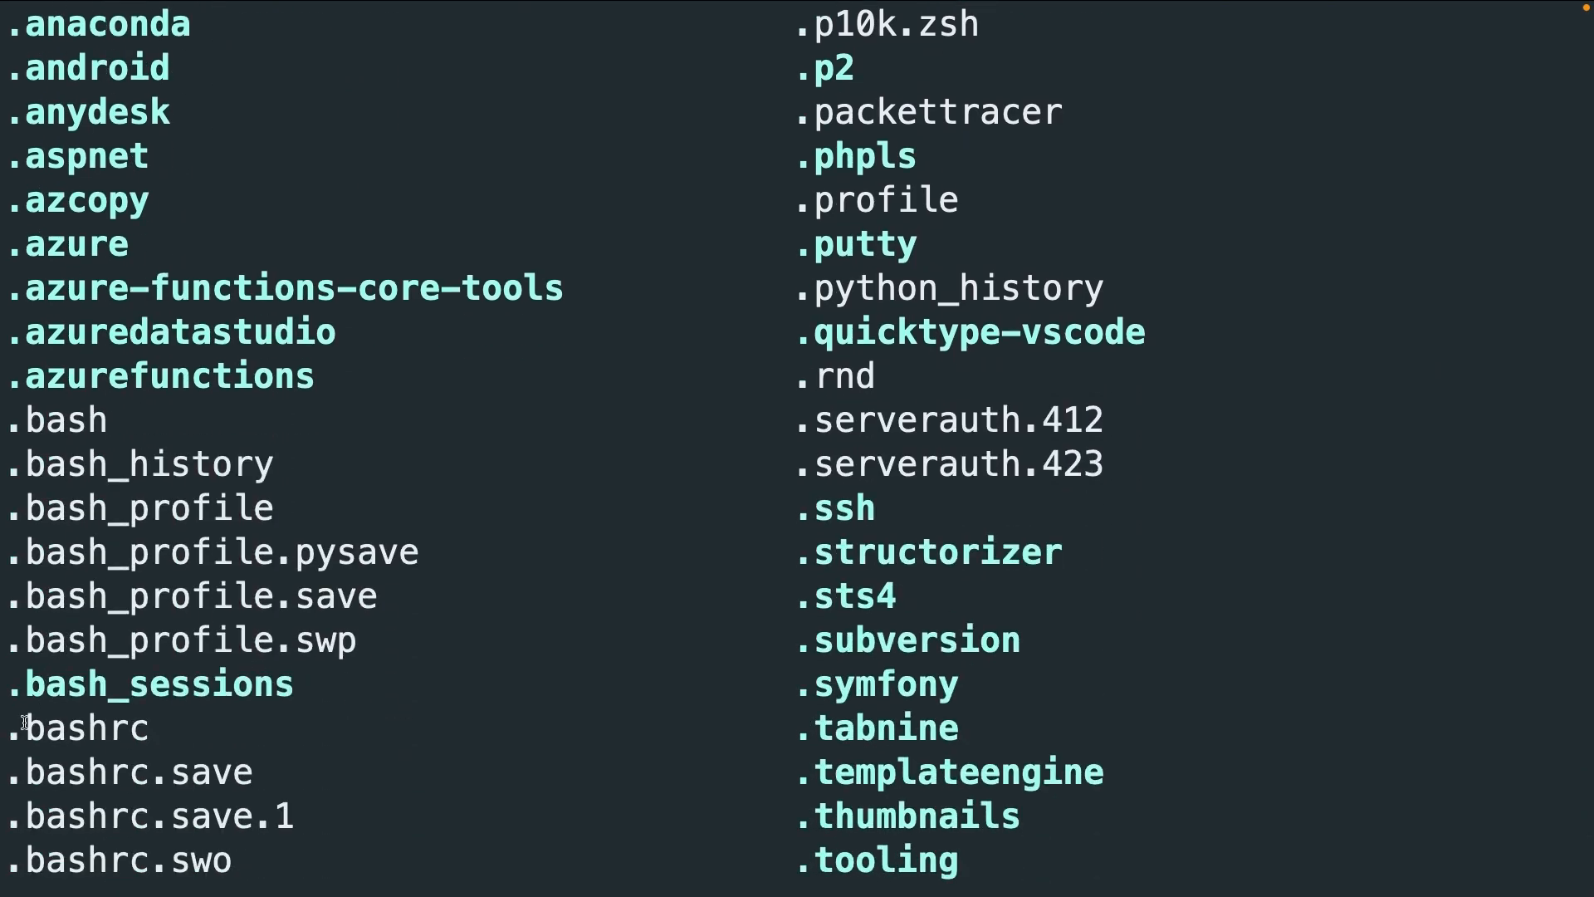
pyautogui.doubleClick(76, 727)
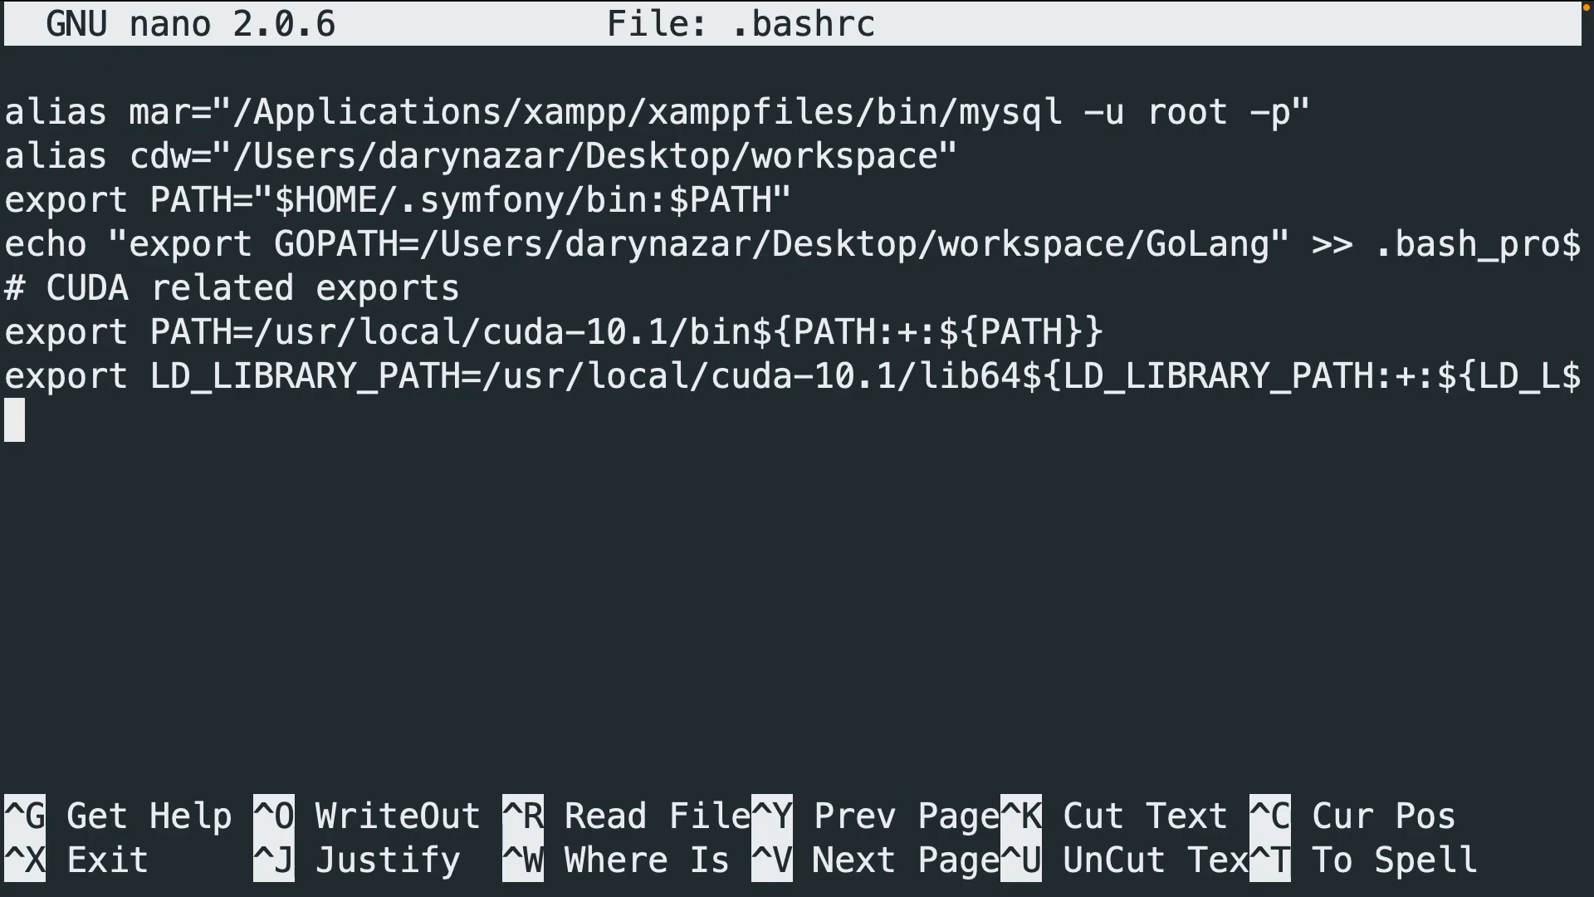
# Step: Append export PATH="$HOME/.composer/vendor/bin:$PATH" to .bashrc and exit nano to the save prompt
pyautogui.write('export')
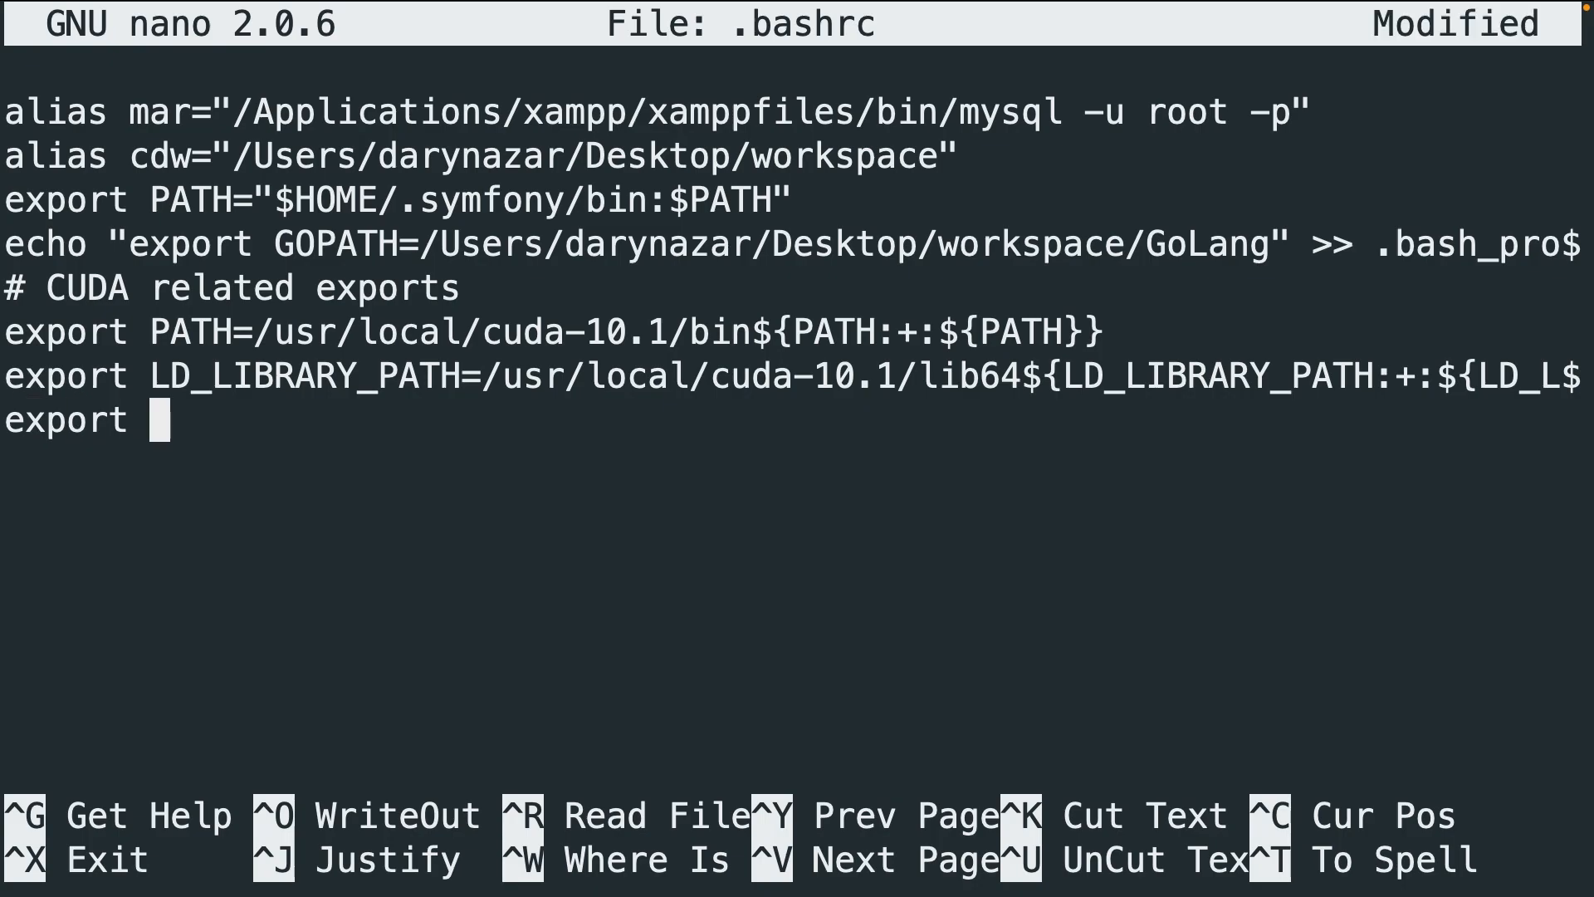
pyautogui.write('PATH=')
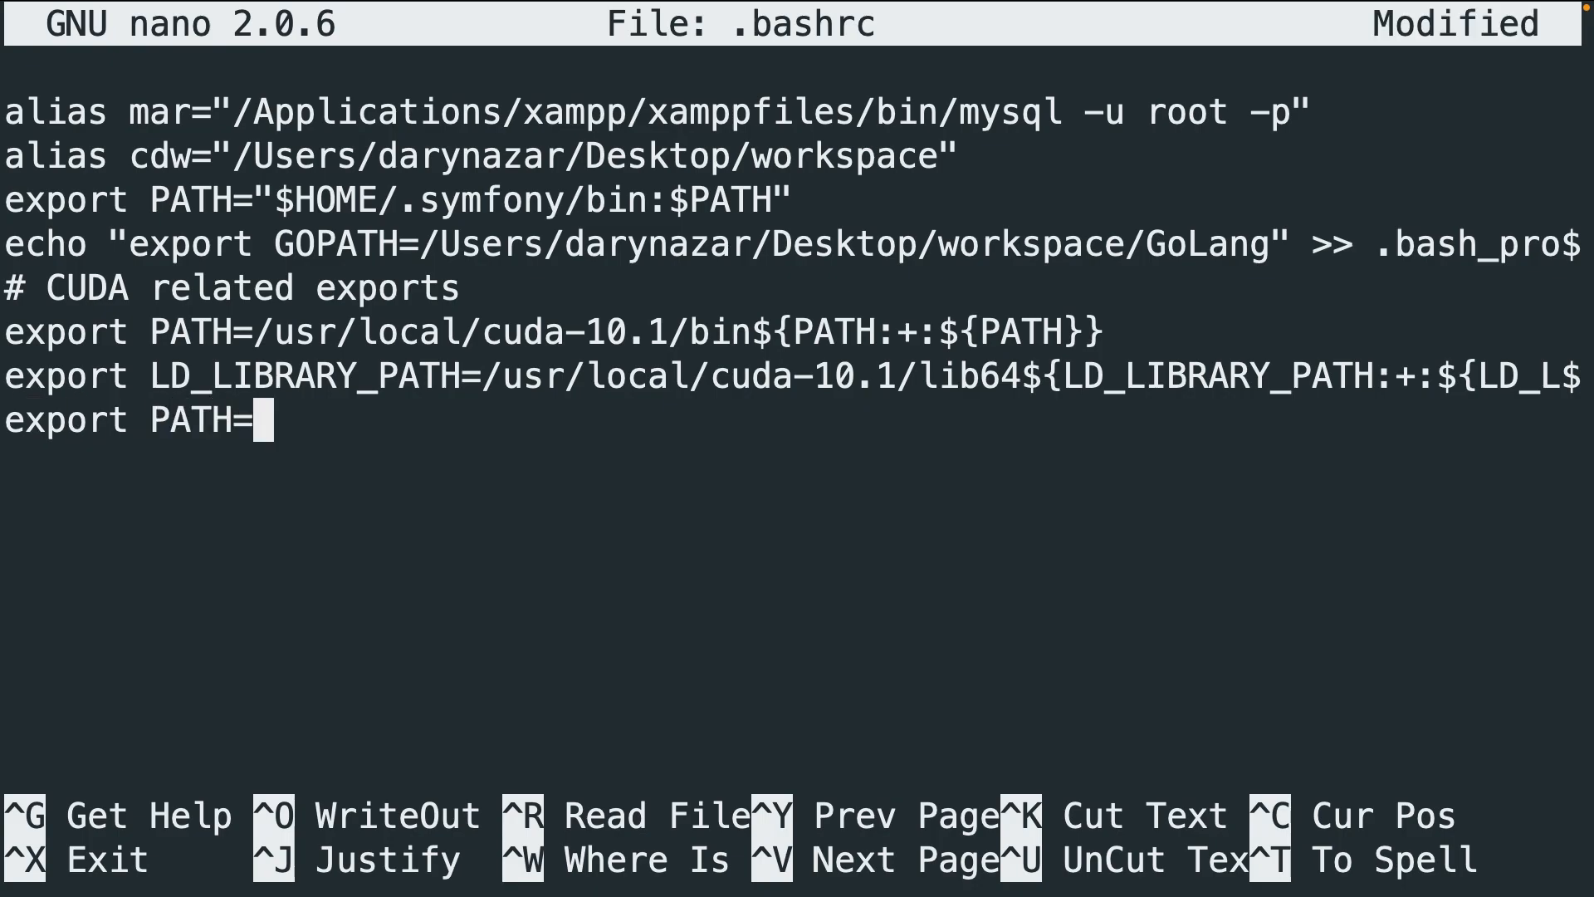
pyautogui.write('""')
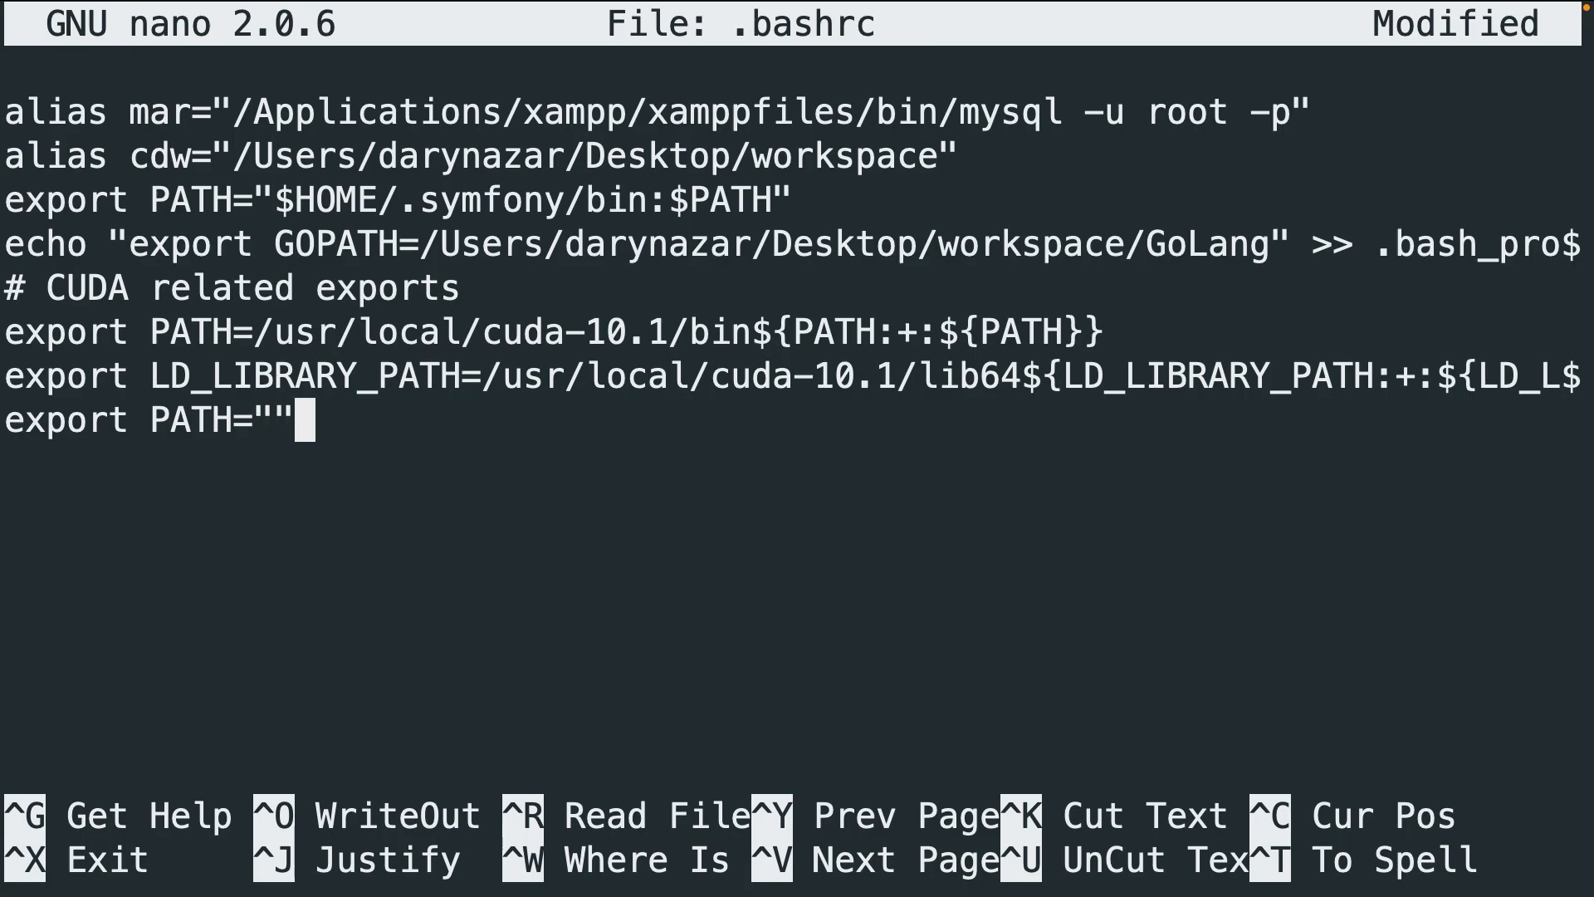
pyautogui.press('Left')
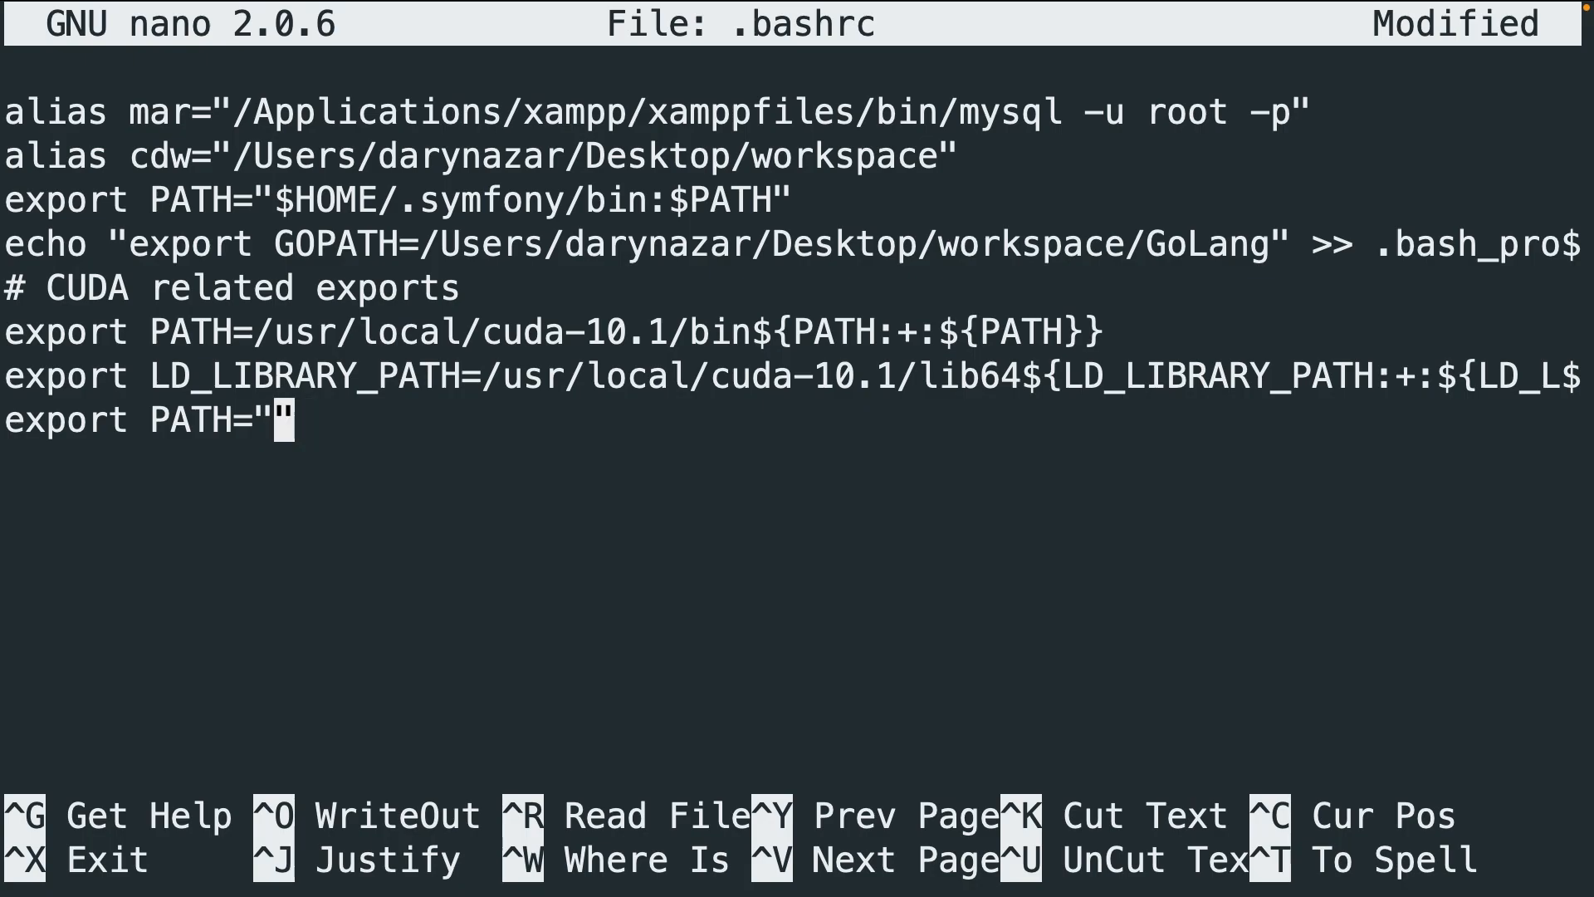
pyautogui.write('$HOME/')
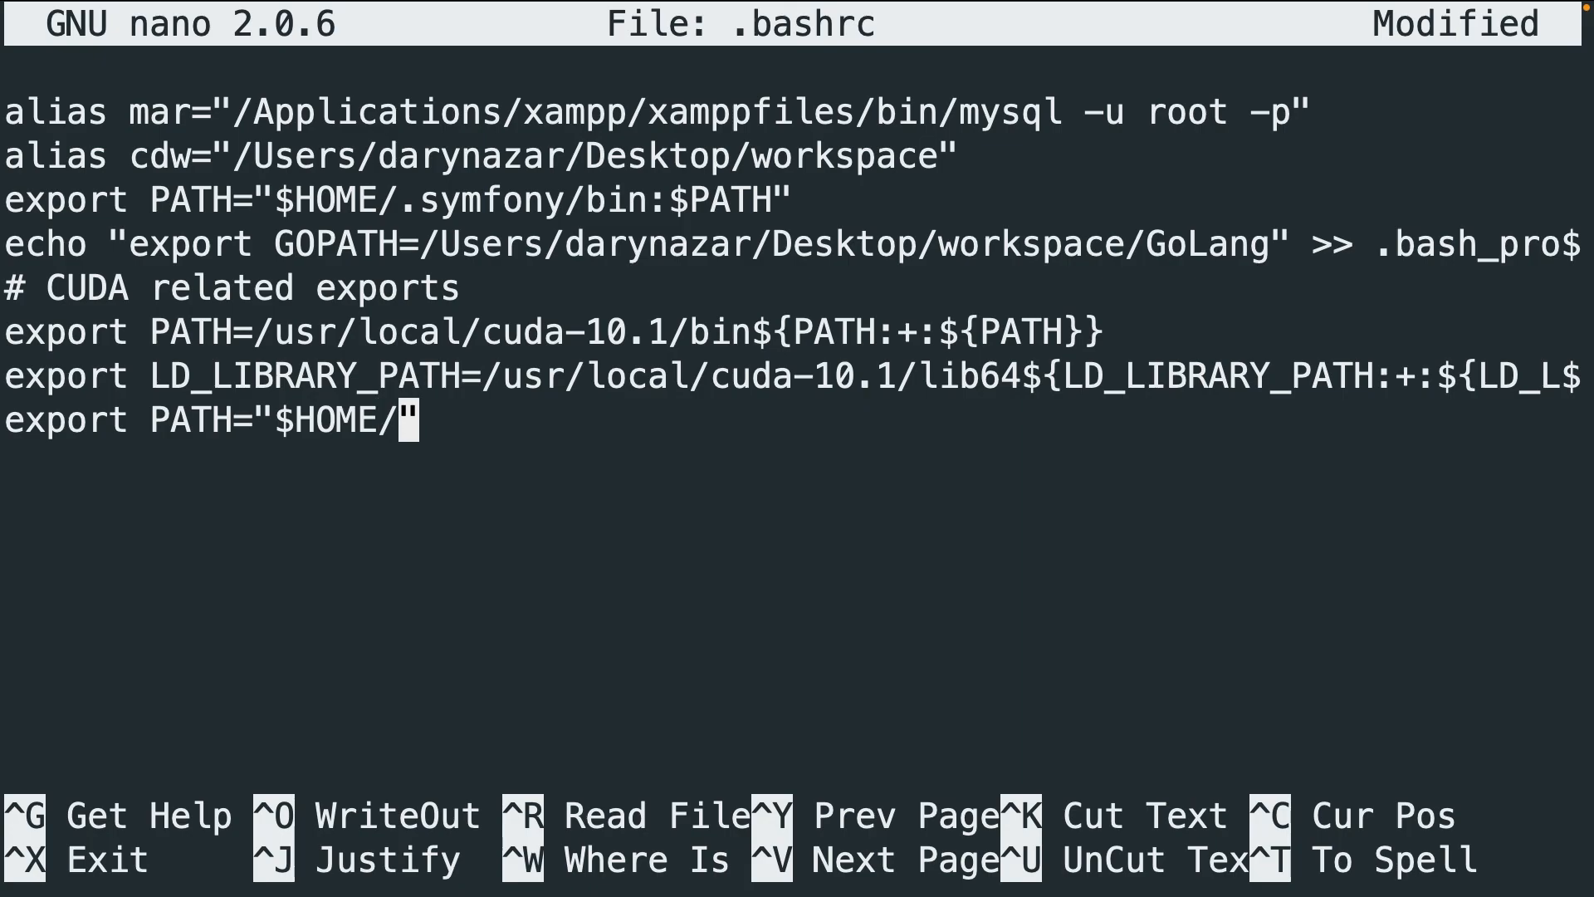
pyautogui.write('composer')
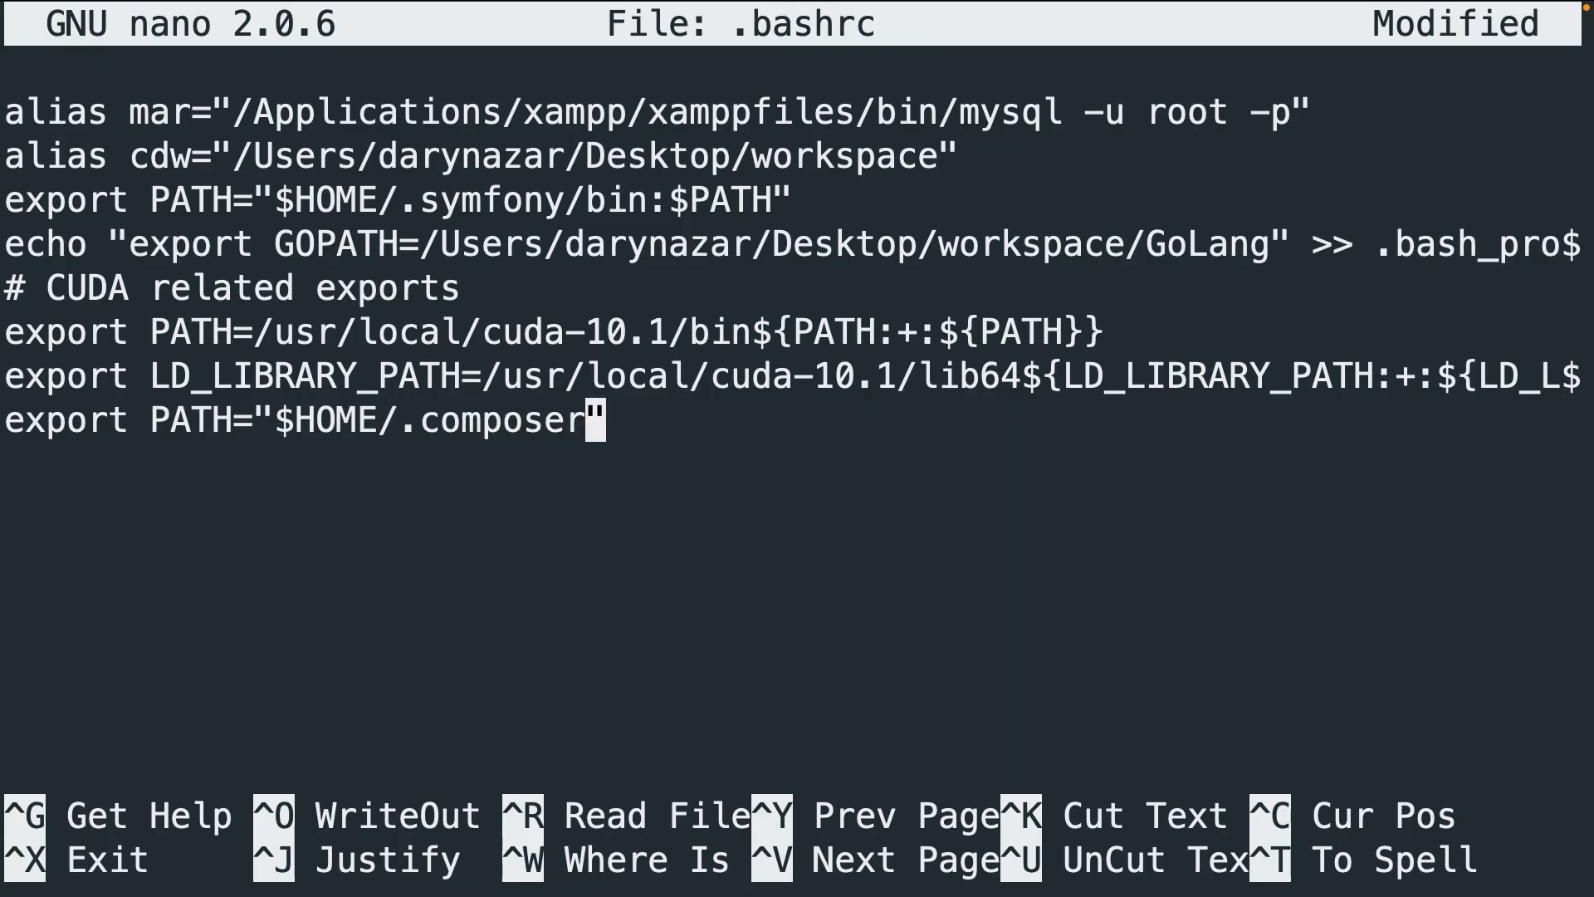
pyautogui.write('/vendor/')
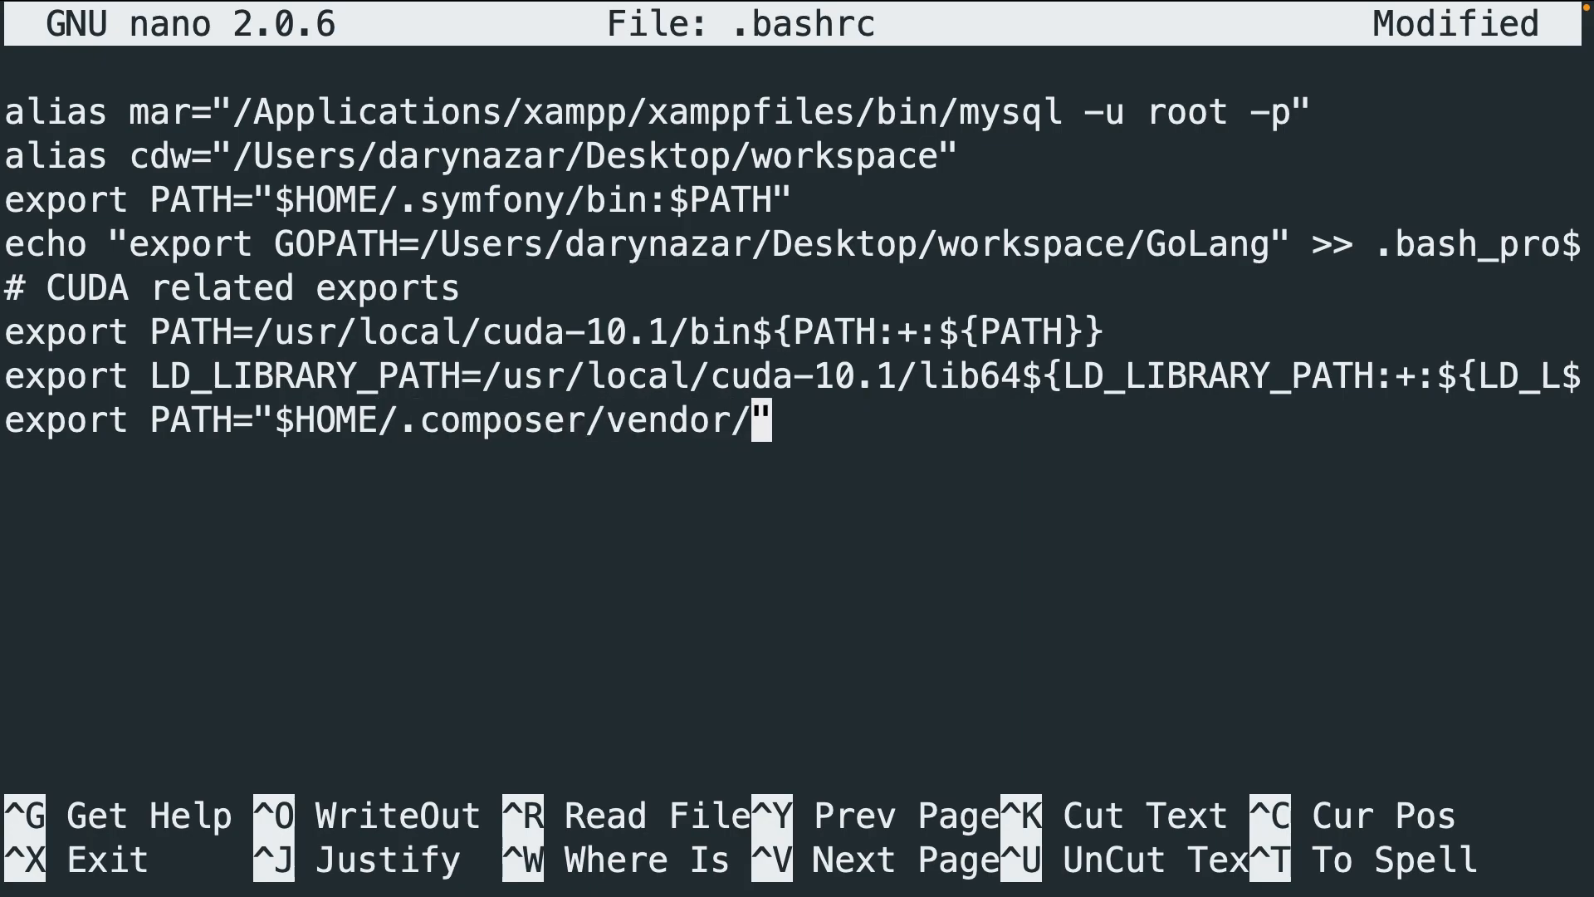
pyautogui.write('bin:$')
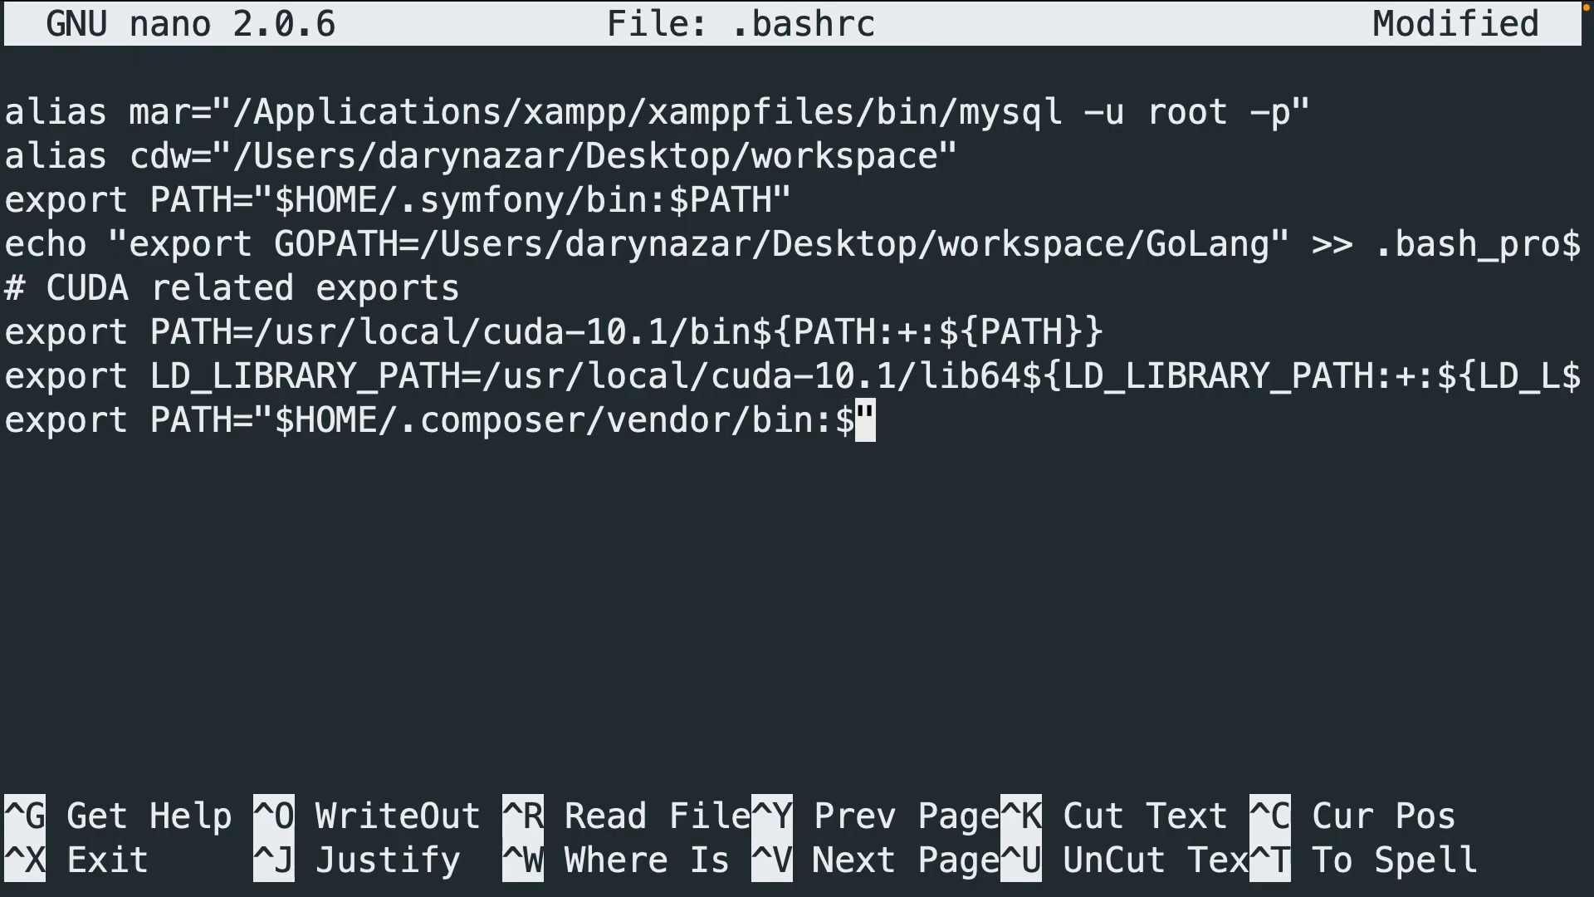
pyautogui.write('PATH"')
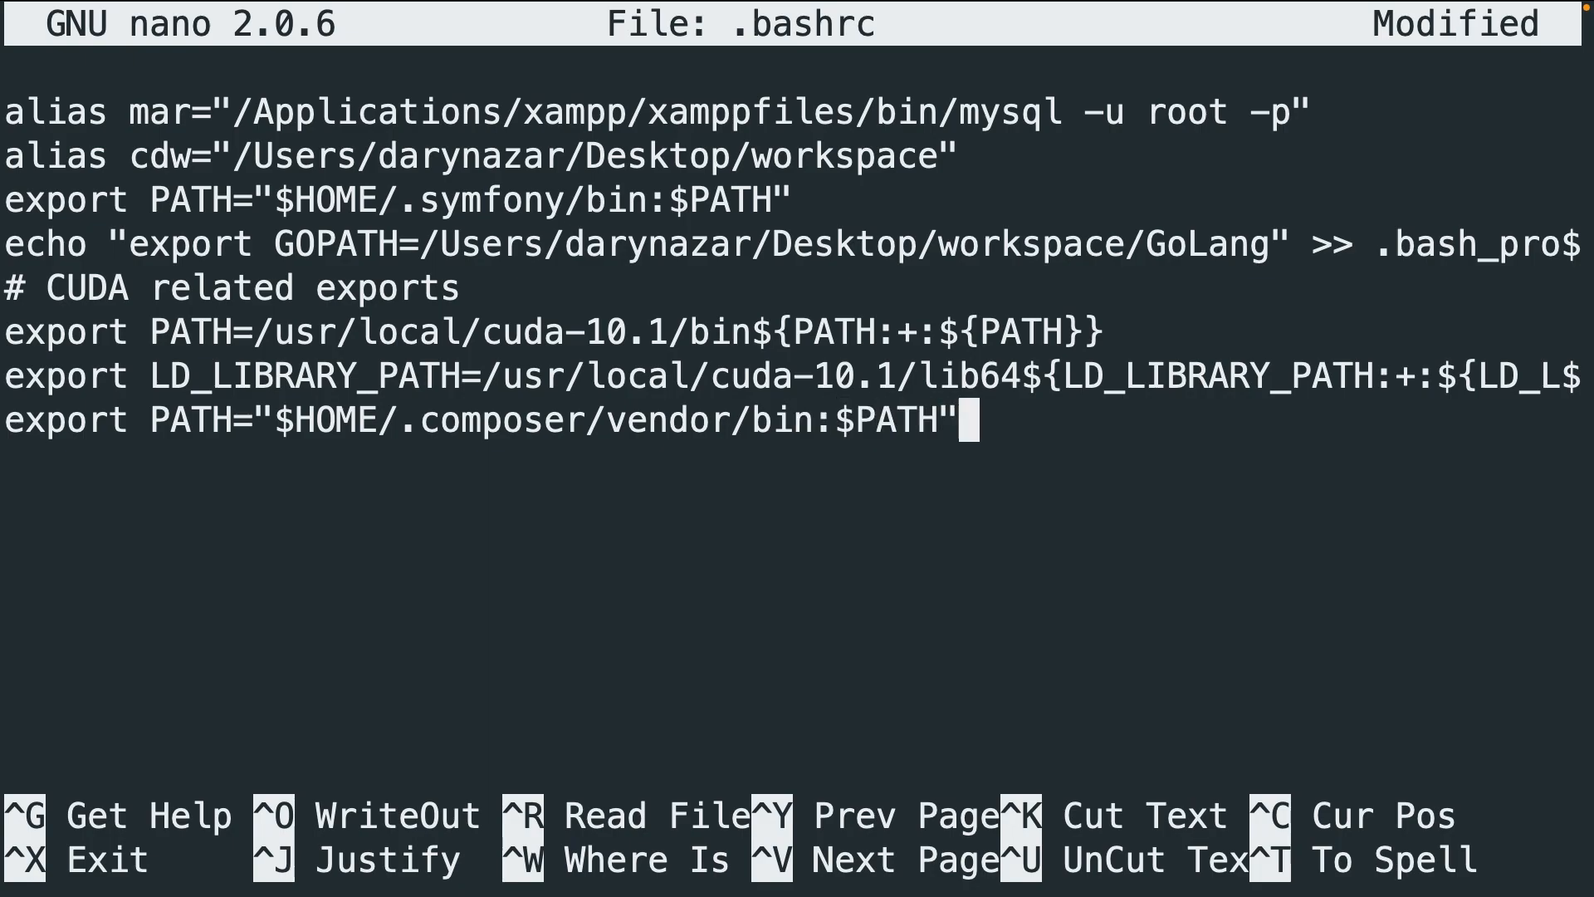
pyautogui.press('ctrl+x')
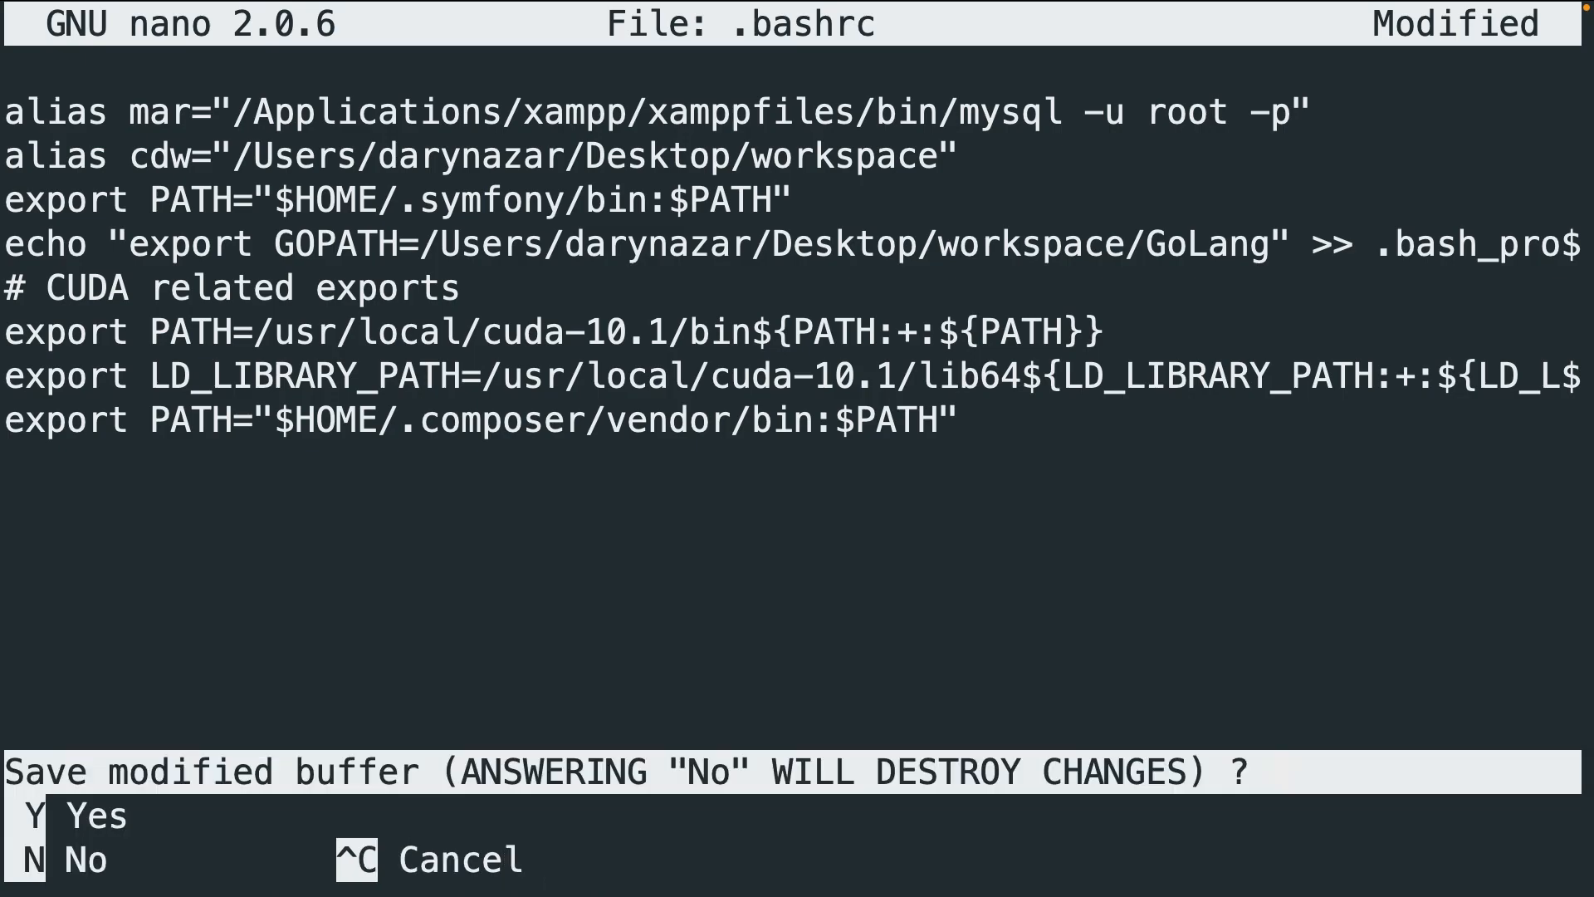